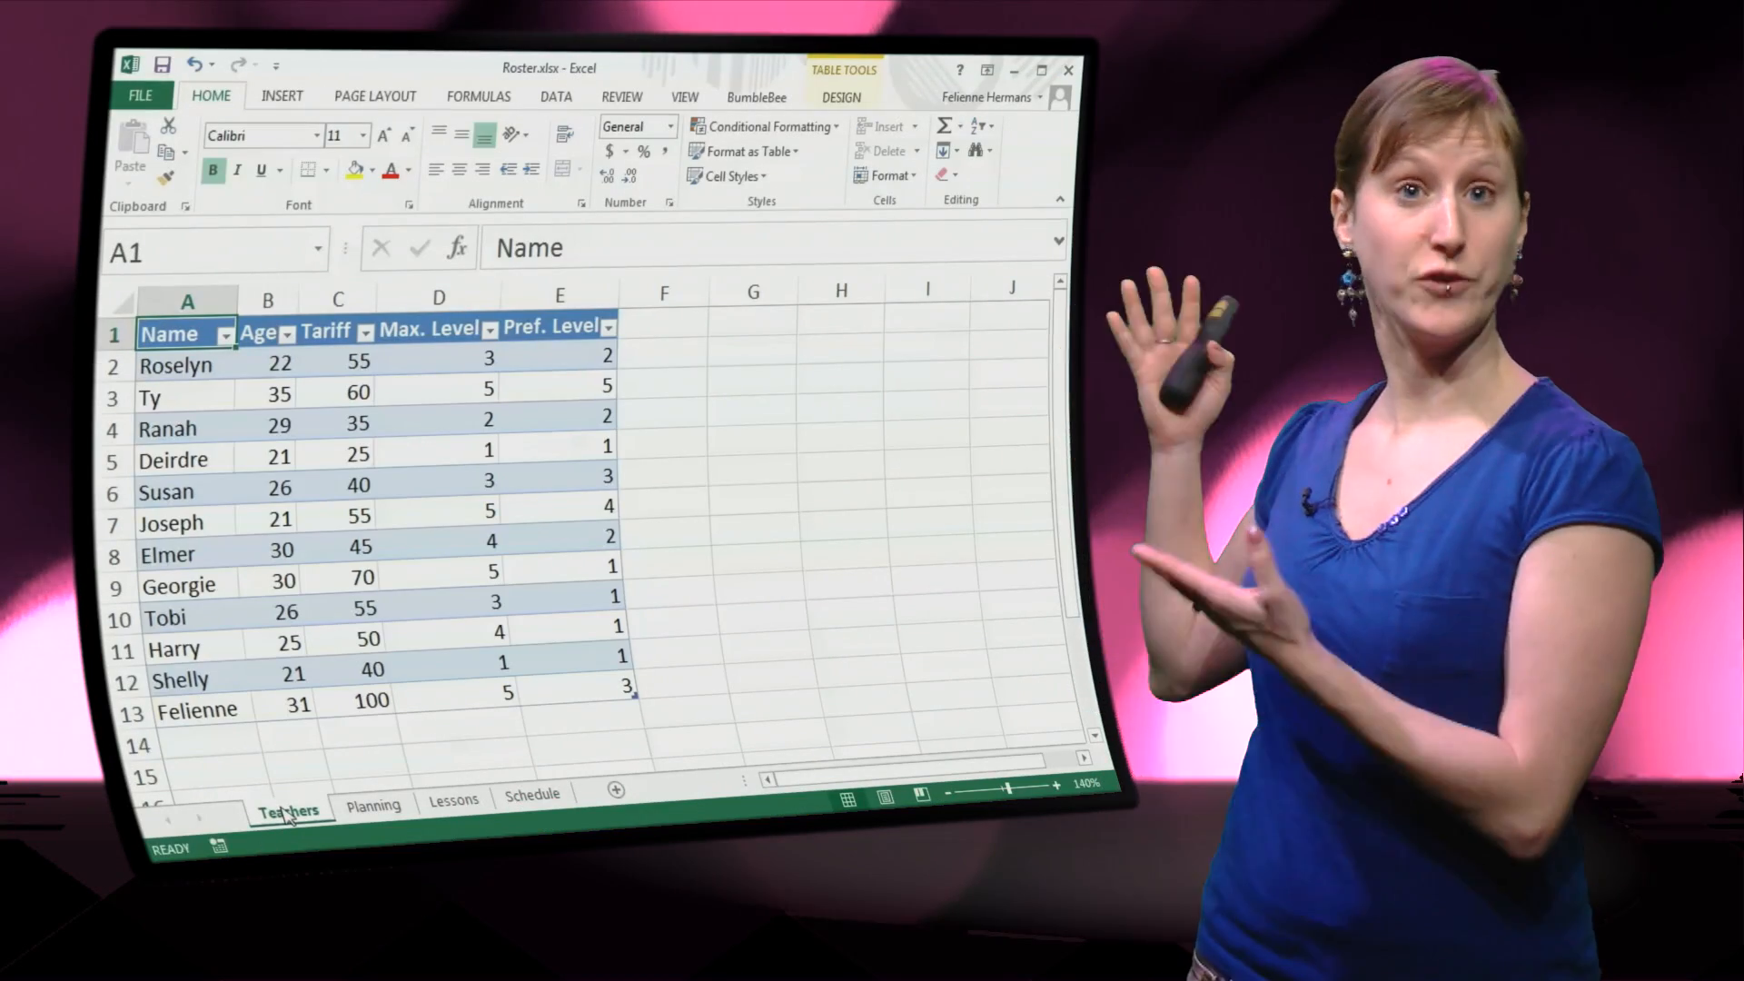
- Tour the Planning, Schedule and Lessons sheets, ending on the Schedule weekday × level grid
{"action": "left_click", "coordinate": [370, 806]}
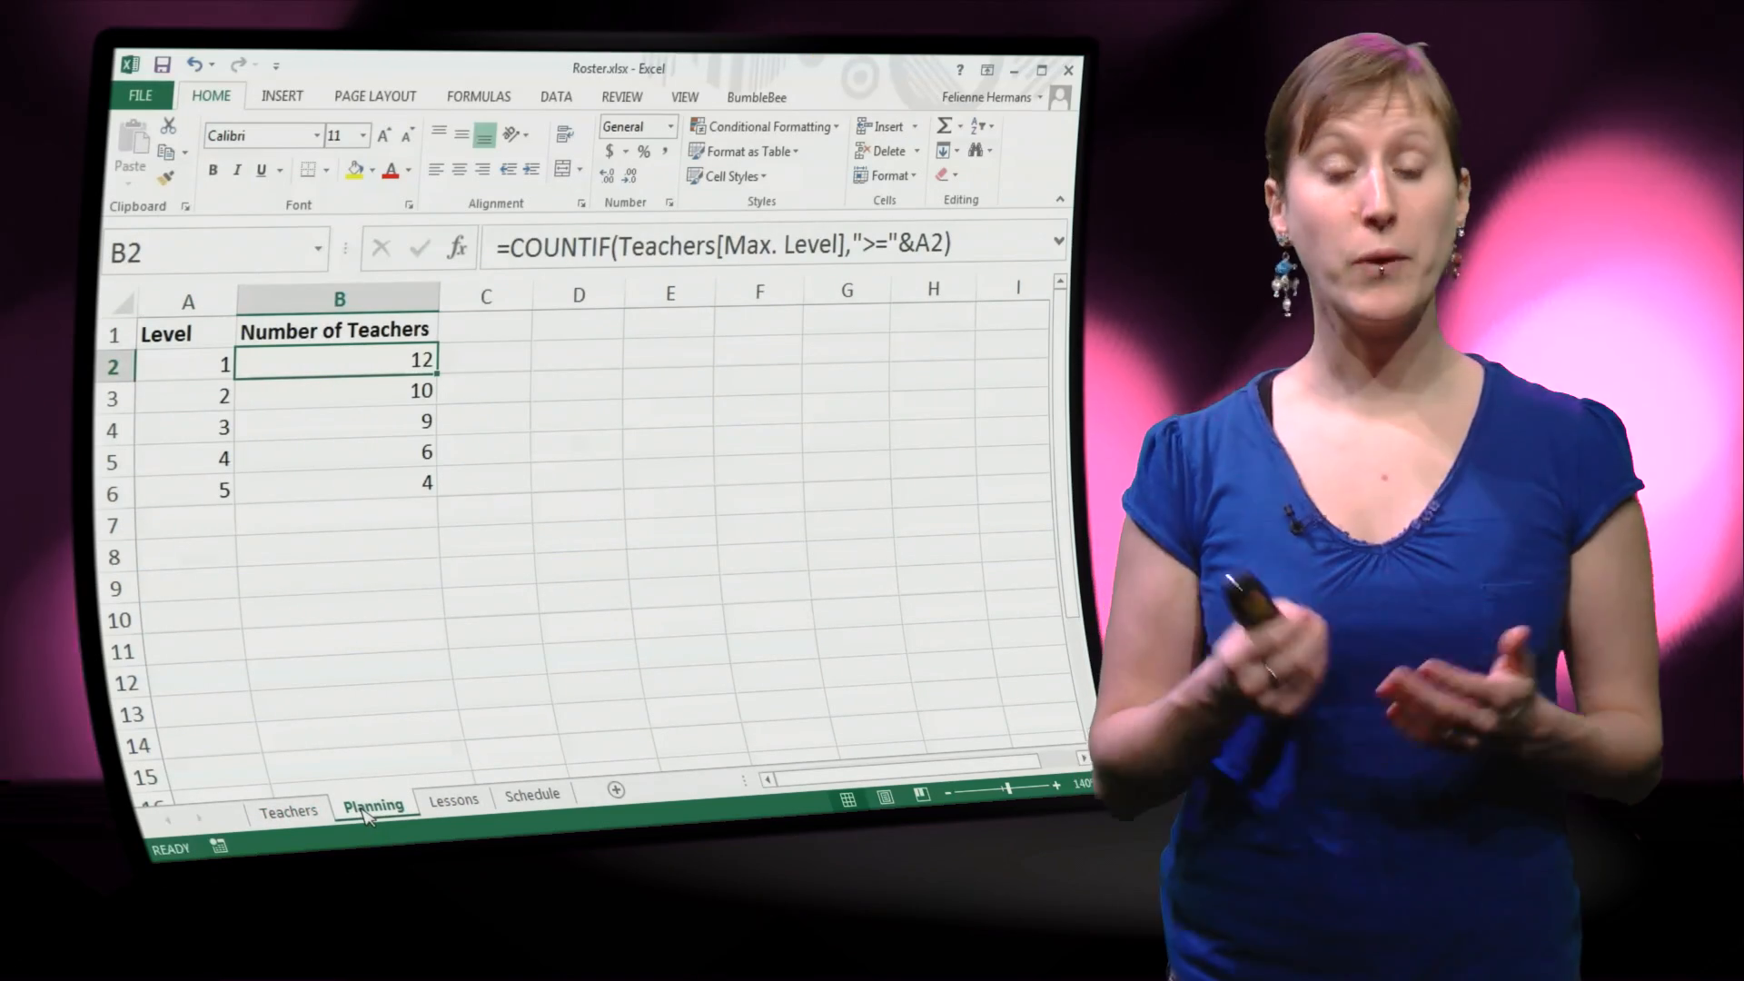
{"action": "left_click", "coordinate": [533, 799]}
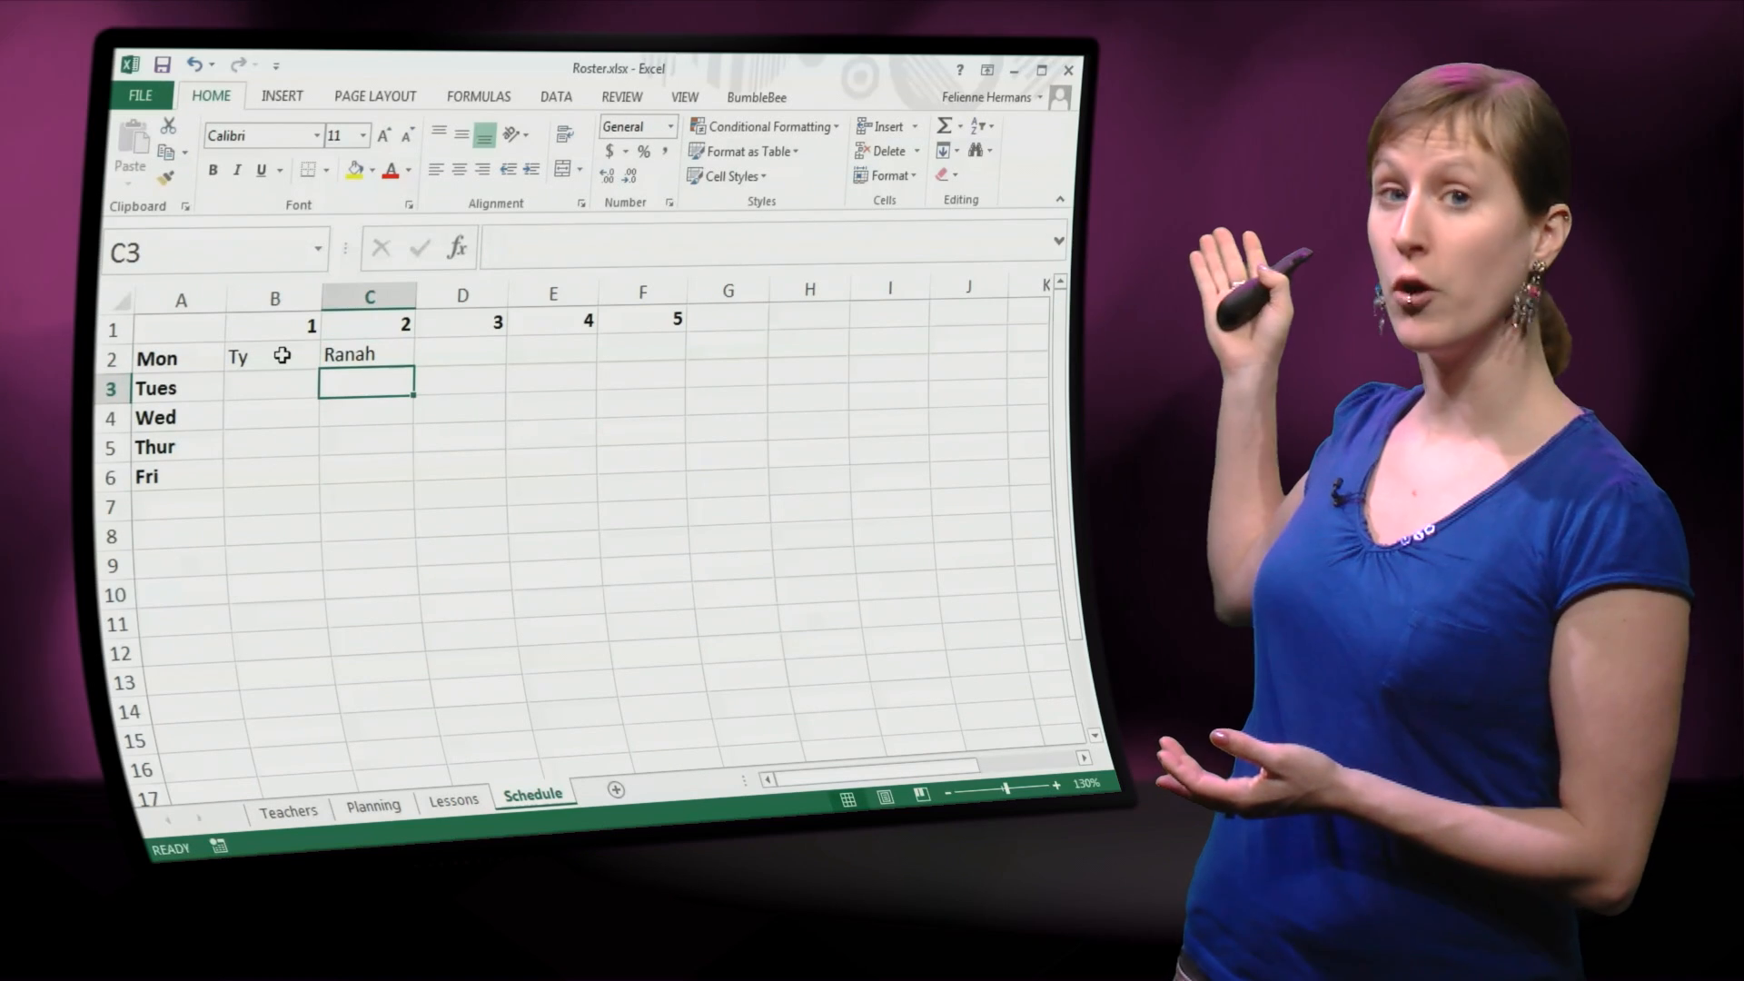
{"action": "mouse_move", "coordinate": [359, 512]}
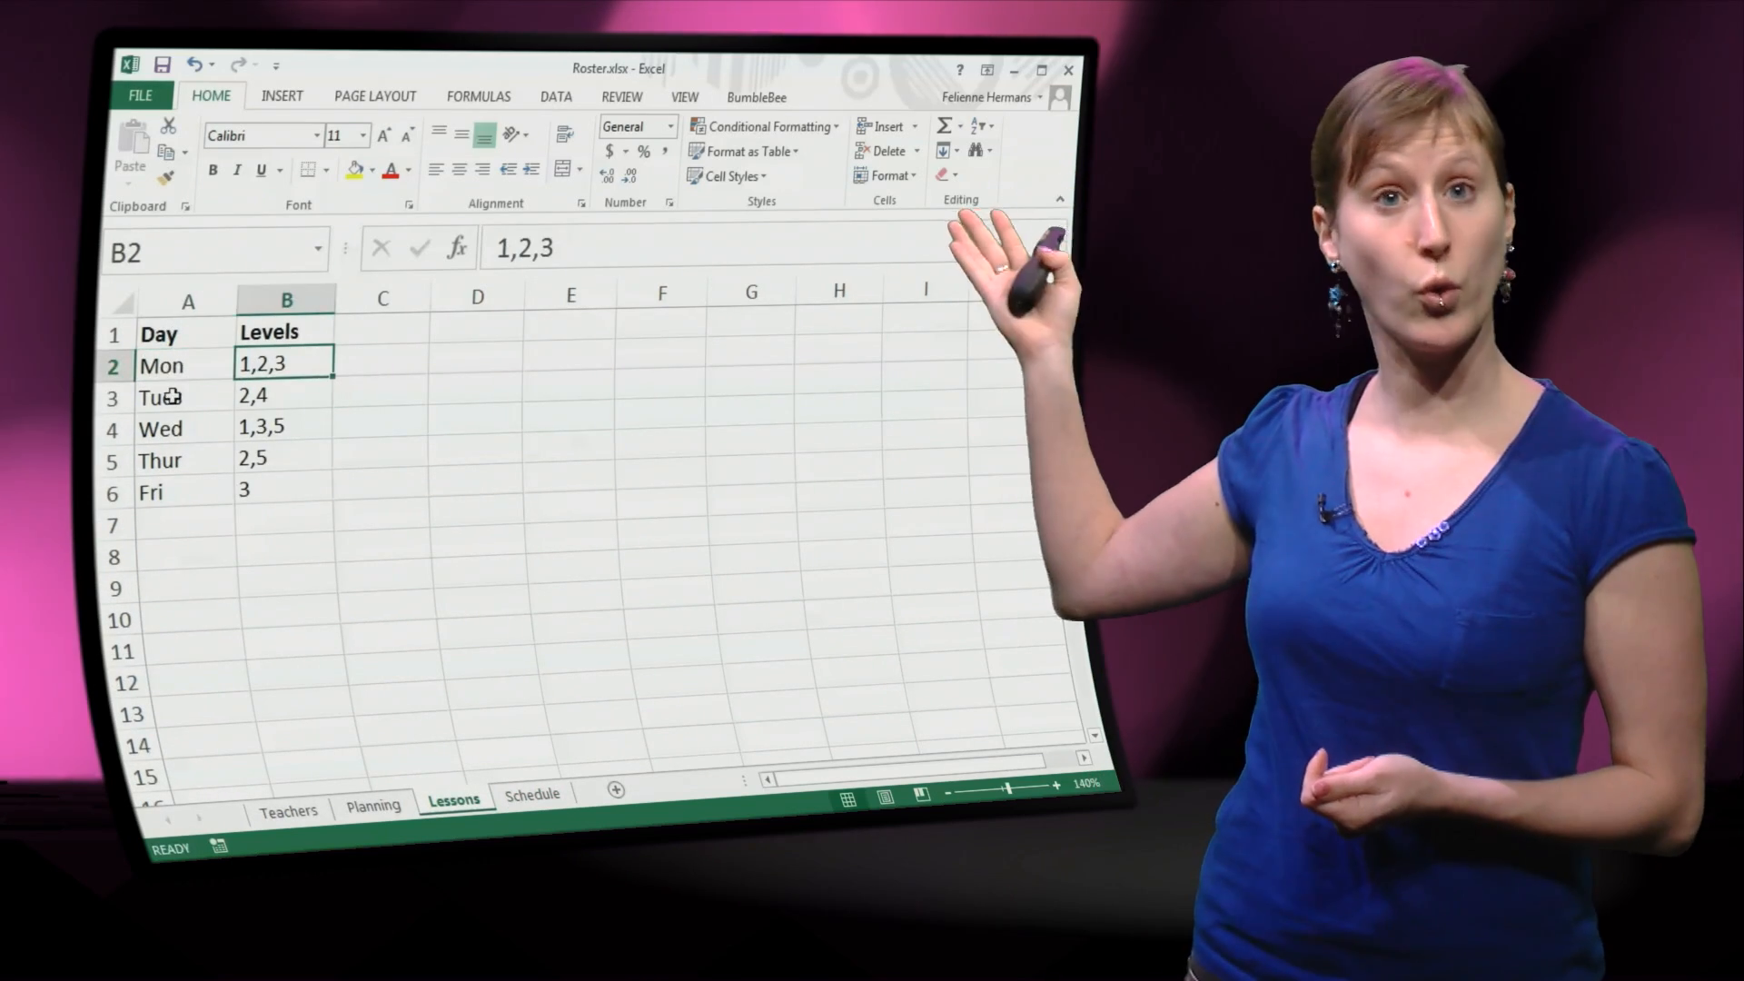
{"action": "left_click", "coordinate": [283, 396]}
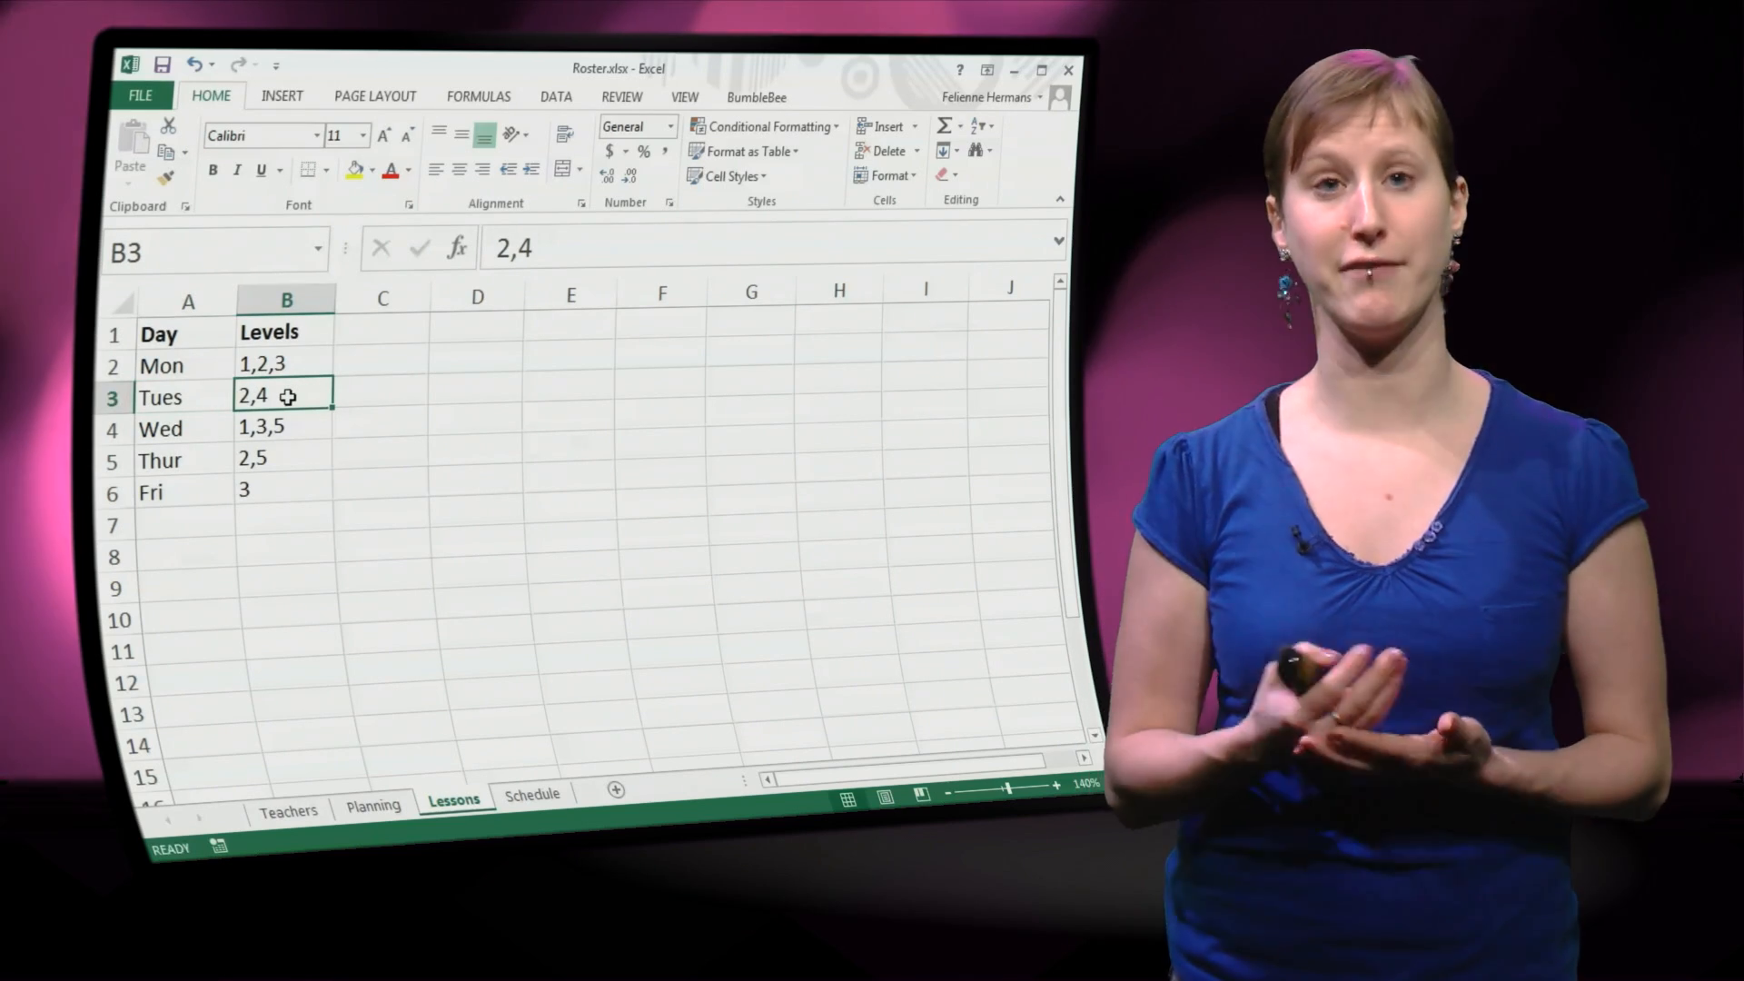
{"action": "left_click", "coordinate": [535, 796]}
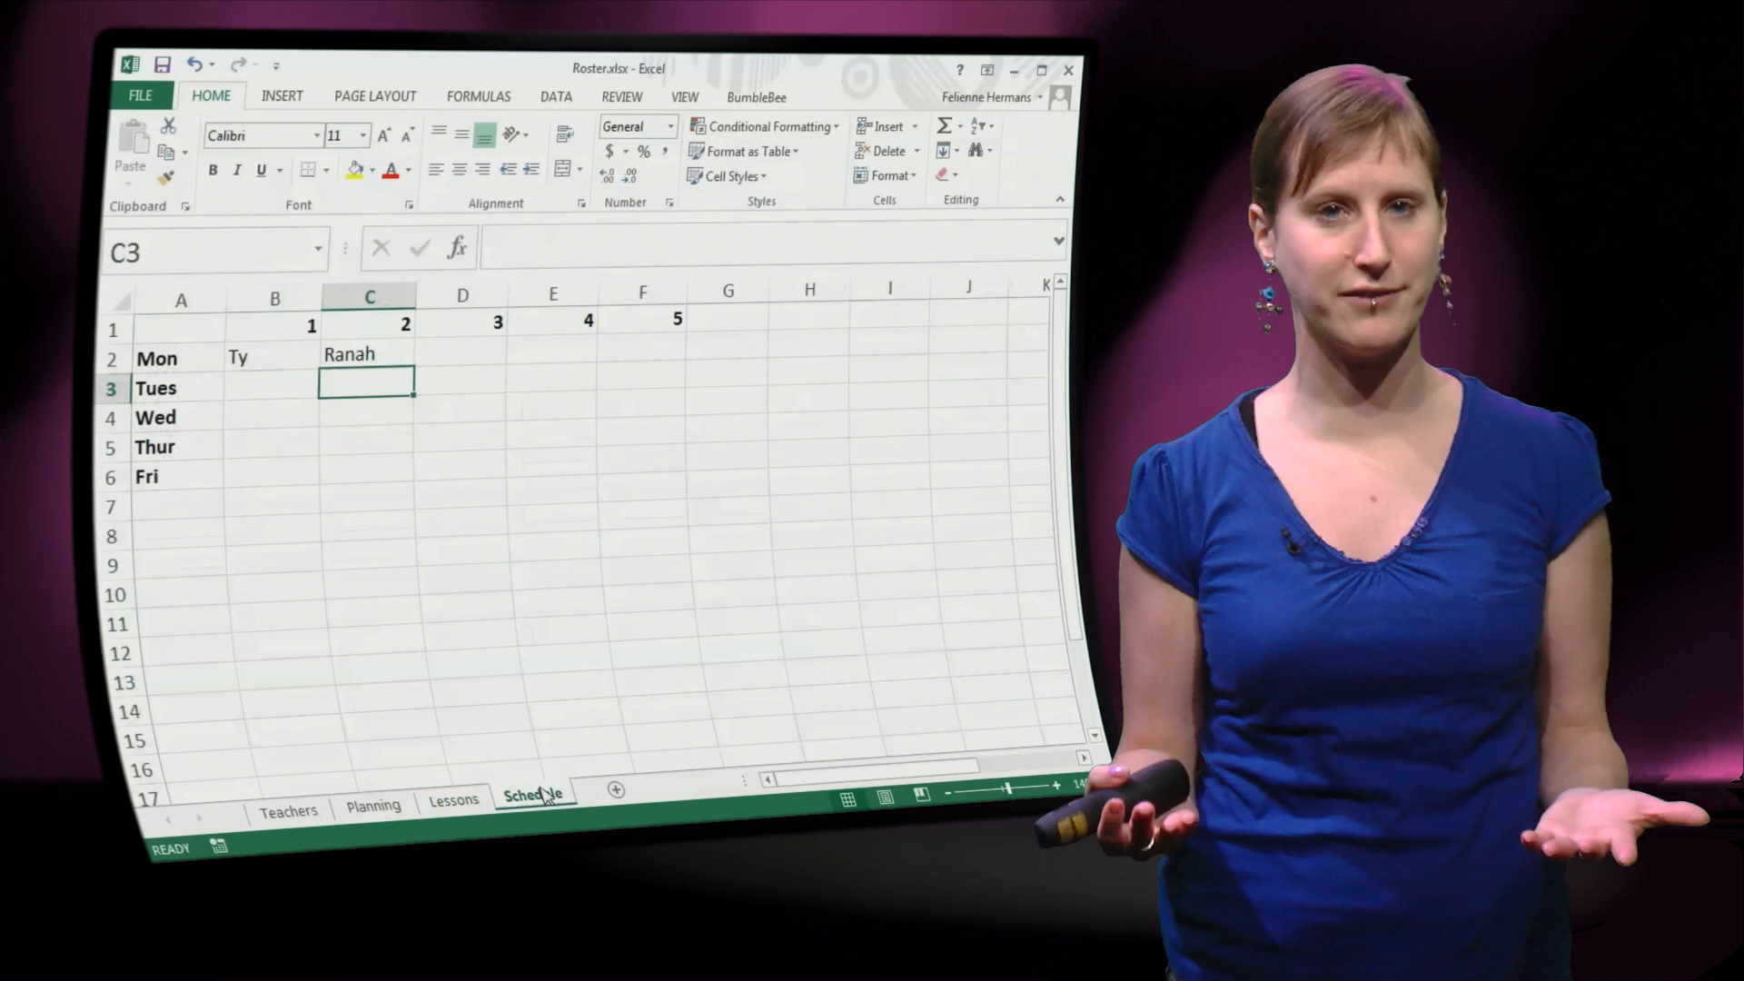
- Enter X for Monday under levels 1, 2 and 3, then view the Lessons sheet
{"action": "type", "text": "X"}
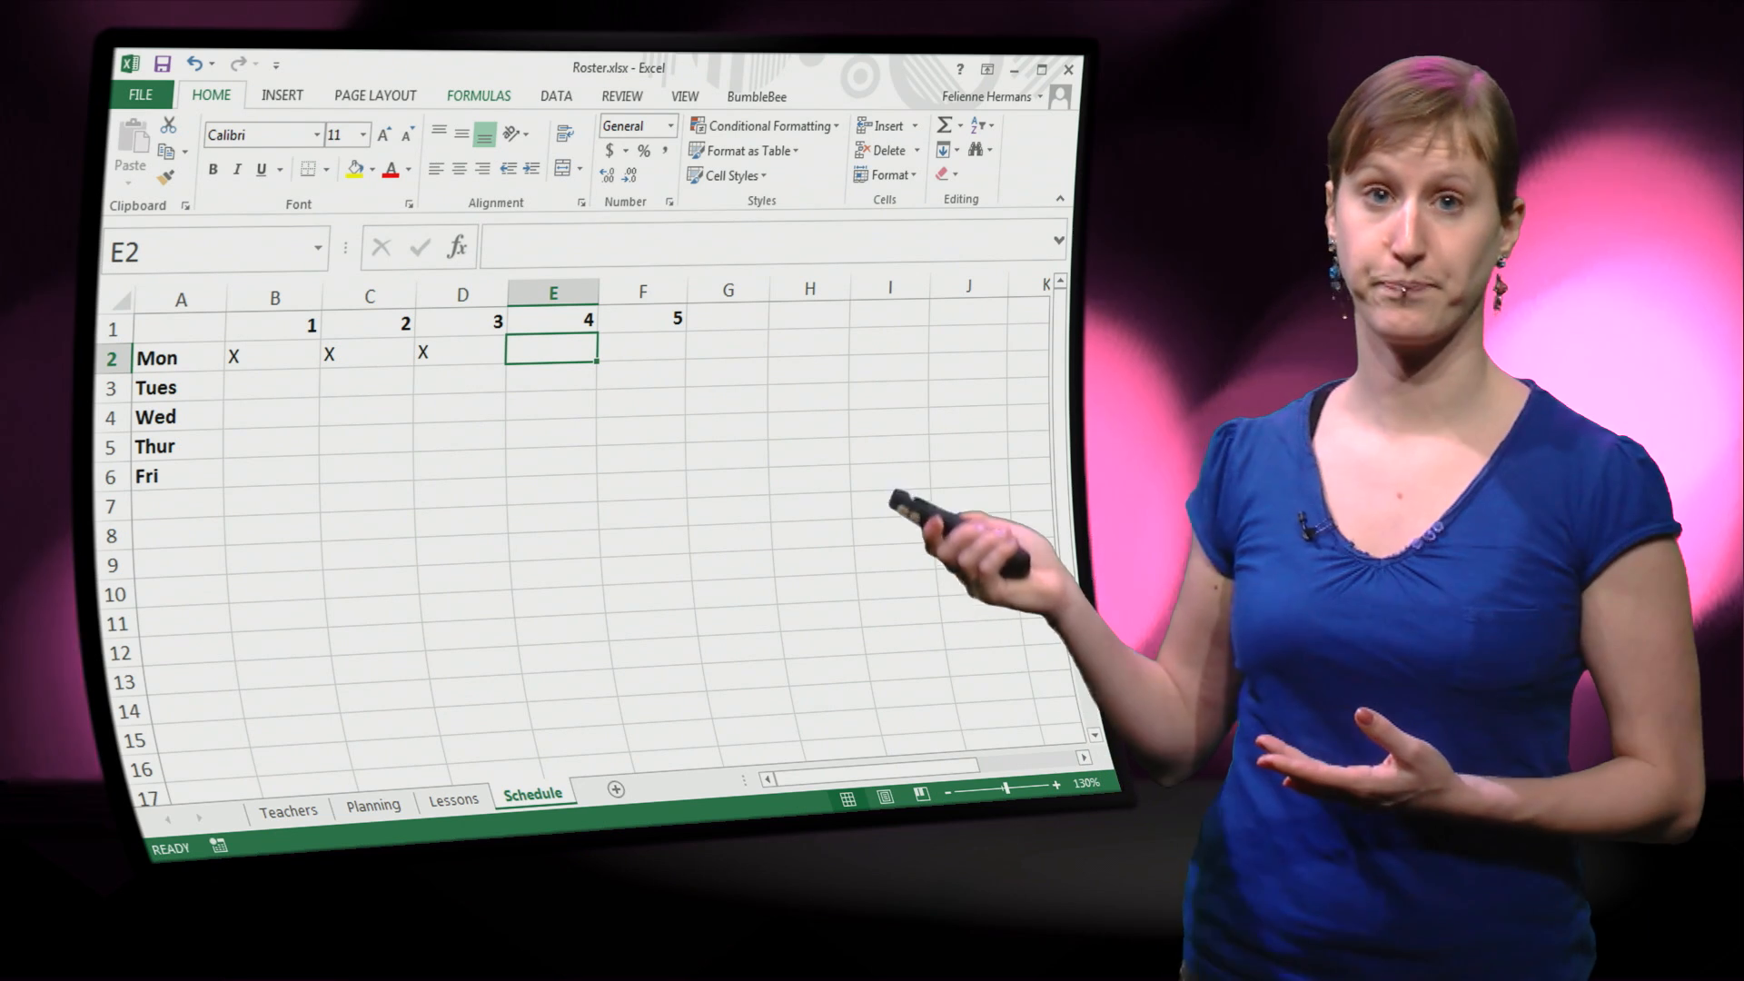
{"action": "left_click", "coordinate": [277, 325]}
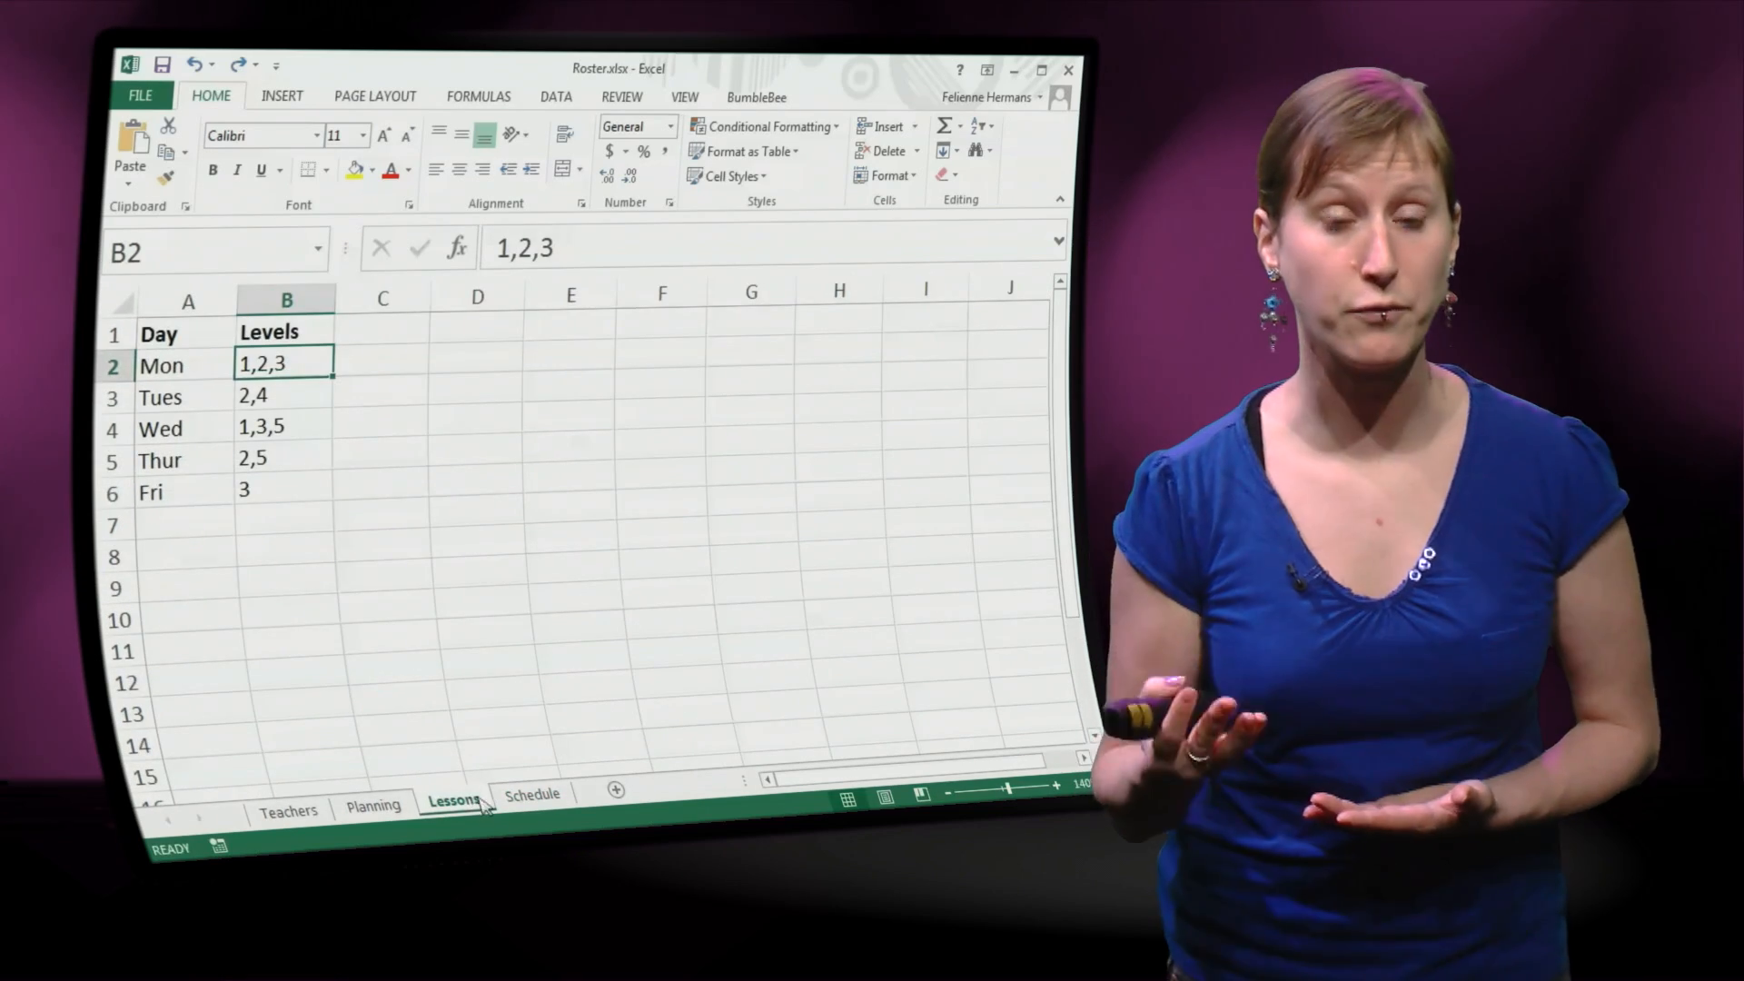
- Start =FIND( in Monday's level-1 cell, searching for header B1 within Lessons' Monday levels
{"action": "left_click", "coordinate": [534, 793]}
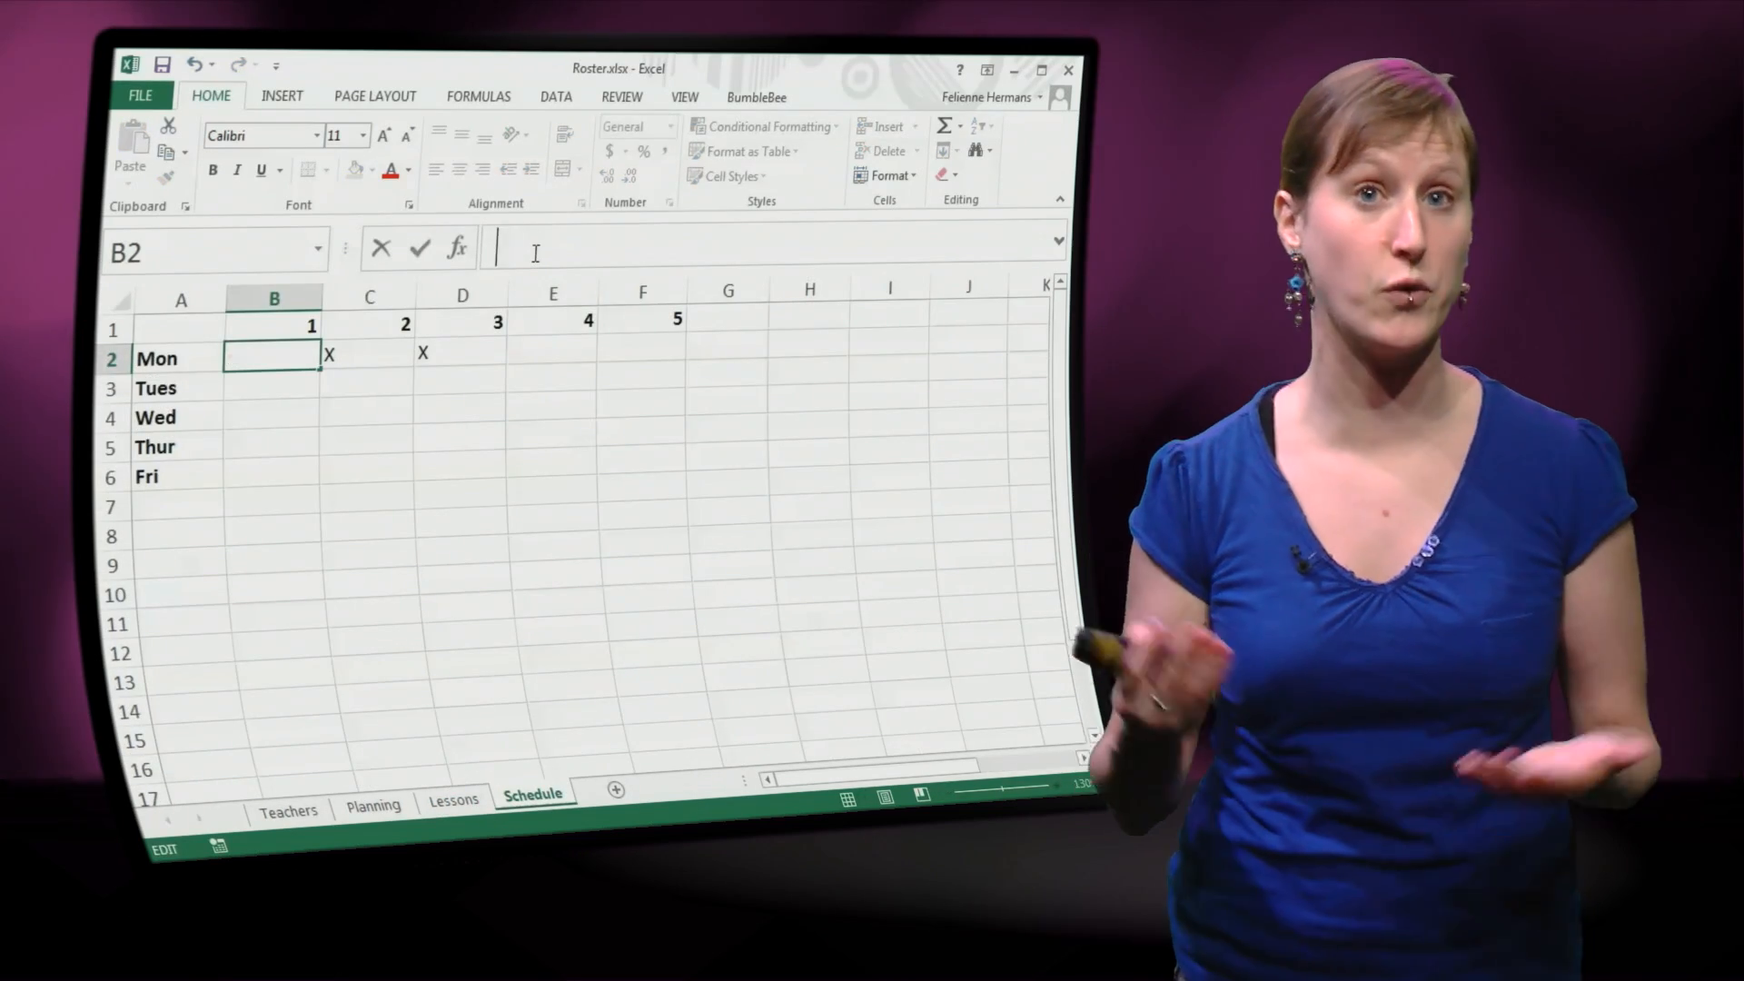
{"action": "type", "text": "=FIND("}
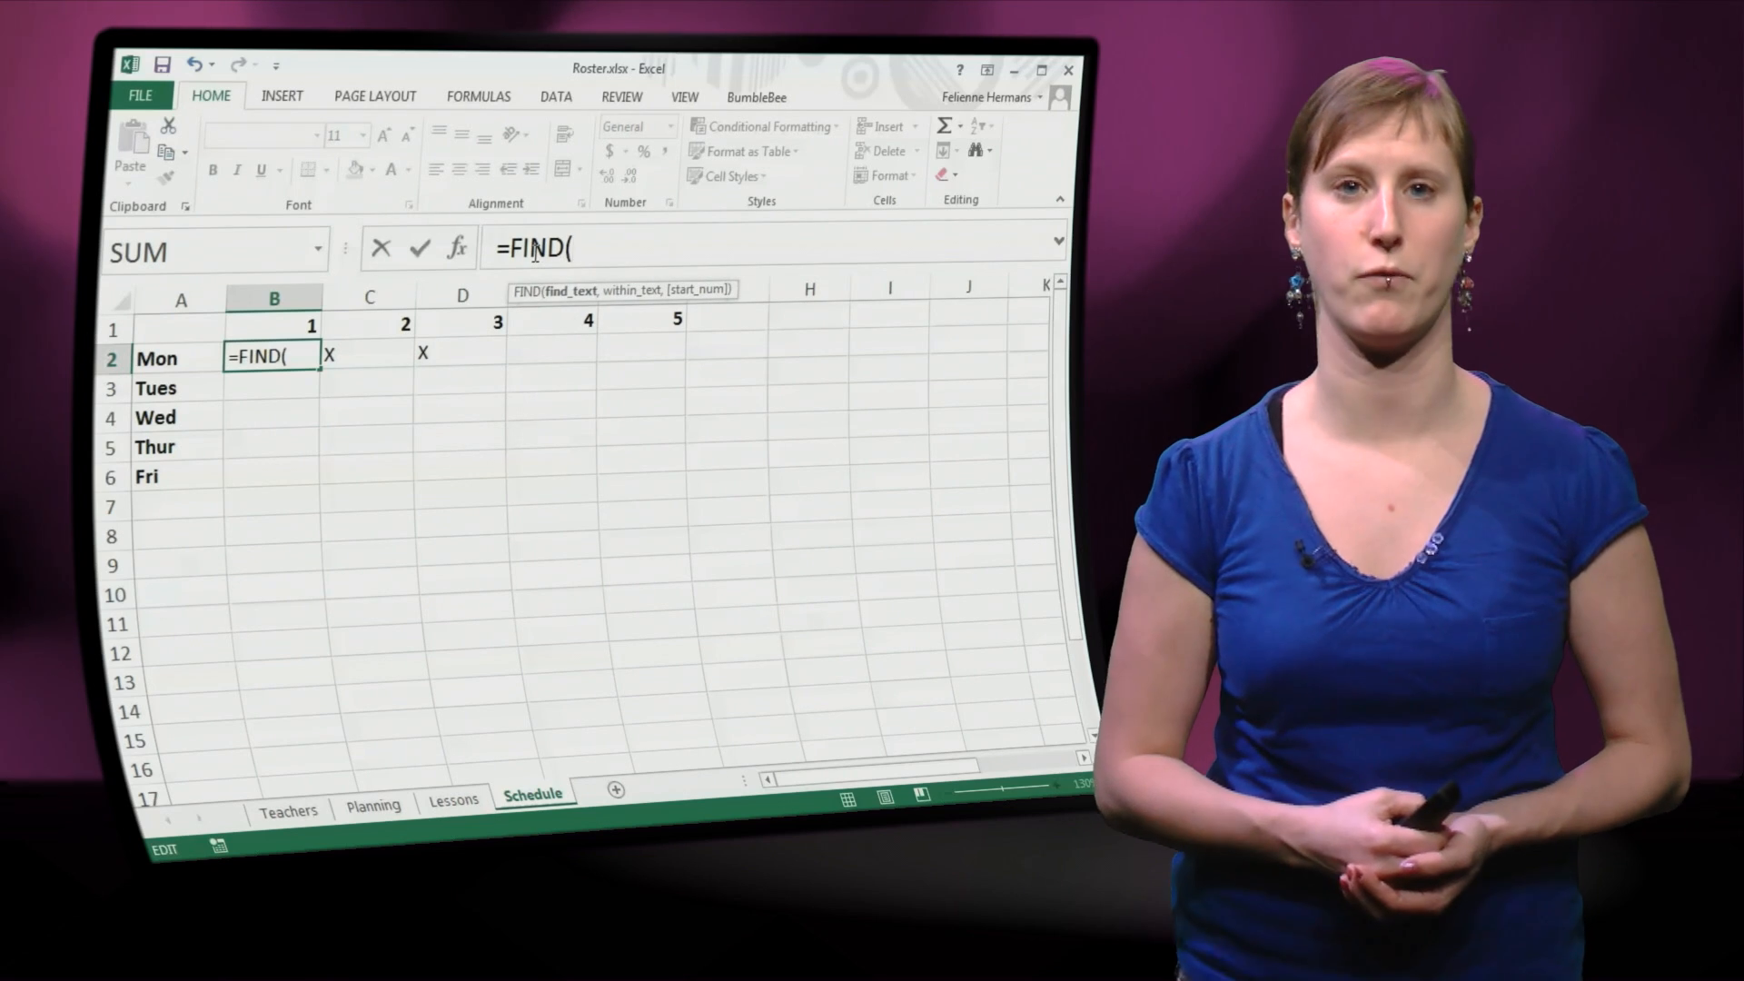
{"action": "left_click", "coordinate": [272, 324]}
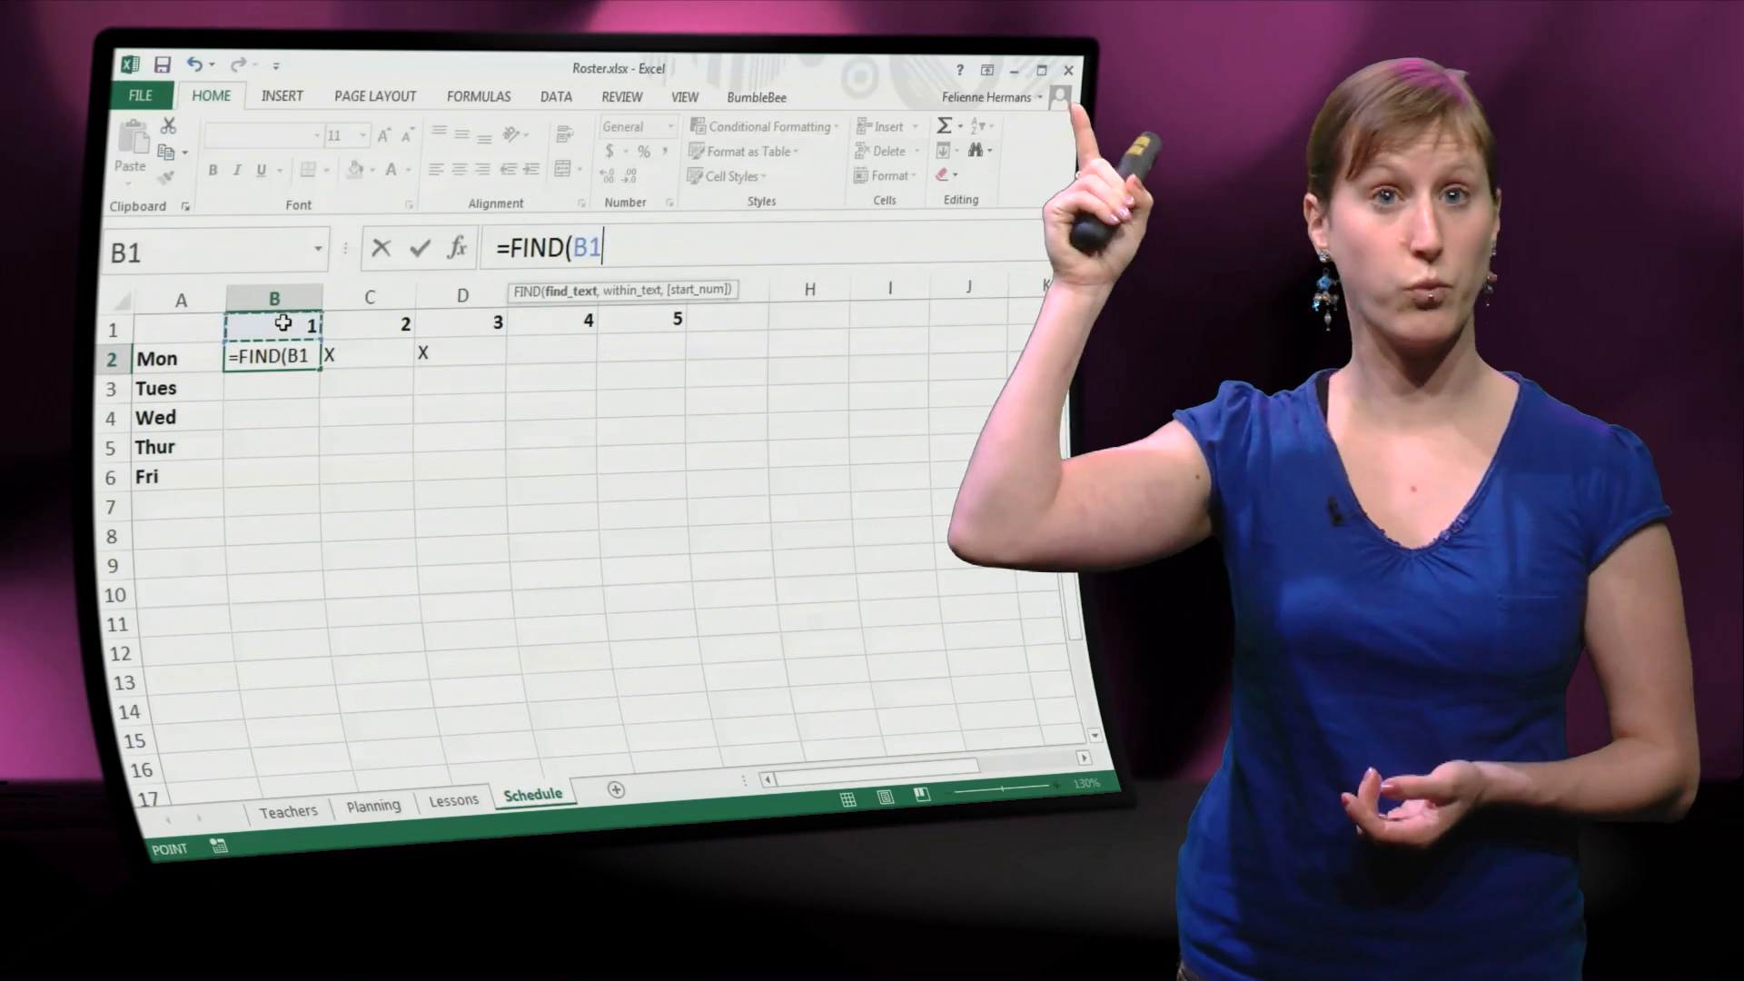
{"action": "type", "text": ",Lessons!B2"}
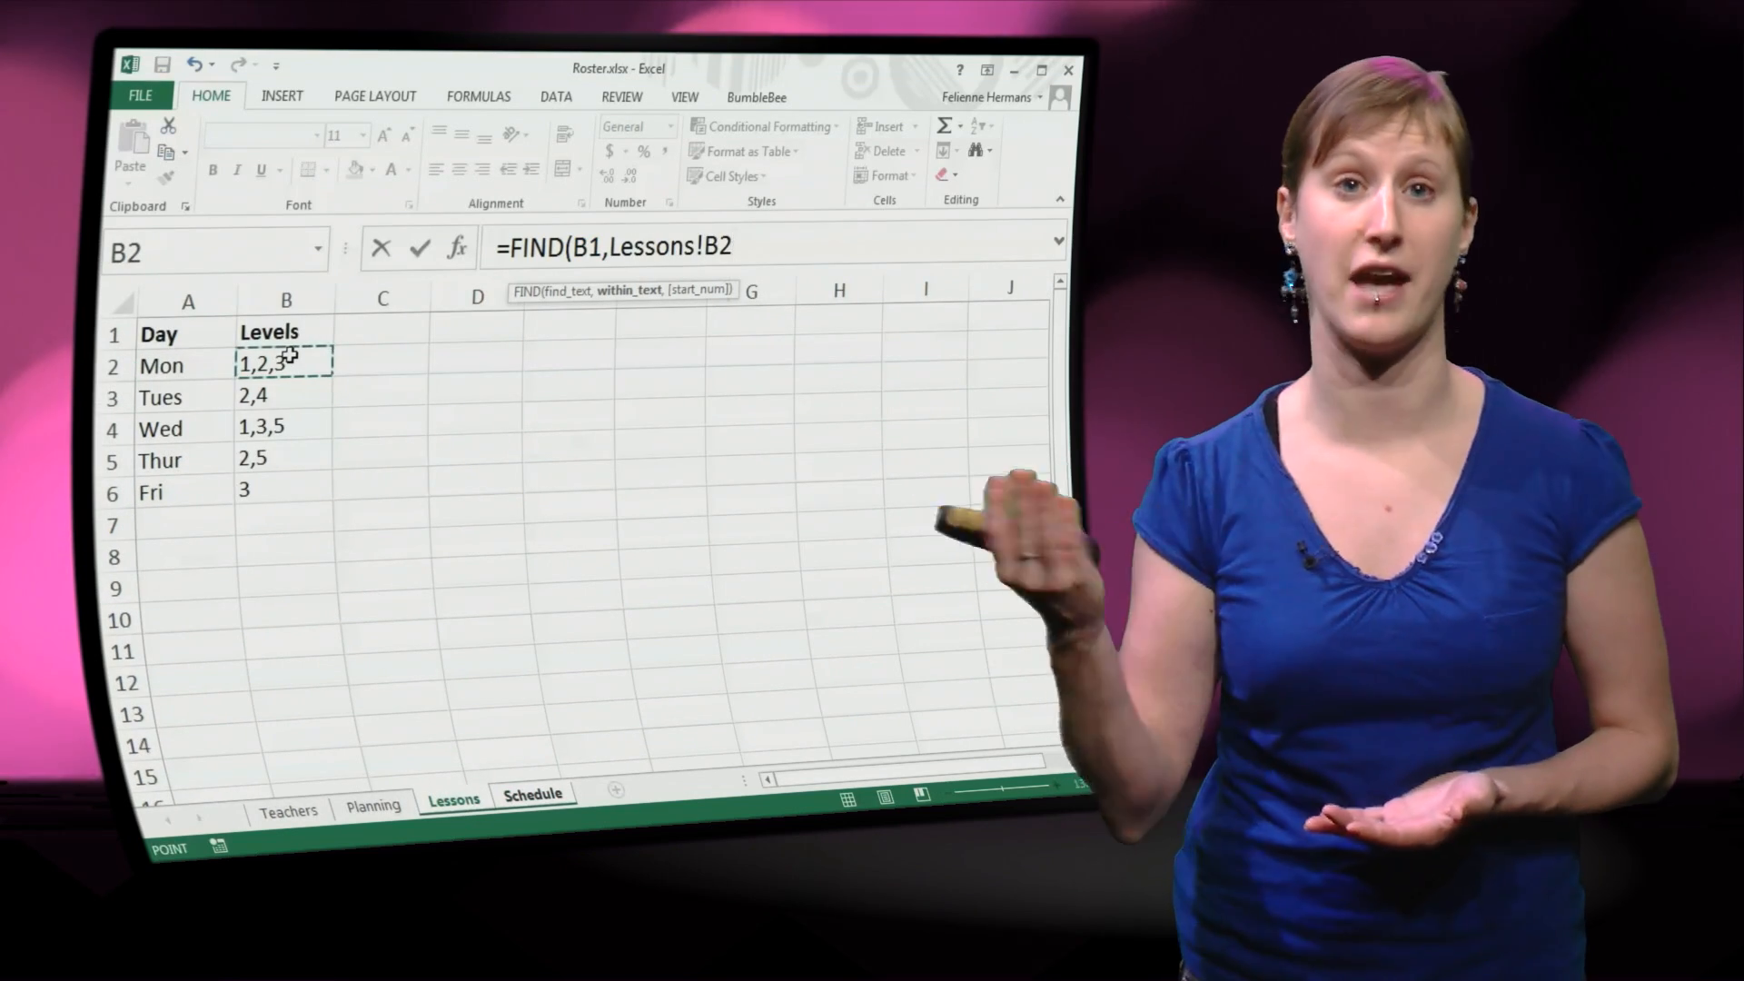
{"action": "left_click", "coordinate": [534, 796]}
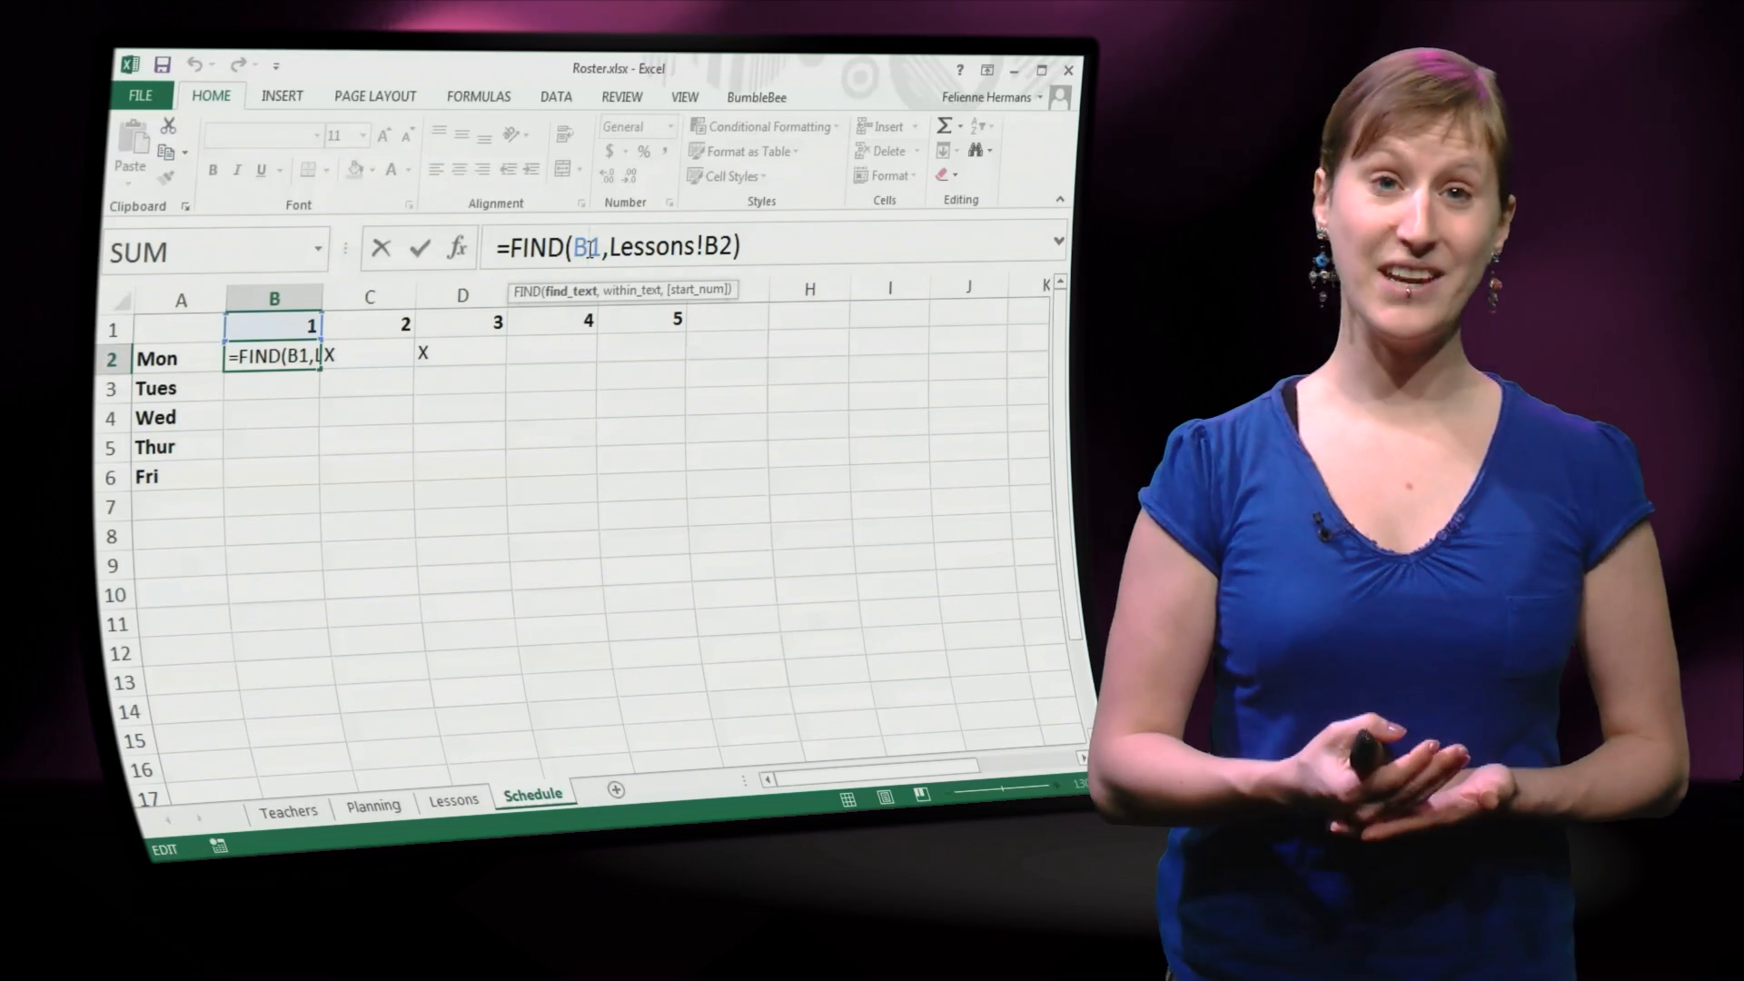
- Confirm the FIND formula, fill it down to Friday and compare results with Lessons
{"action": "key", "text": "Enter"}
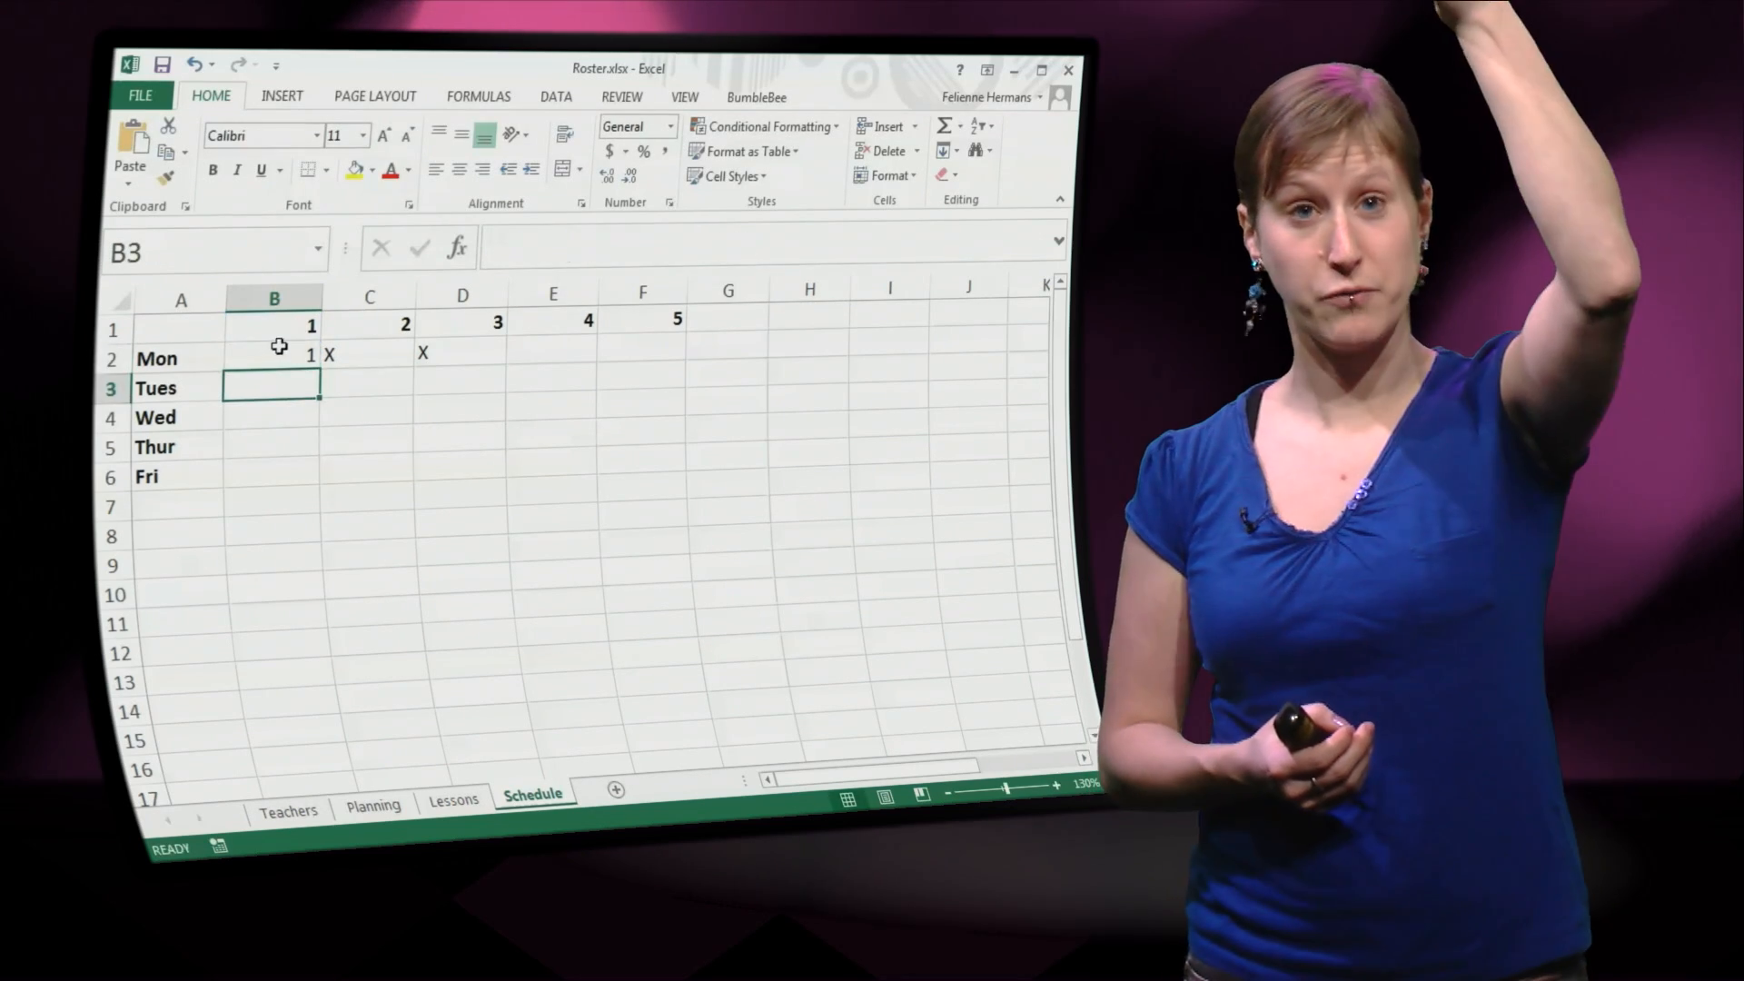
{"action": "left_click_drag", "start_coordinate": [274, 358], "coordinate": [274, 474]}
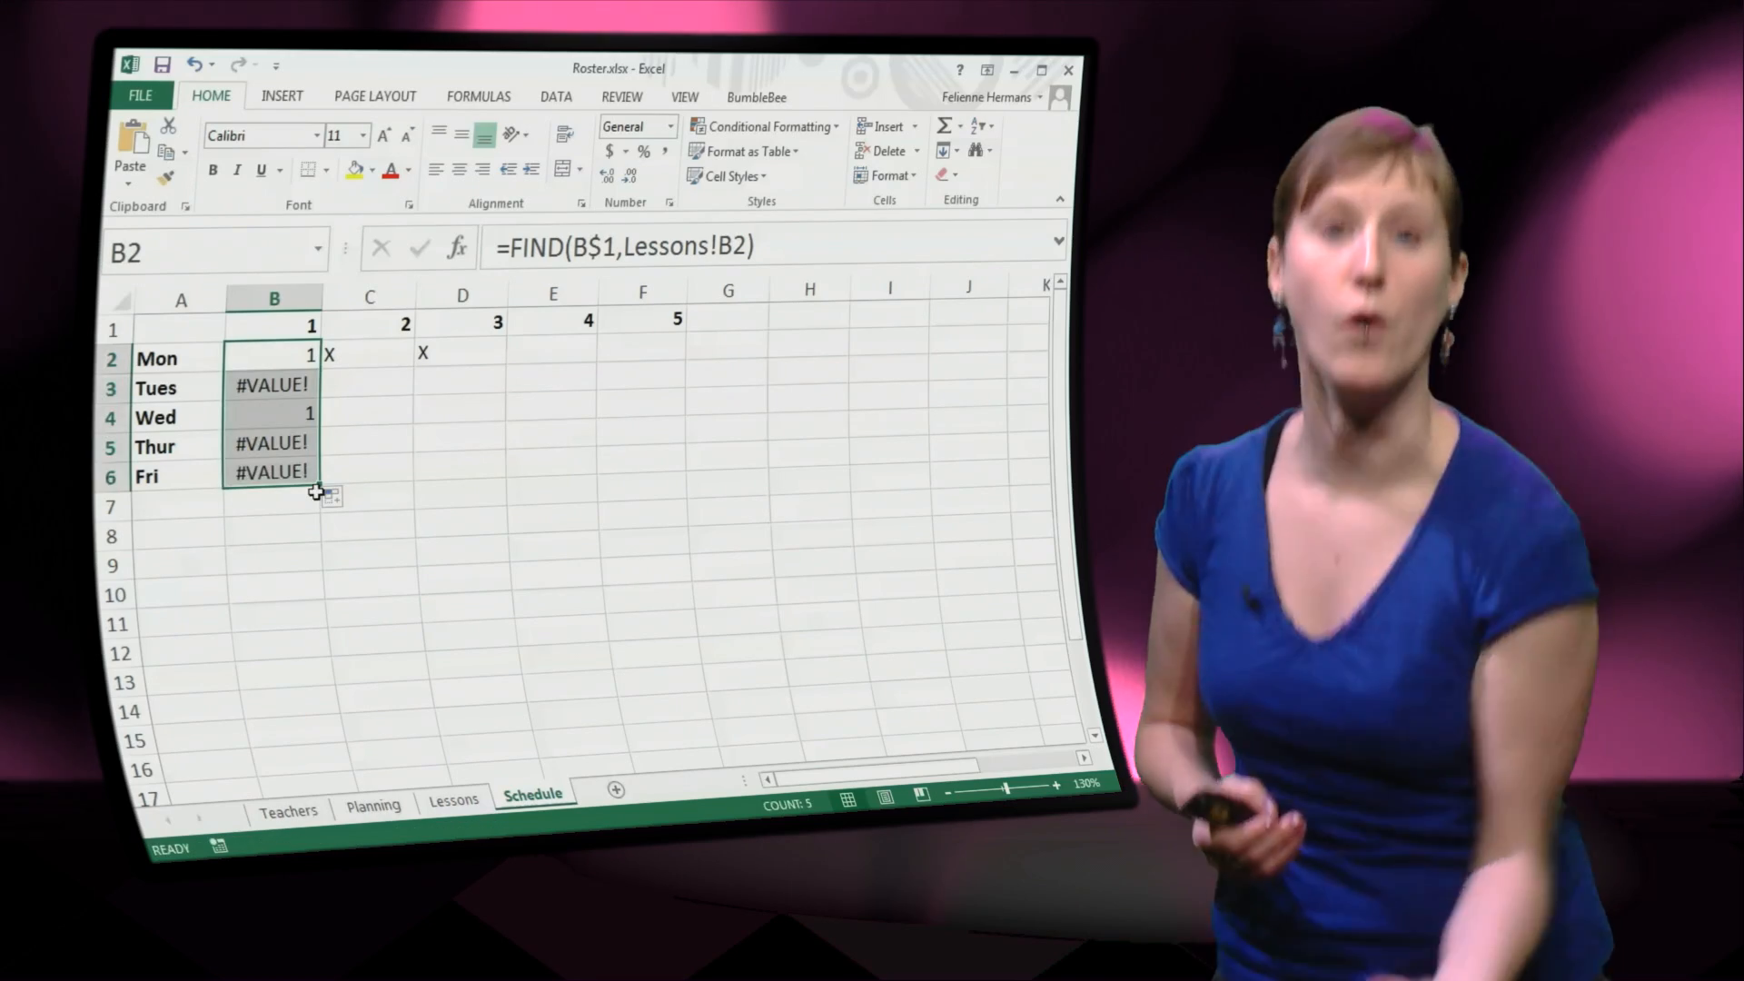
{"action": "left_click", "coordinate": [274, 414]}
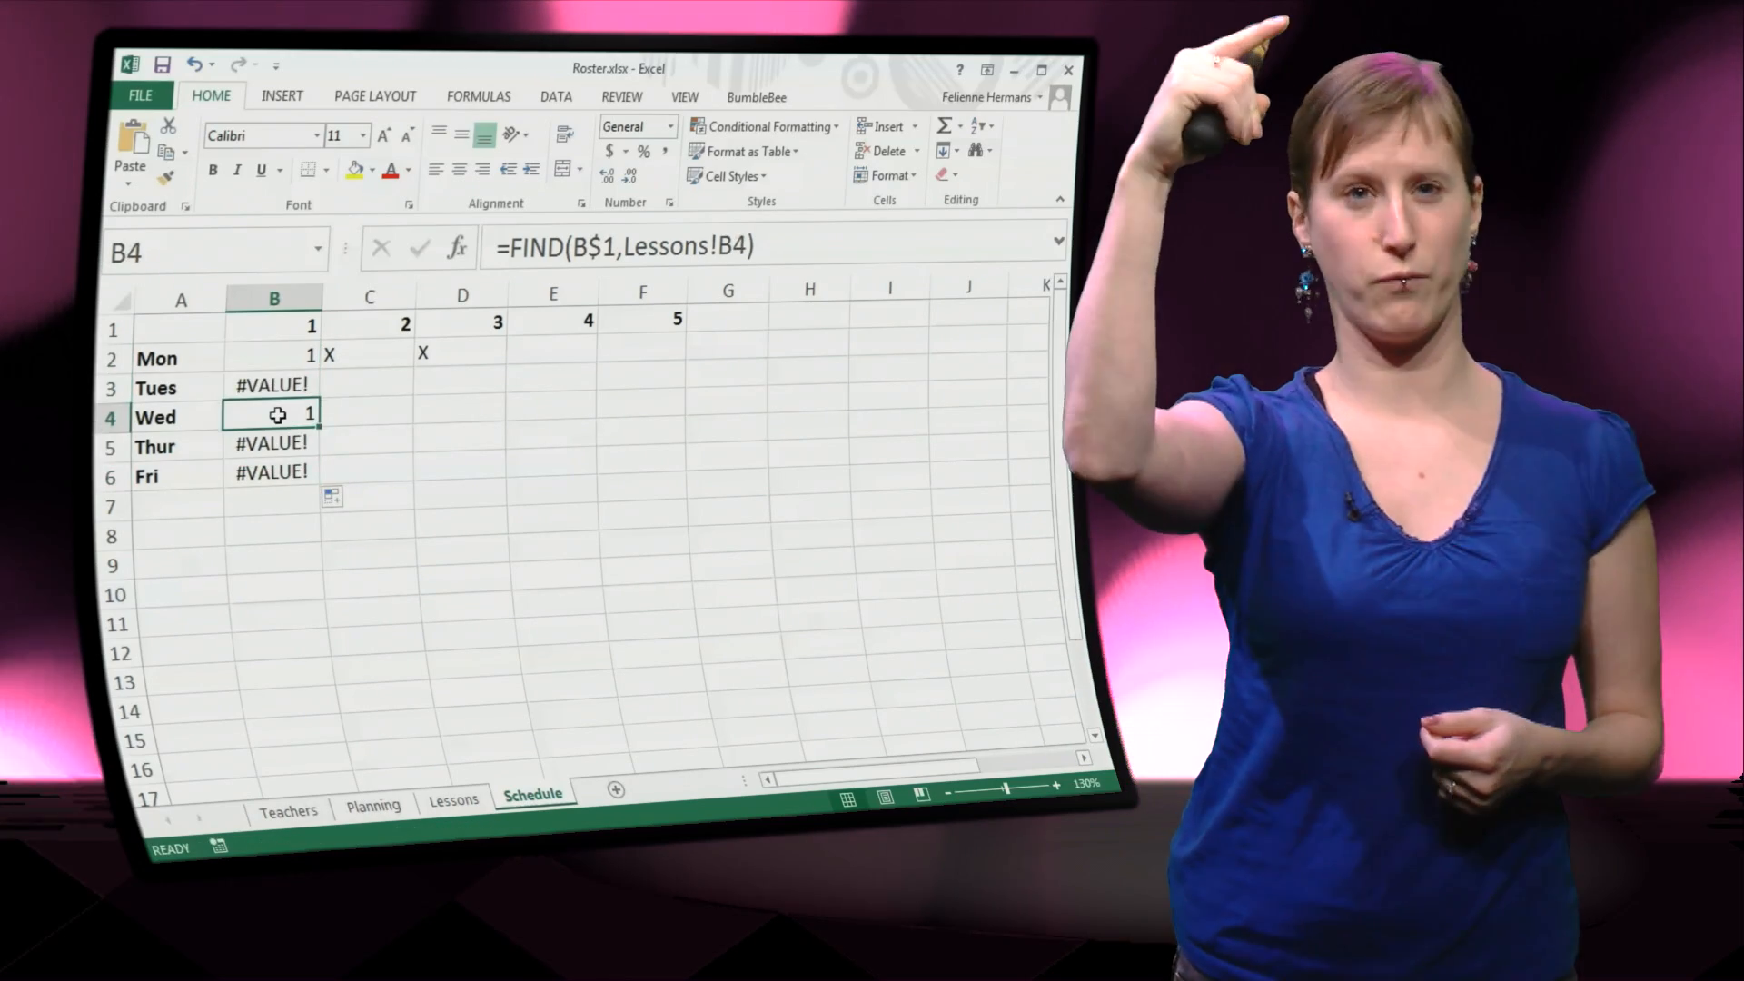
{"action": "left_click", "coordinate": [454, 799]}
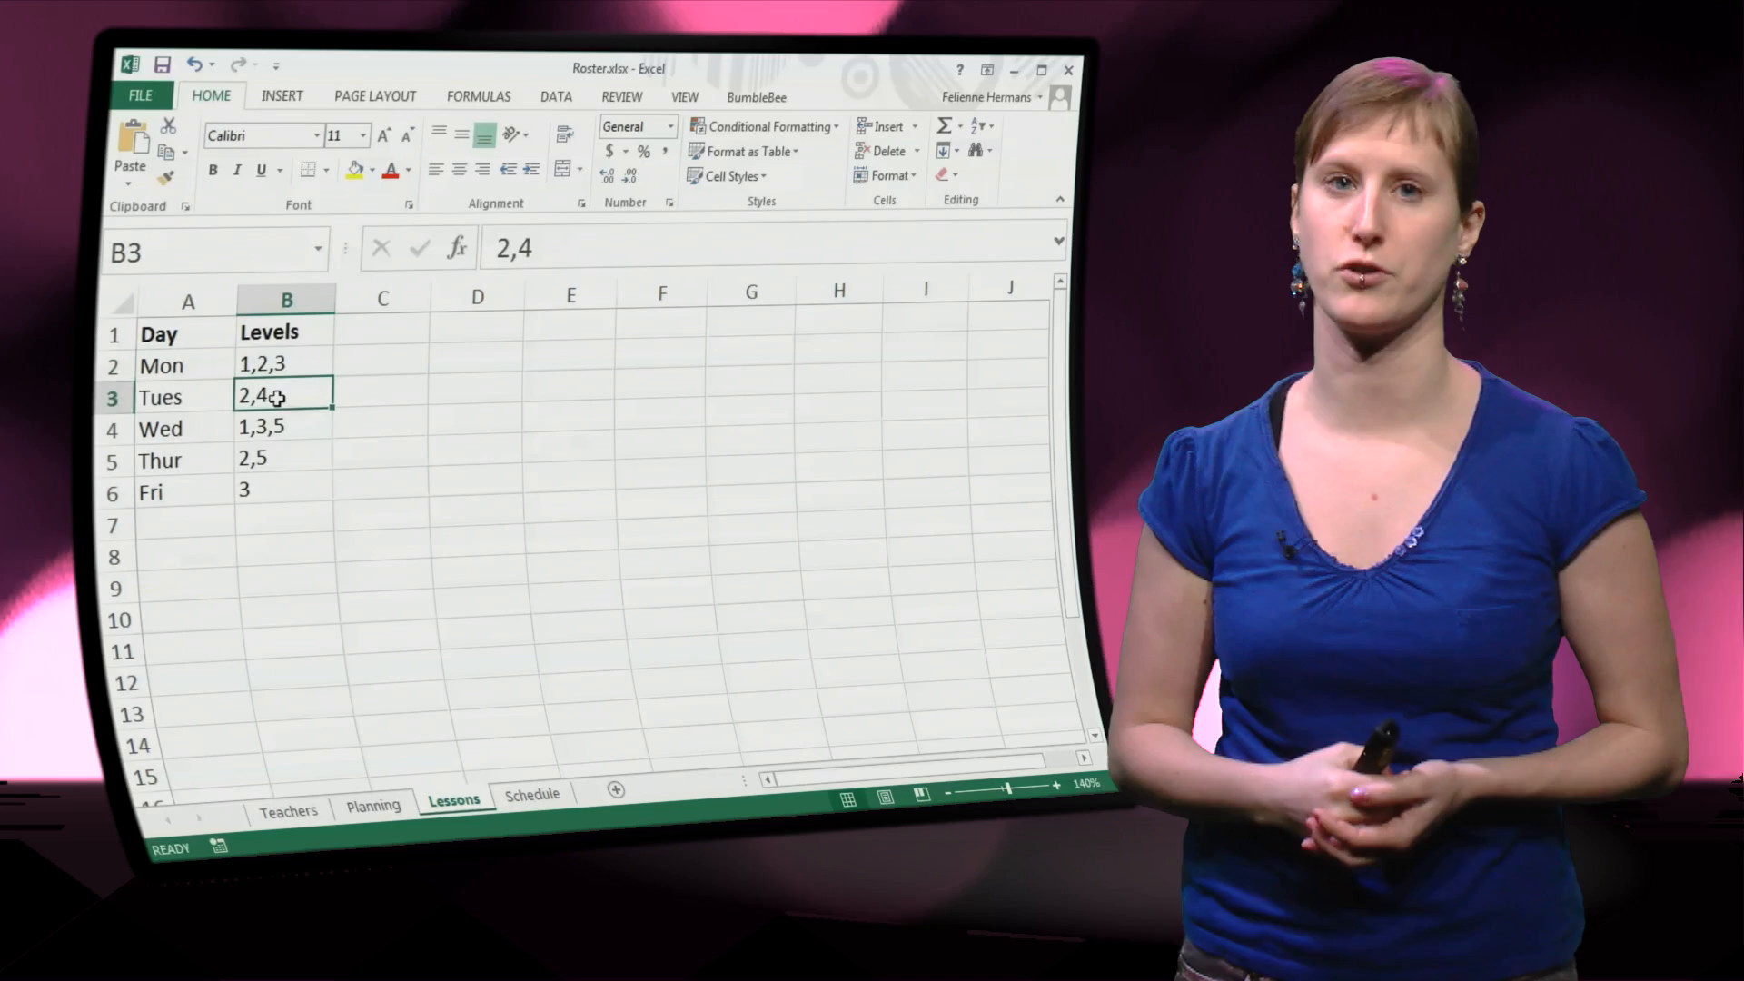
{"action": "left_click", "coordinate": [532, 798]}
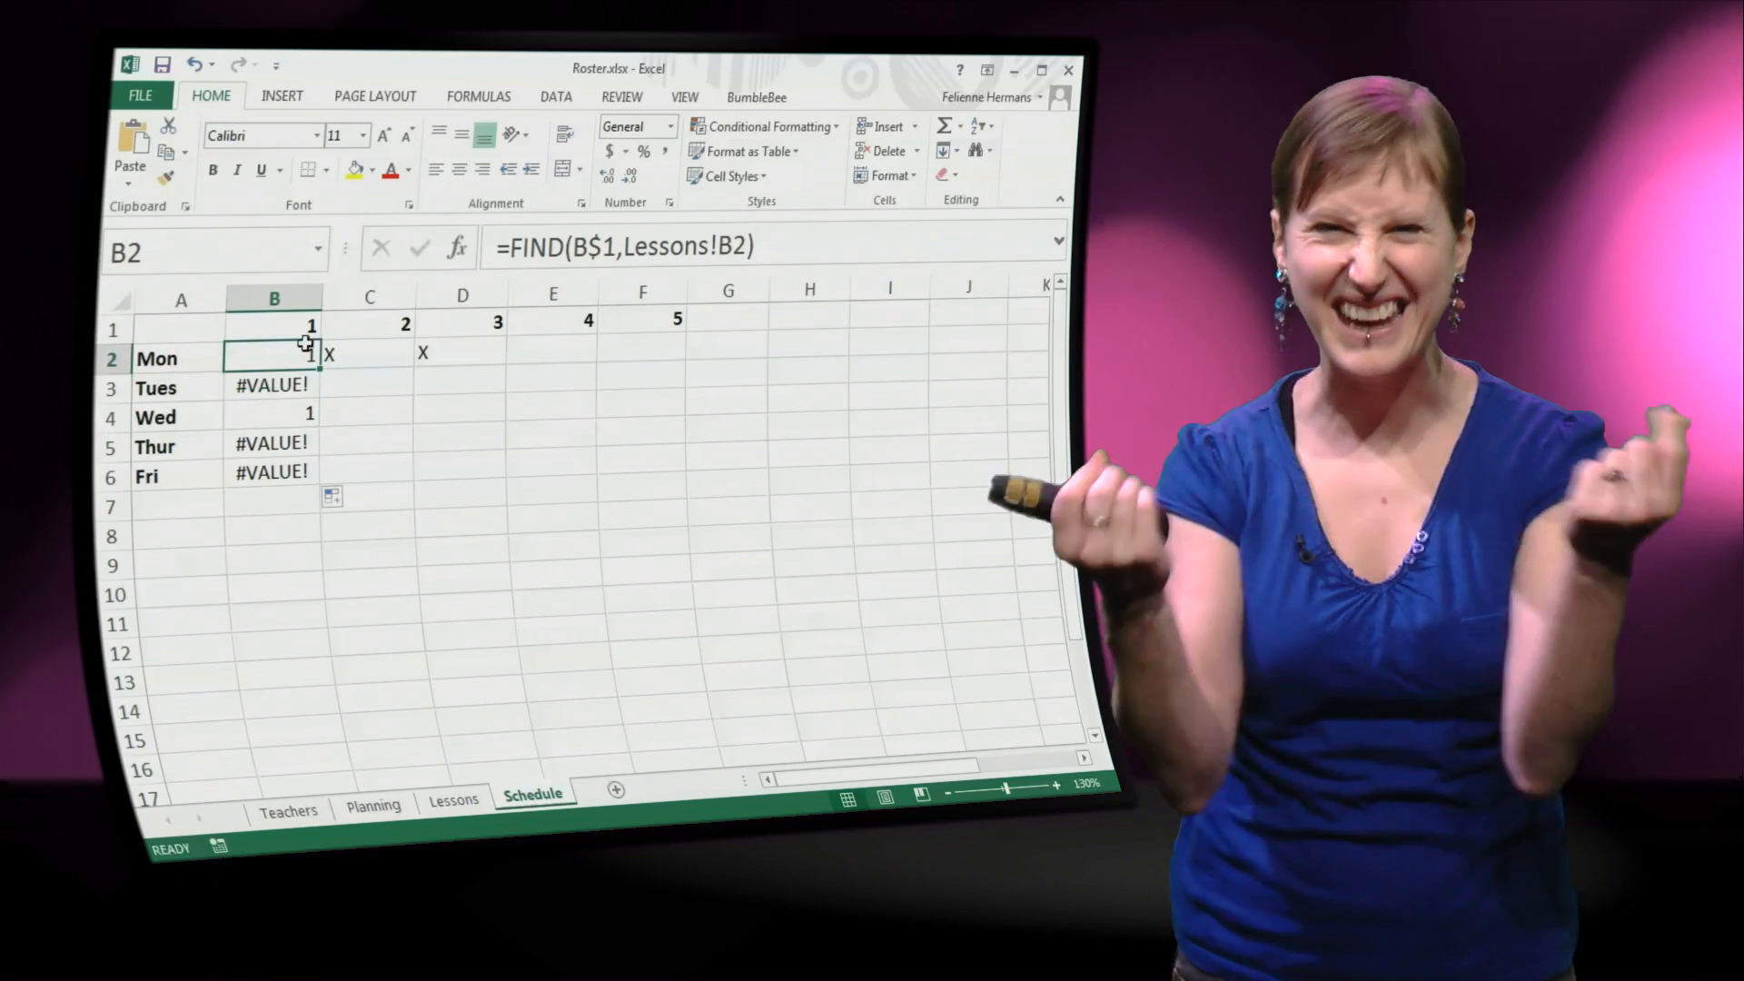
- Wrap Monday's FIND formula in ISERROR so the column returns TRUE/FALSE
{"action": "double_click", "coordinate": [273, 356]}
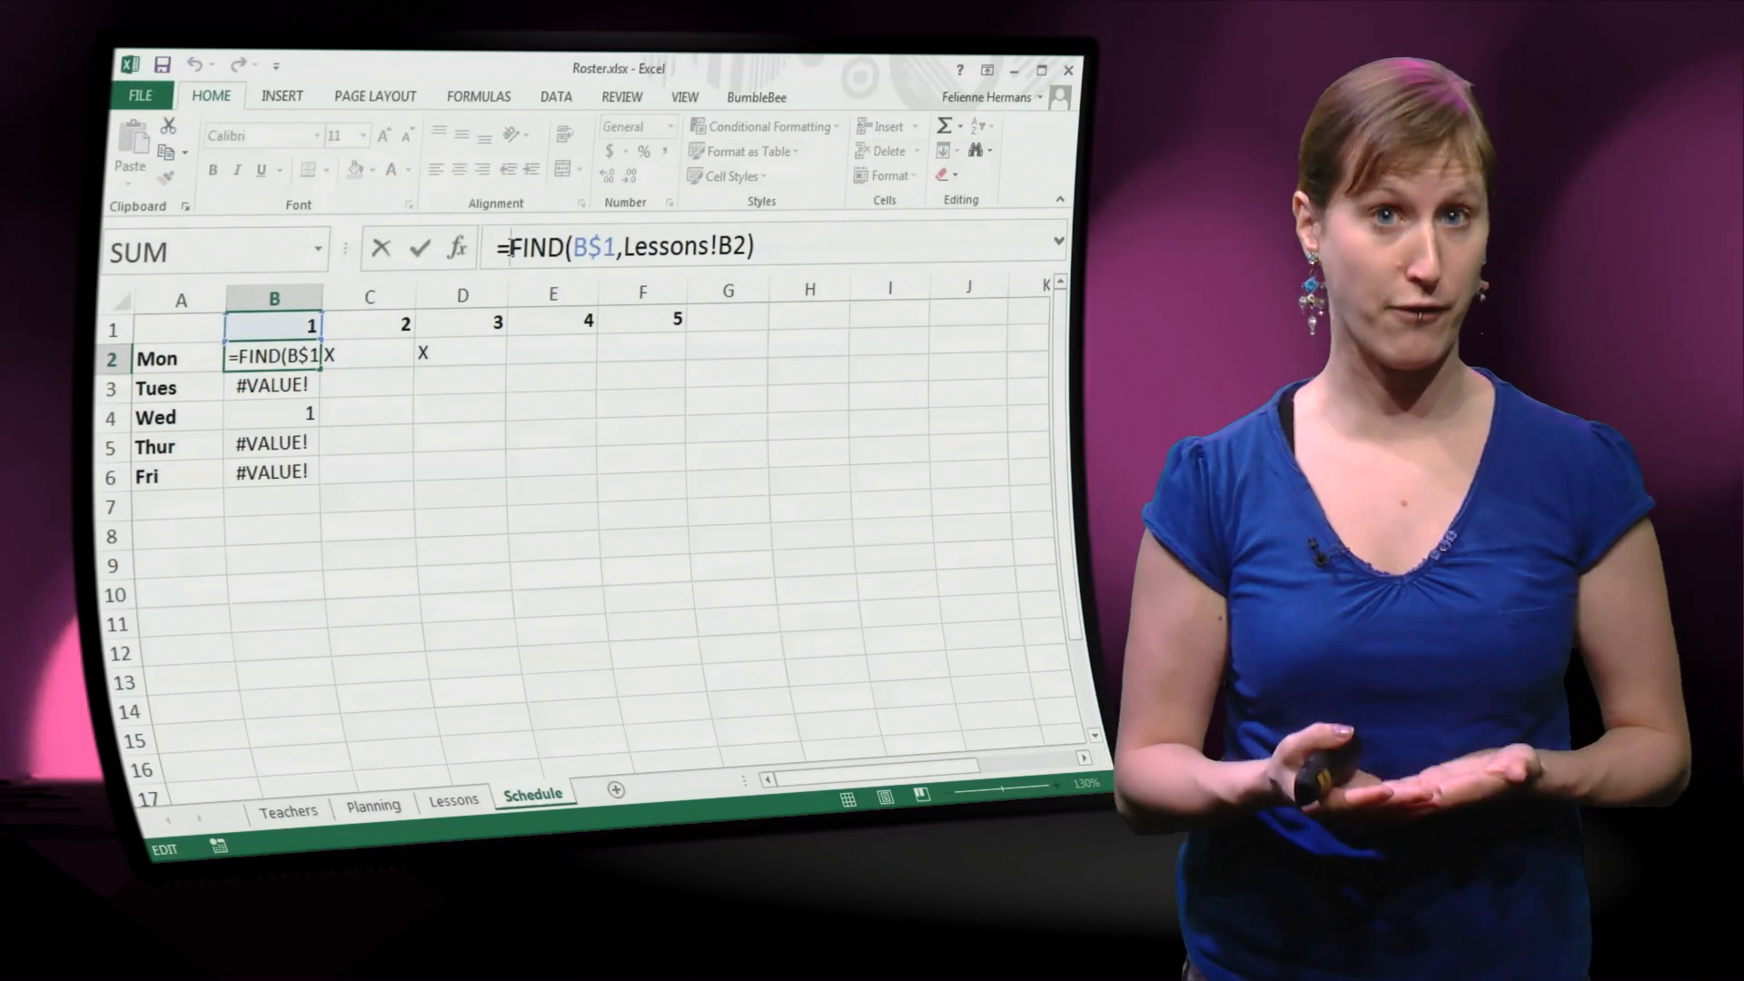
{"action": "type", "text": "ISERROR("}
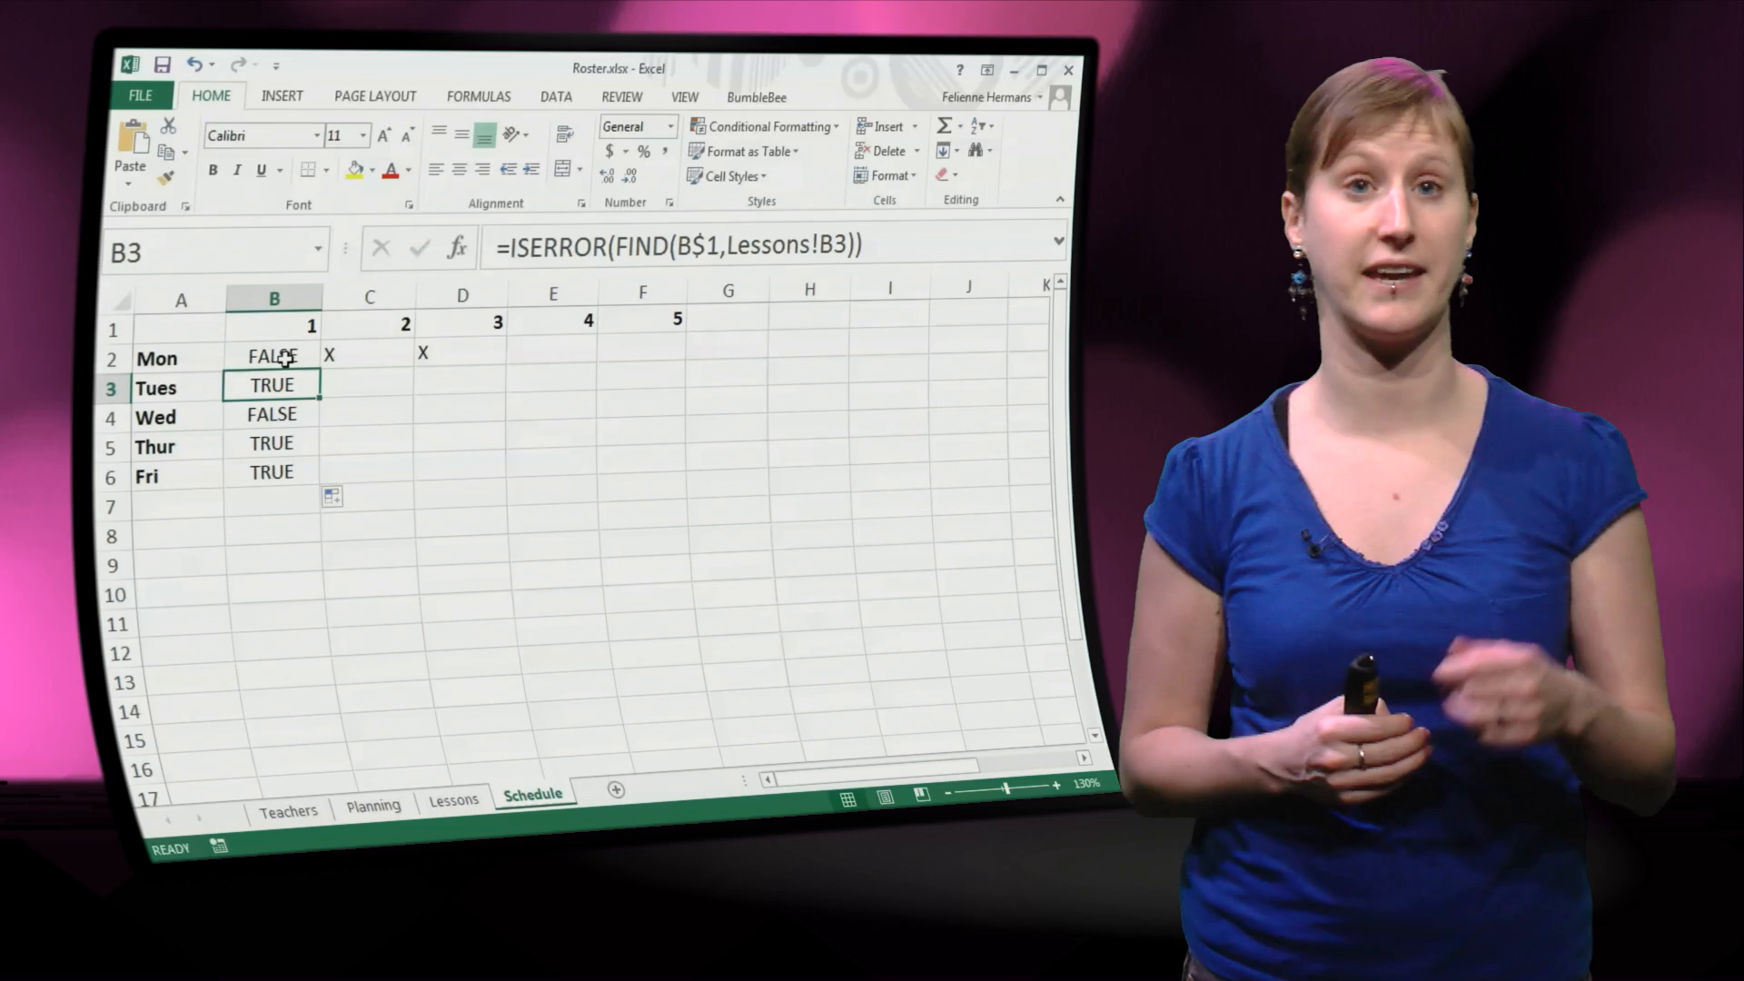
- Wrap B2 in IF so an error gives "-" and a match gives "X"
{"action": "left_click", "coordinate": [272, 358]}
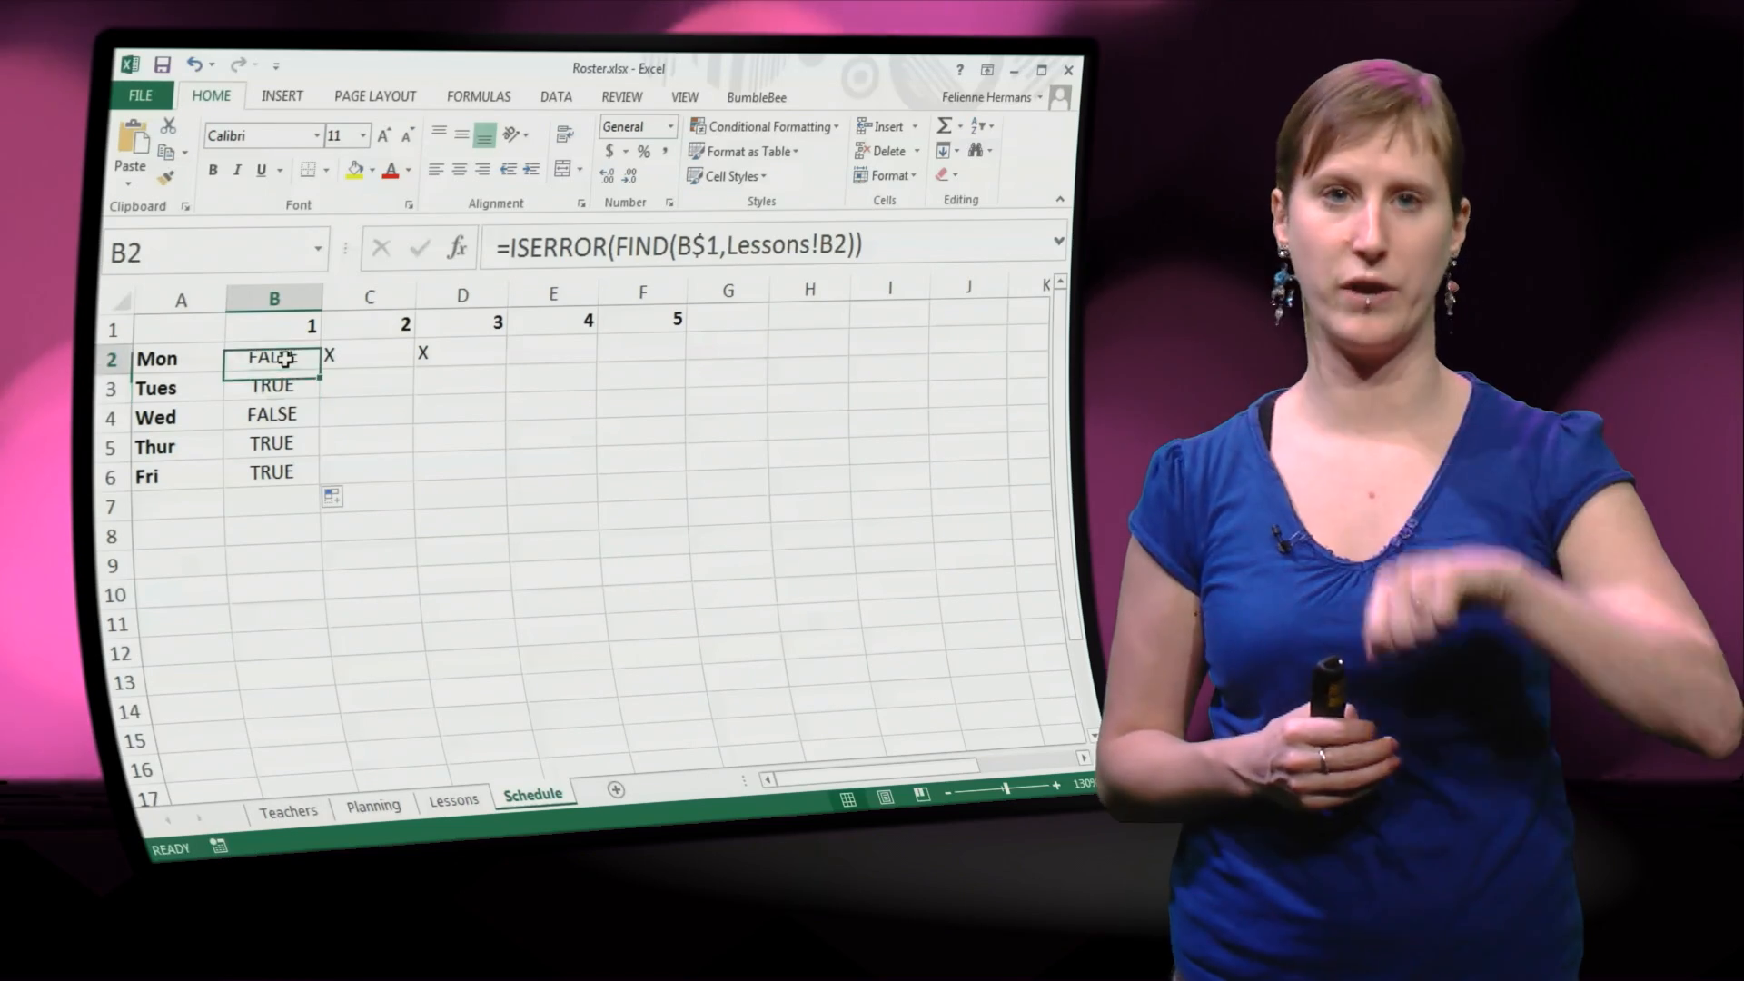
{"action": "double_click", "coordinate": [273, 358]}
{"action": "type", "text": "IF("}
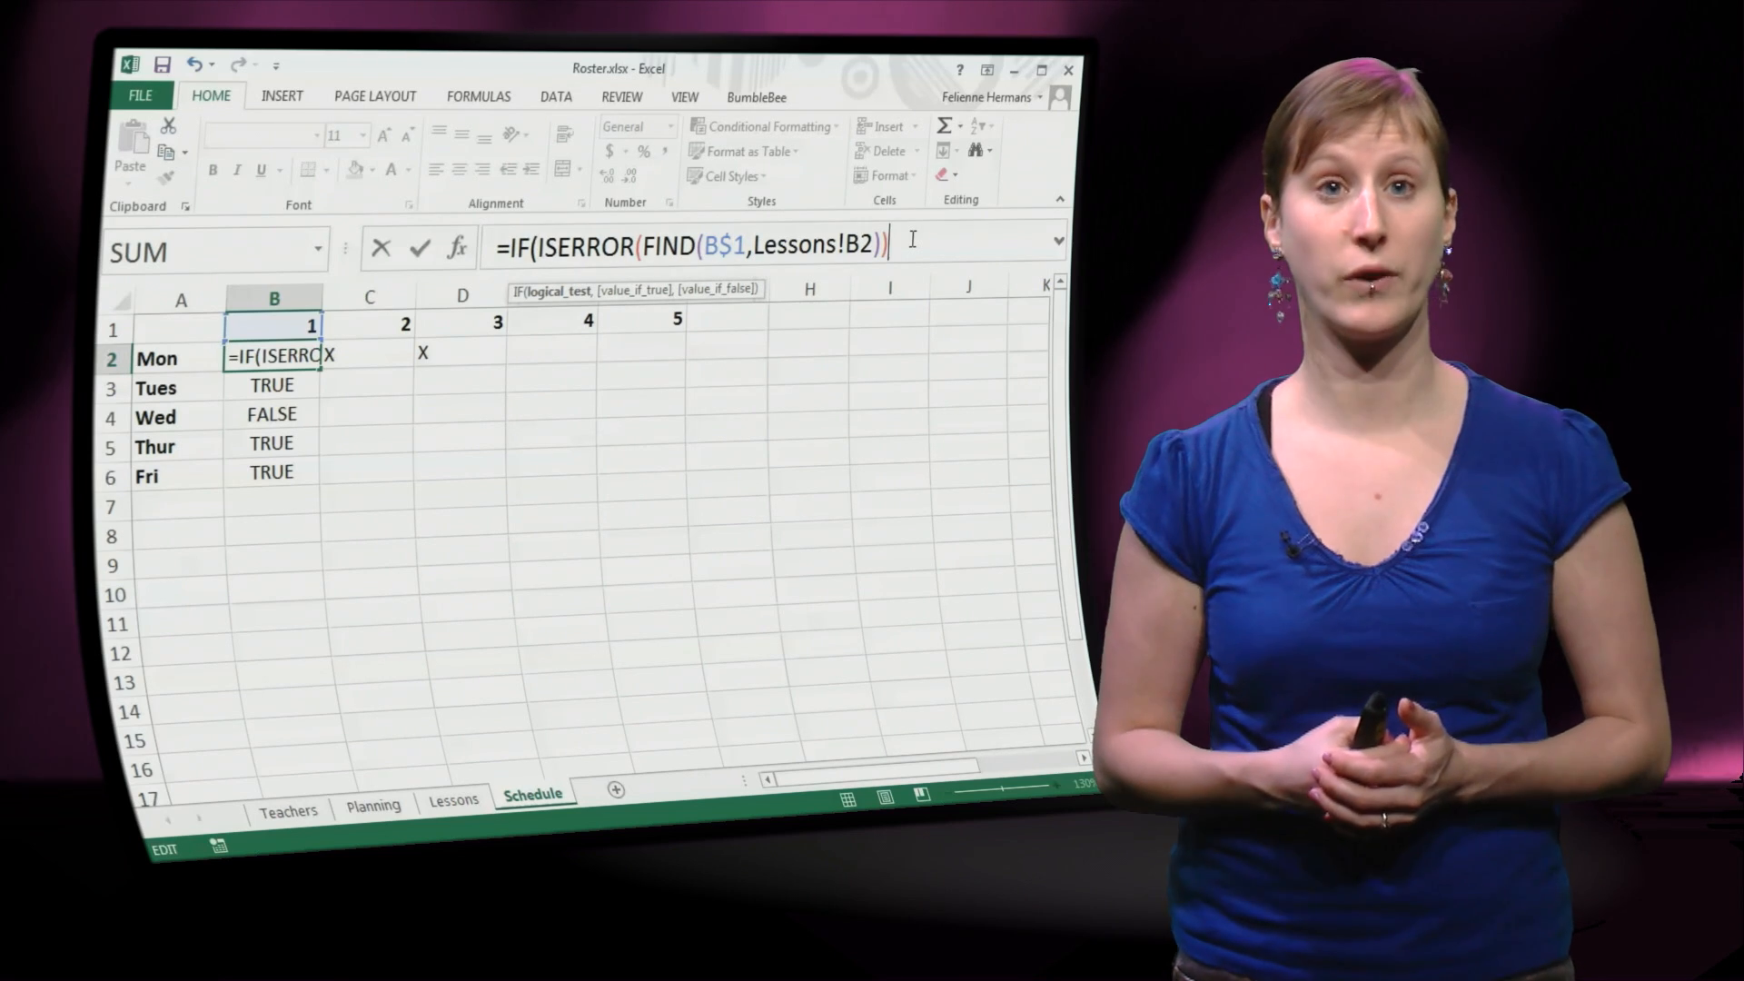
{"action": "type", "text": ",\""}
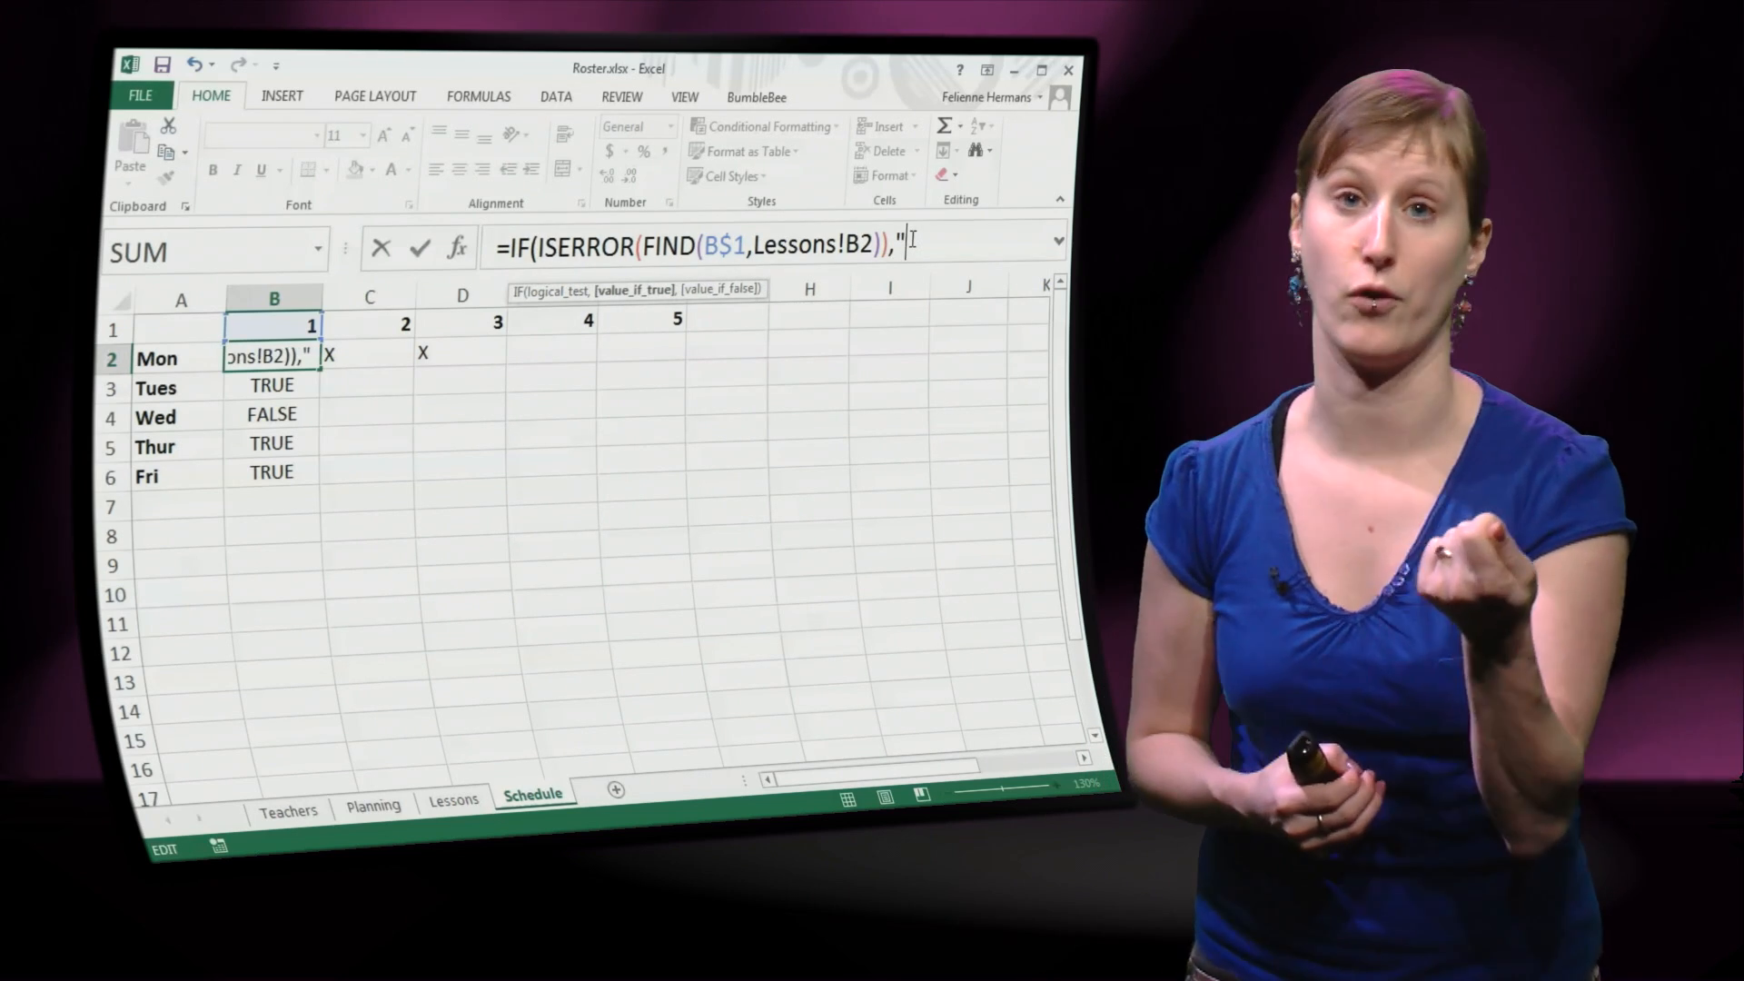
{"action": "type", "text": "-\",\"X"}
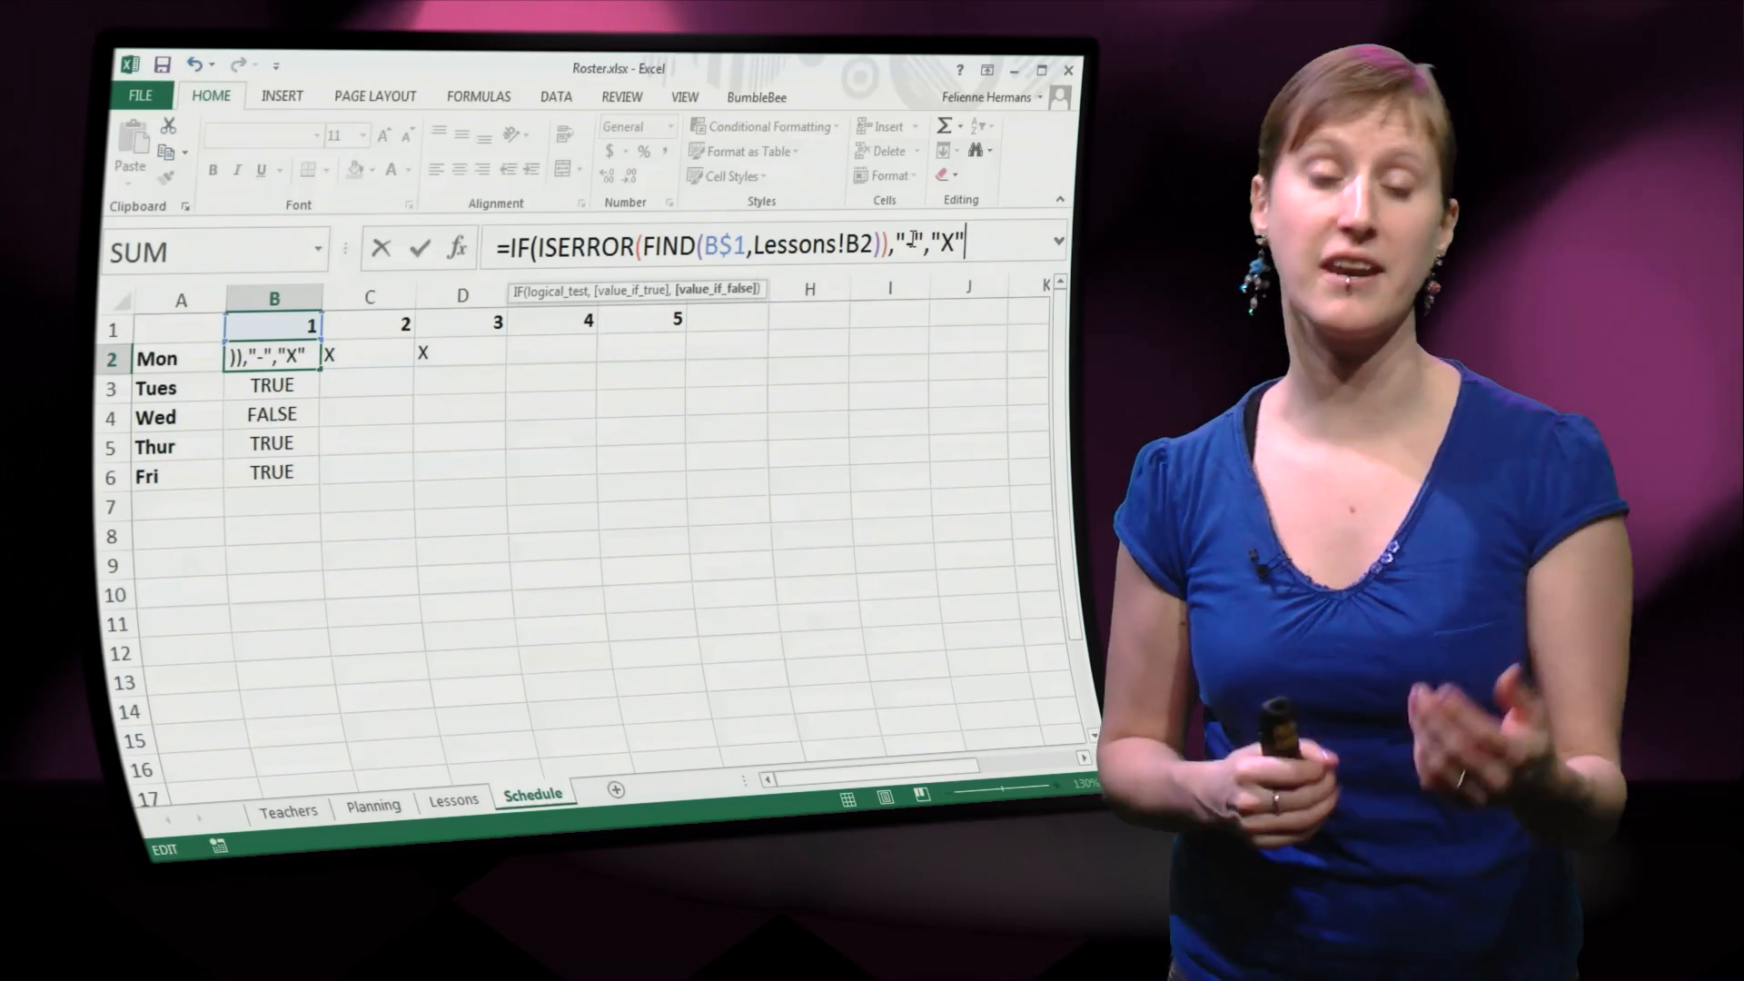
{"action": "key", "text": "Enter"}
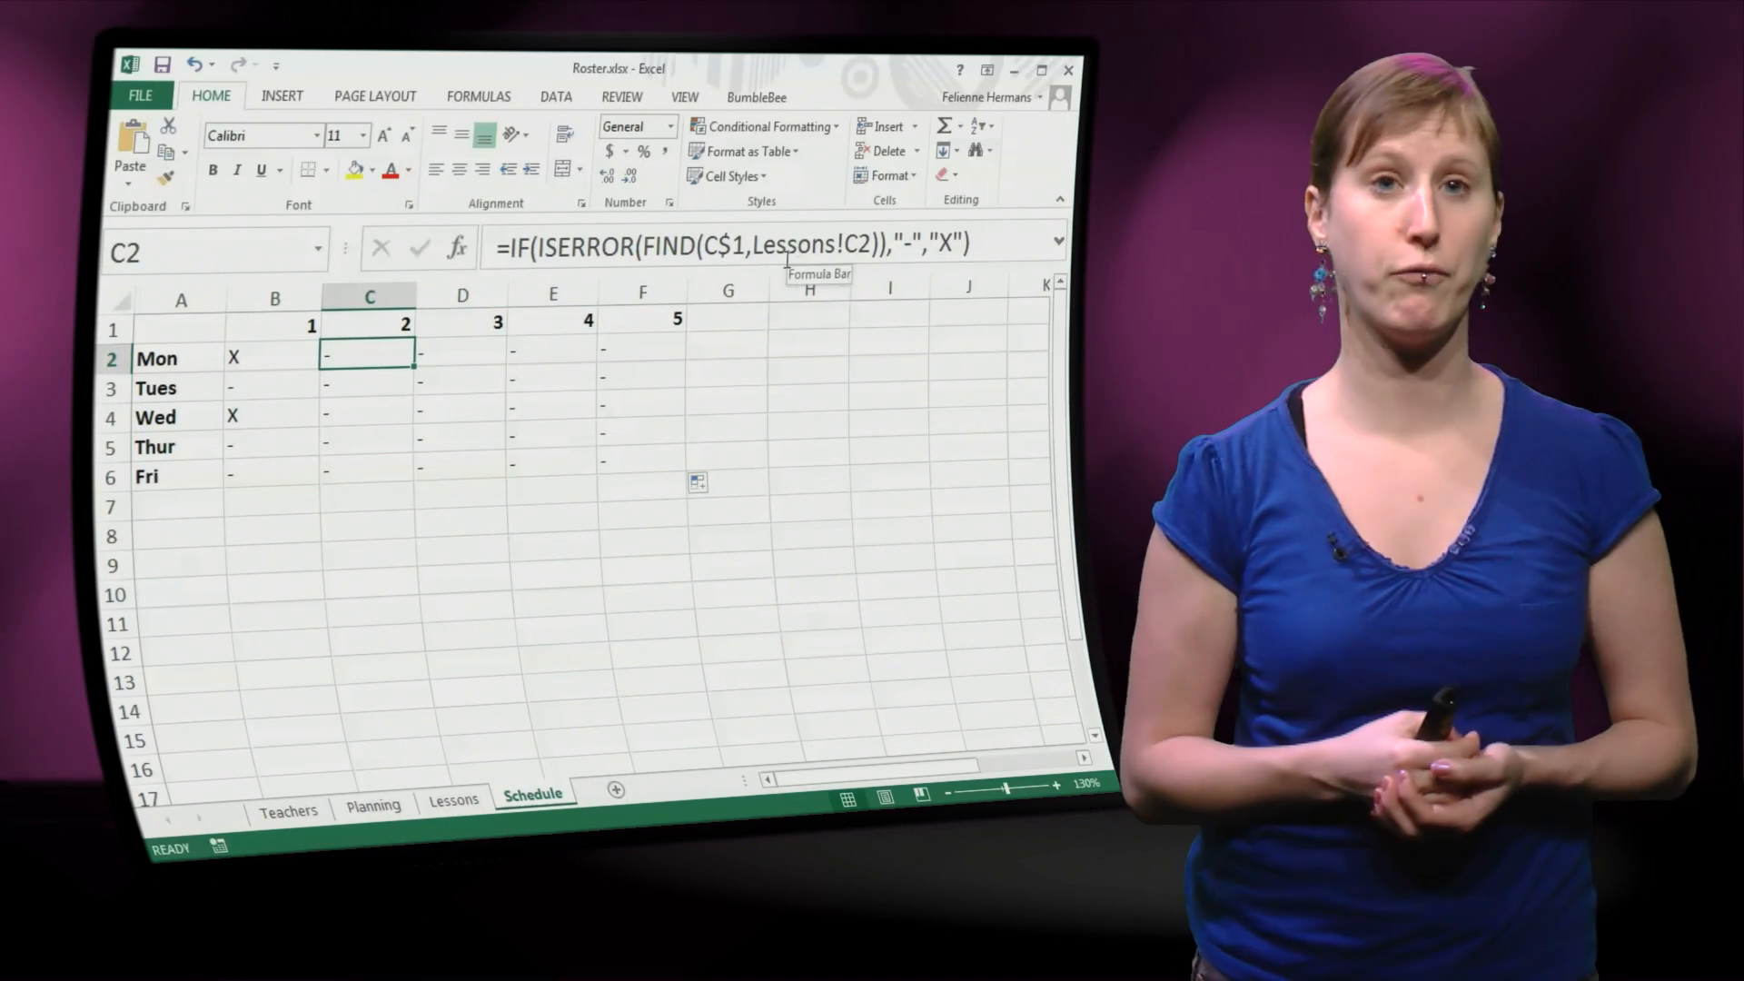
- Anchor the reference as Lessons!$B2, then fill the formula down to Friday and across to level 5
{"action": "left_click", "coordinate": [452, 803]}
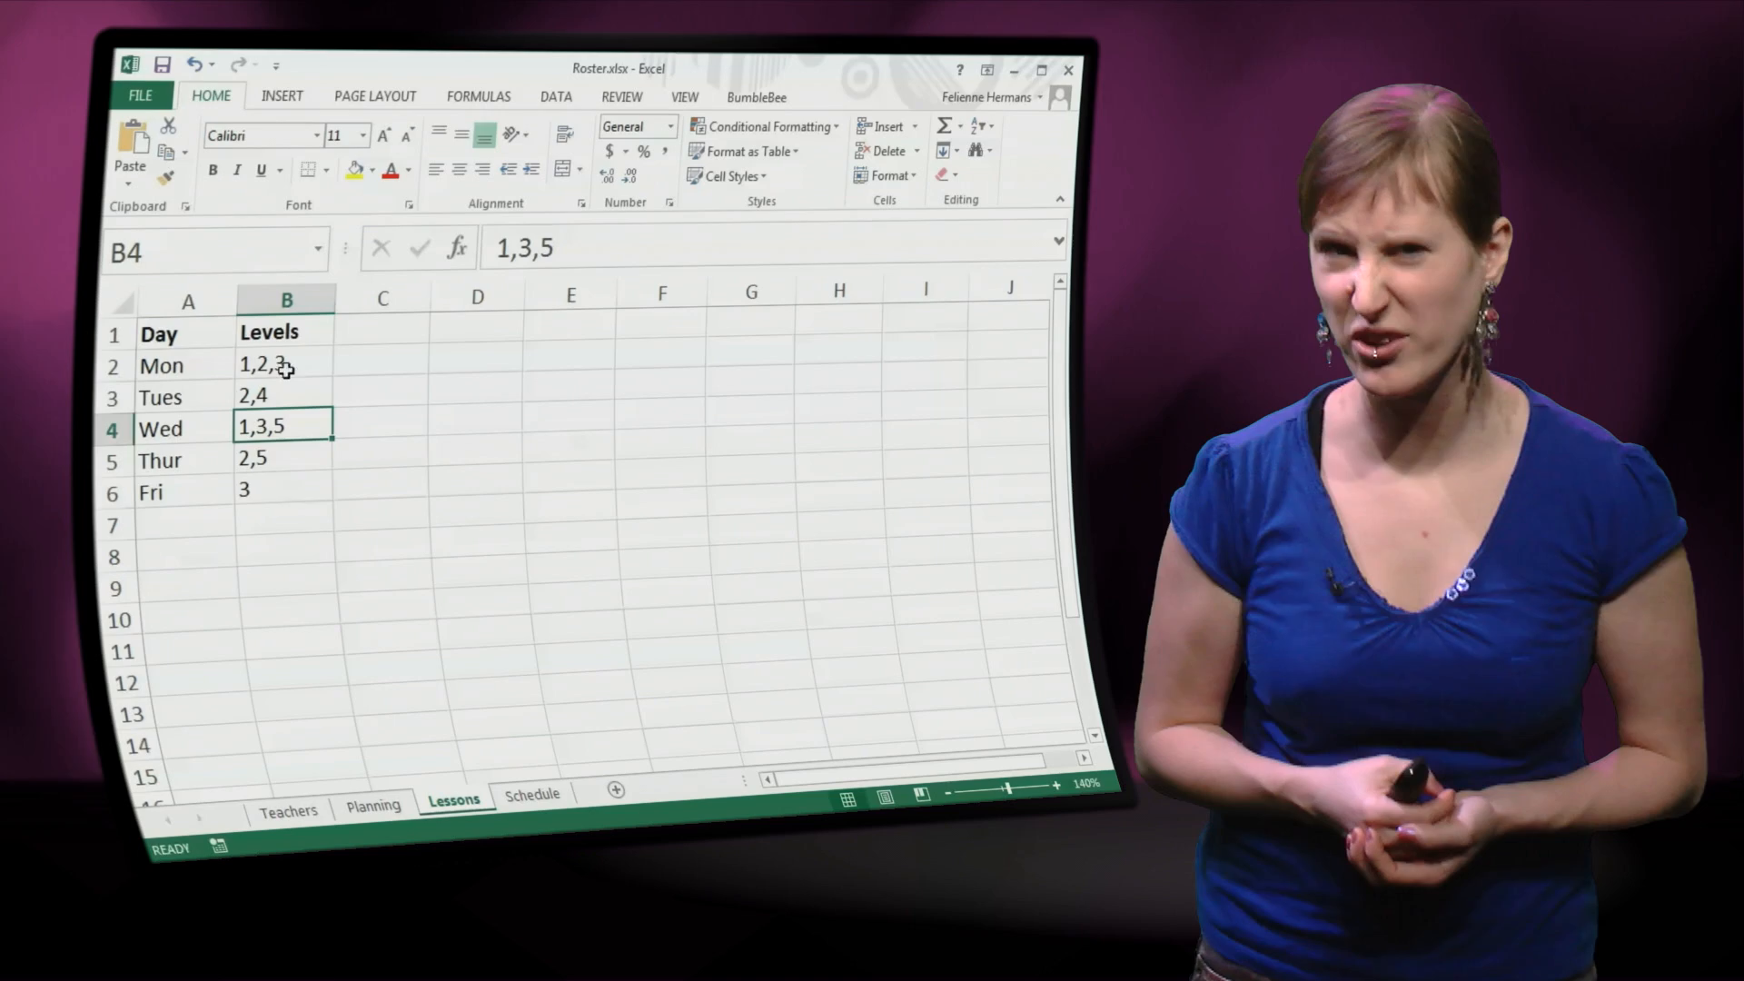
{"action": "left_click", "coordinate": [533, 796]}
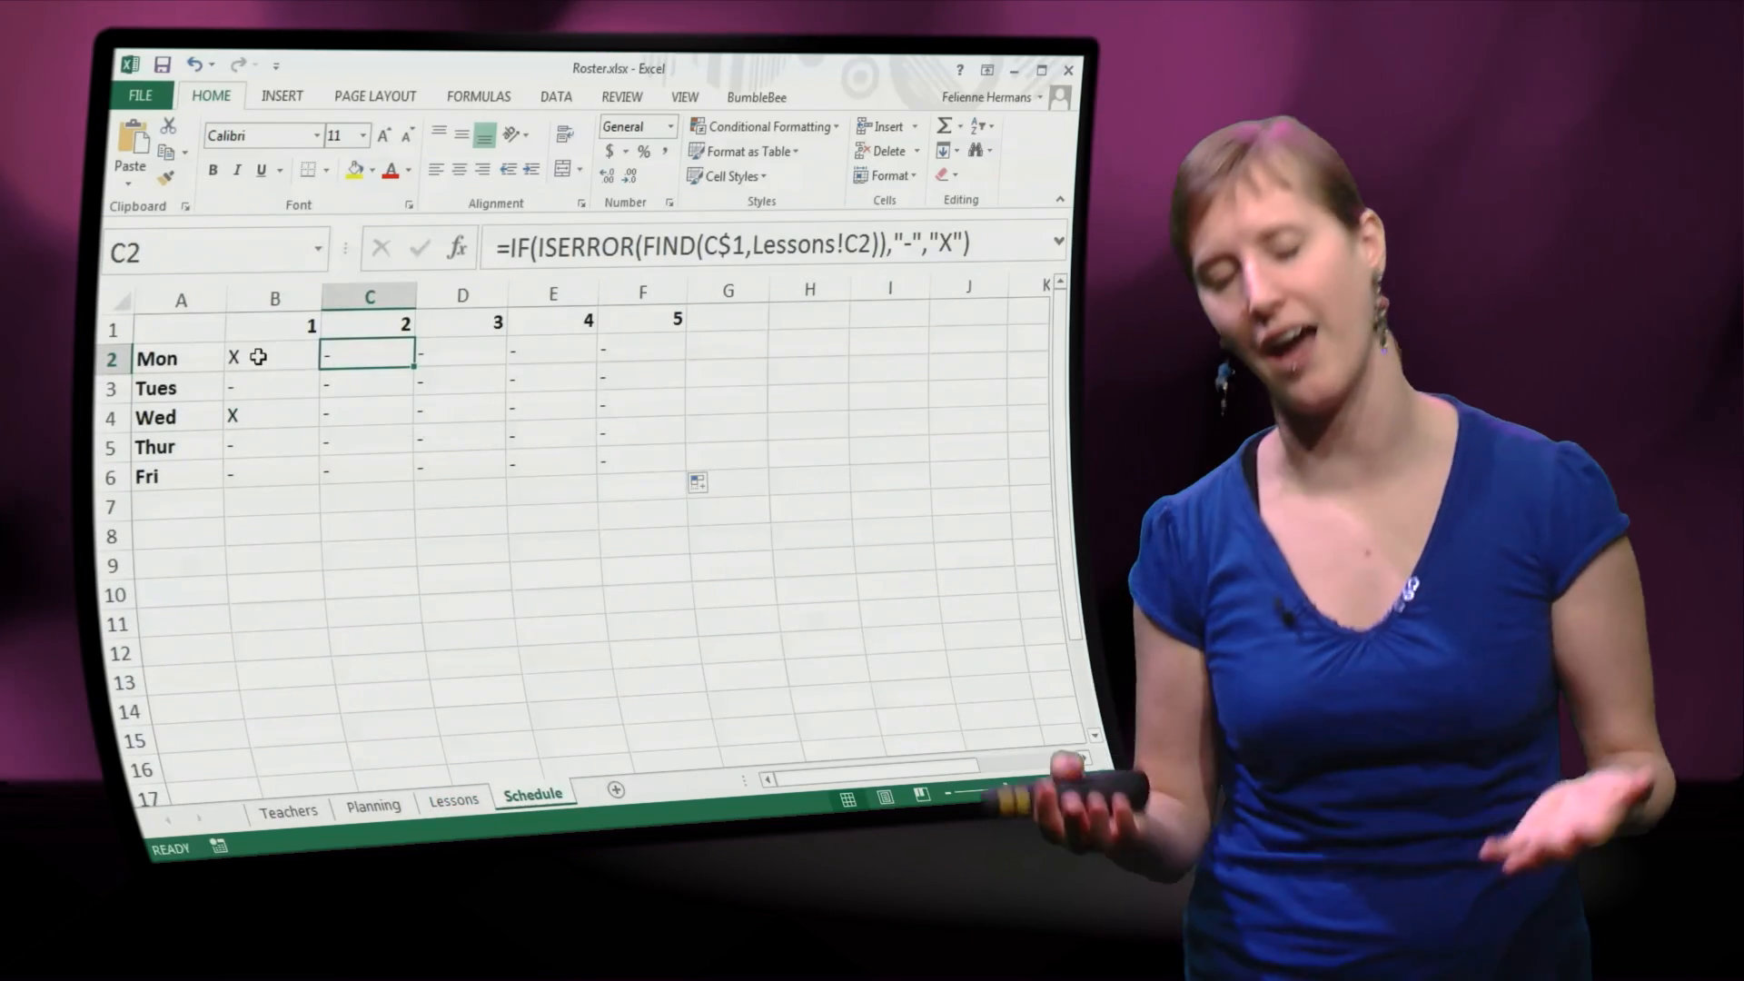
{"action": "left_click", "coordinate": [273, 356]}
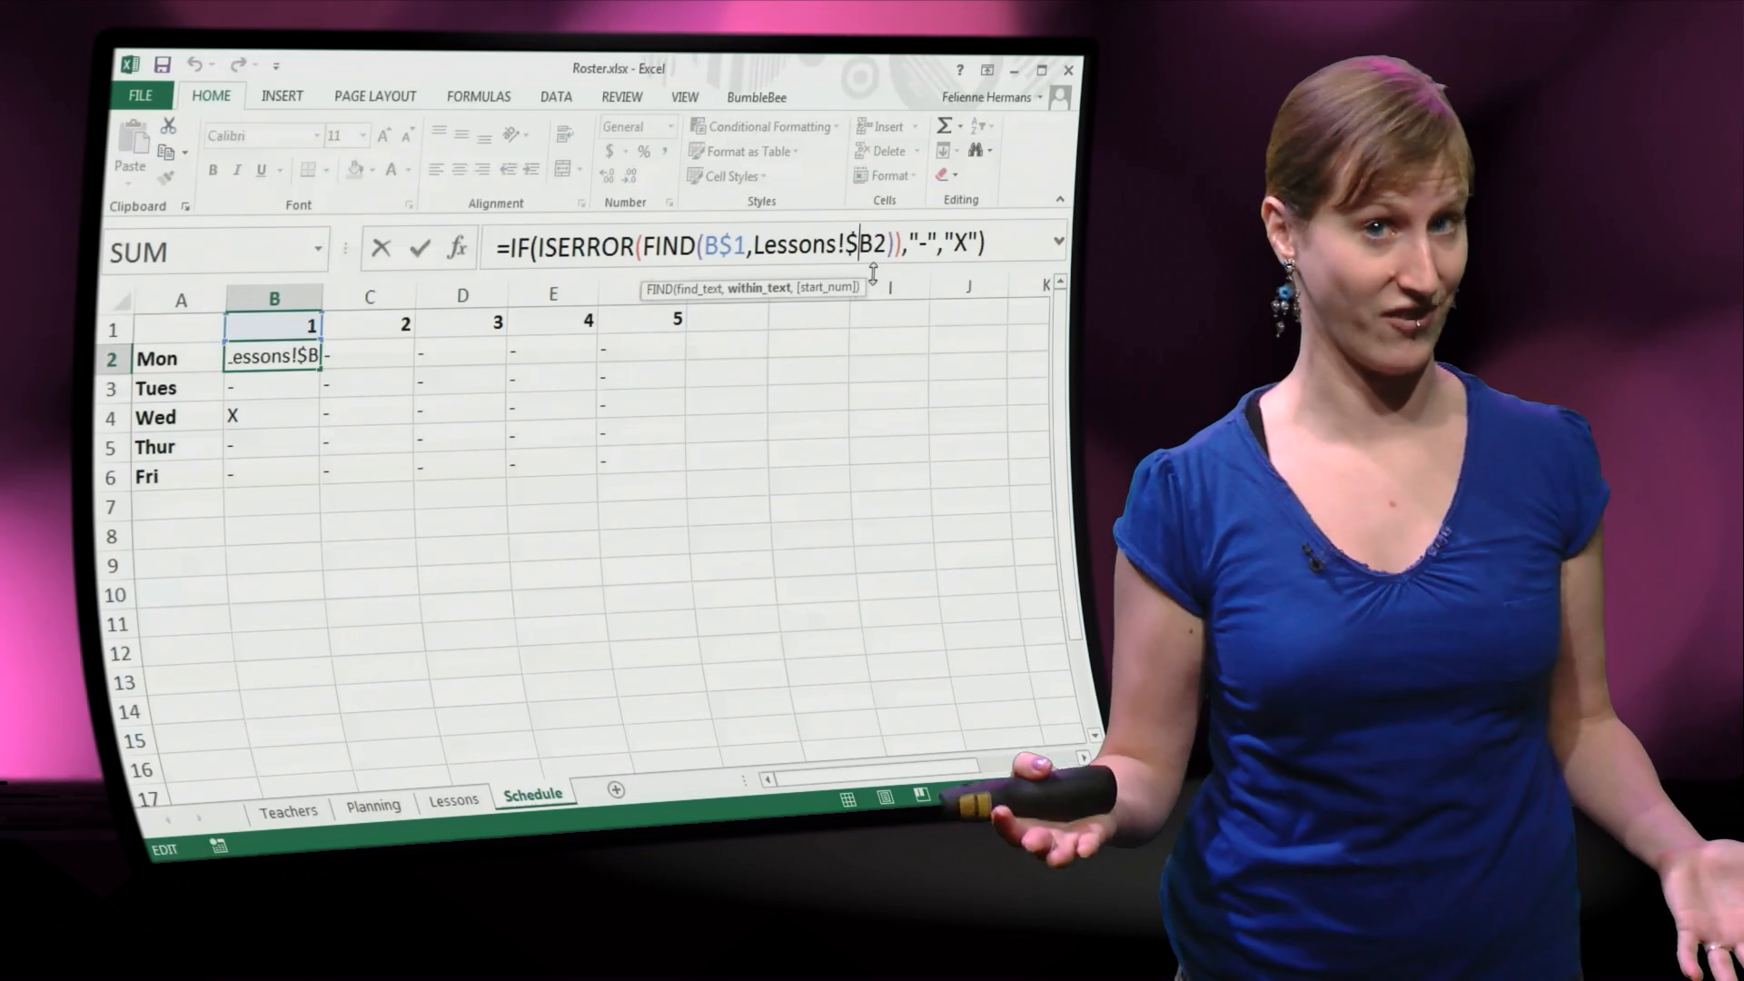
{"action": "key", "text": "Enter"}
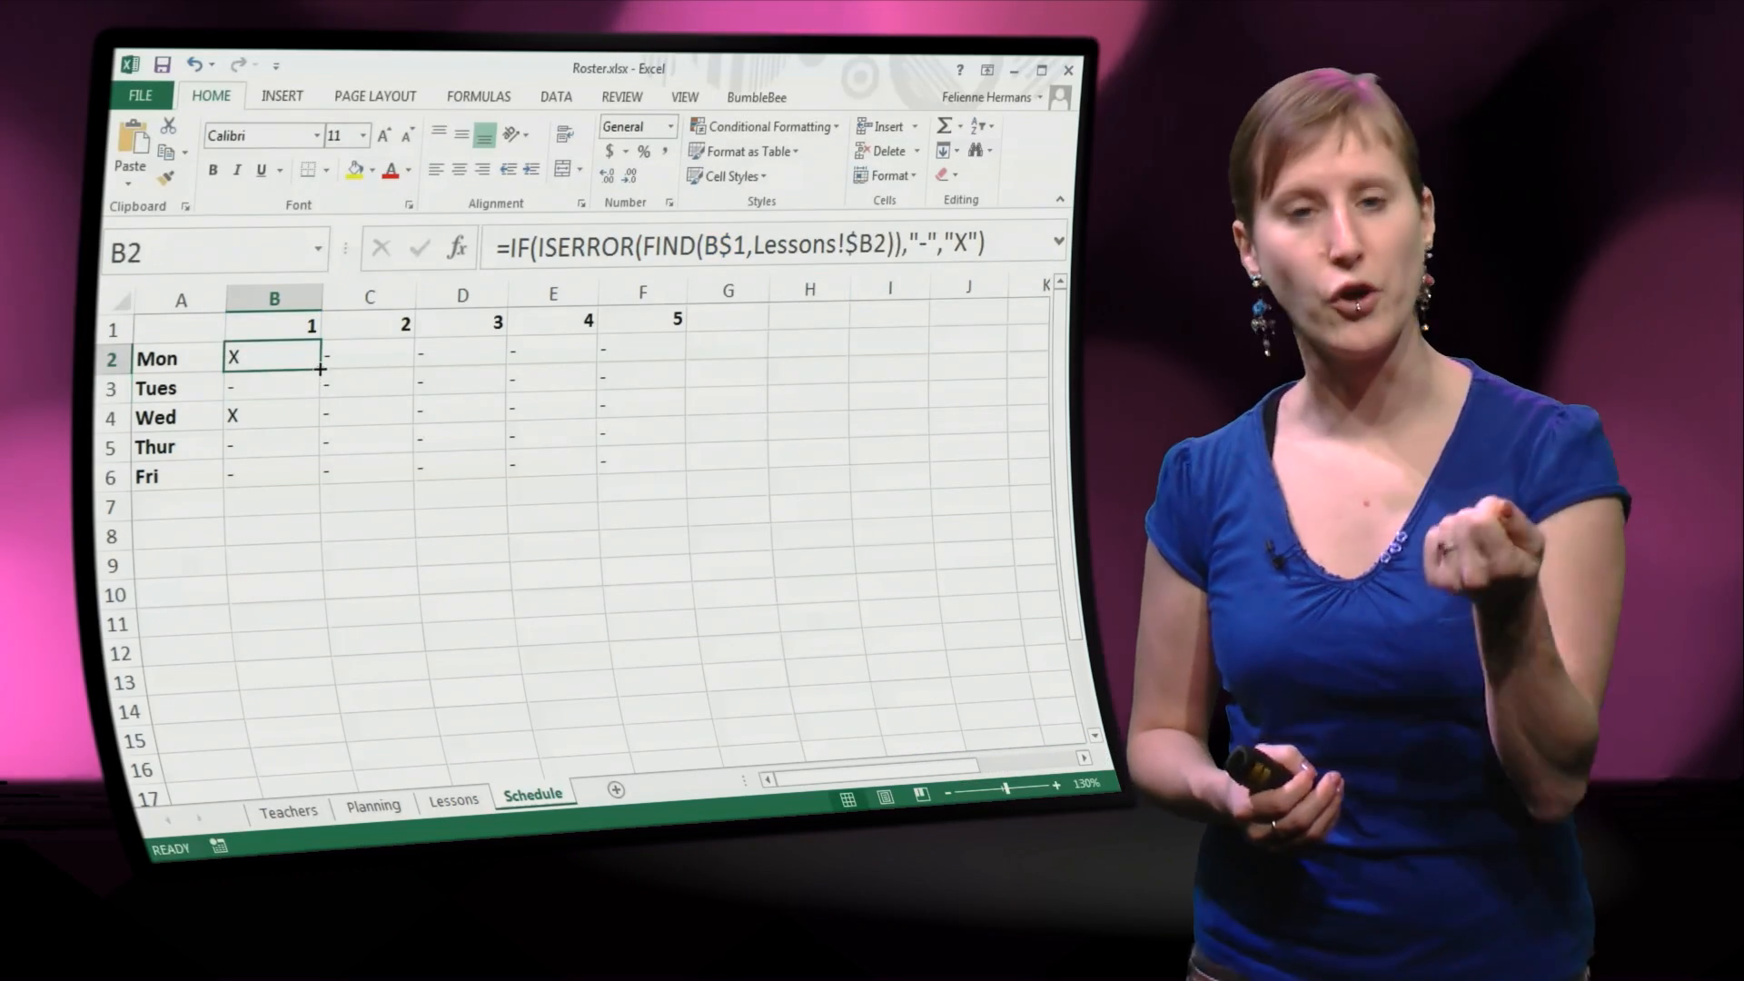
{"action": "left_click_drag", "start_coordinate": [274, 356], "coordinate": [275, 476]}
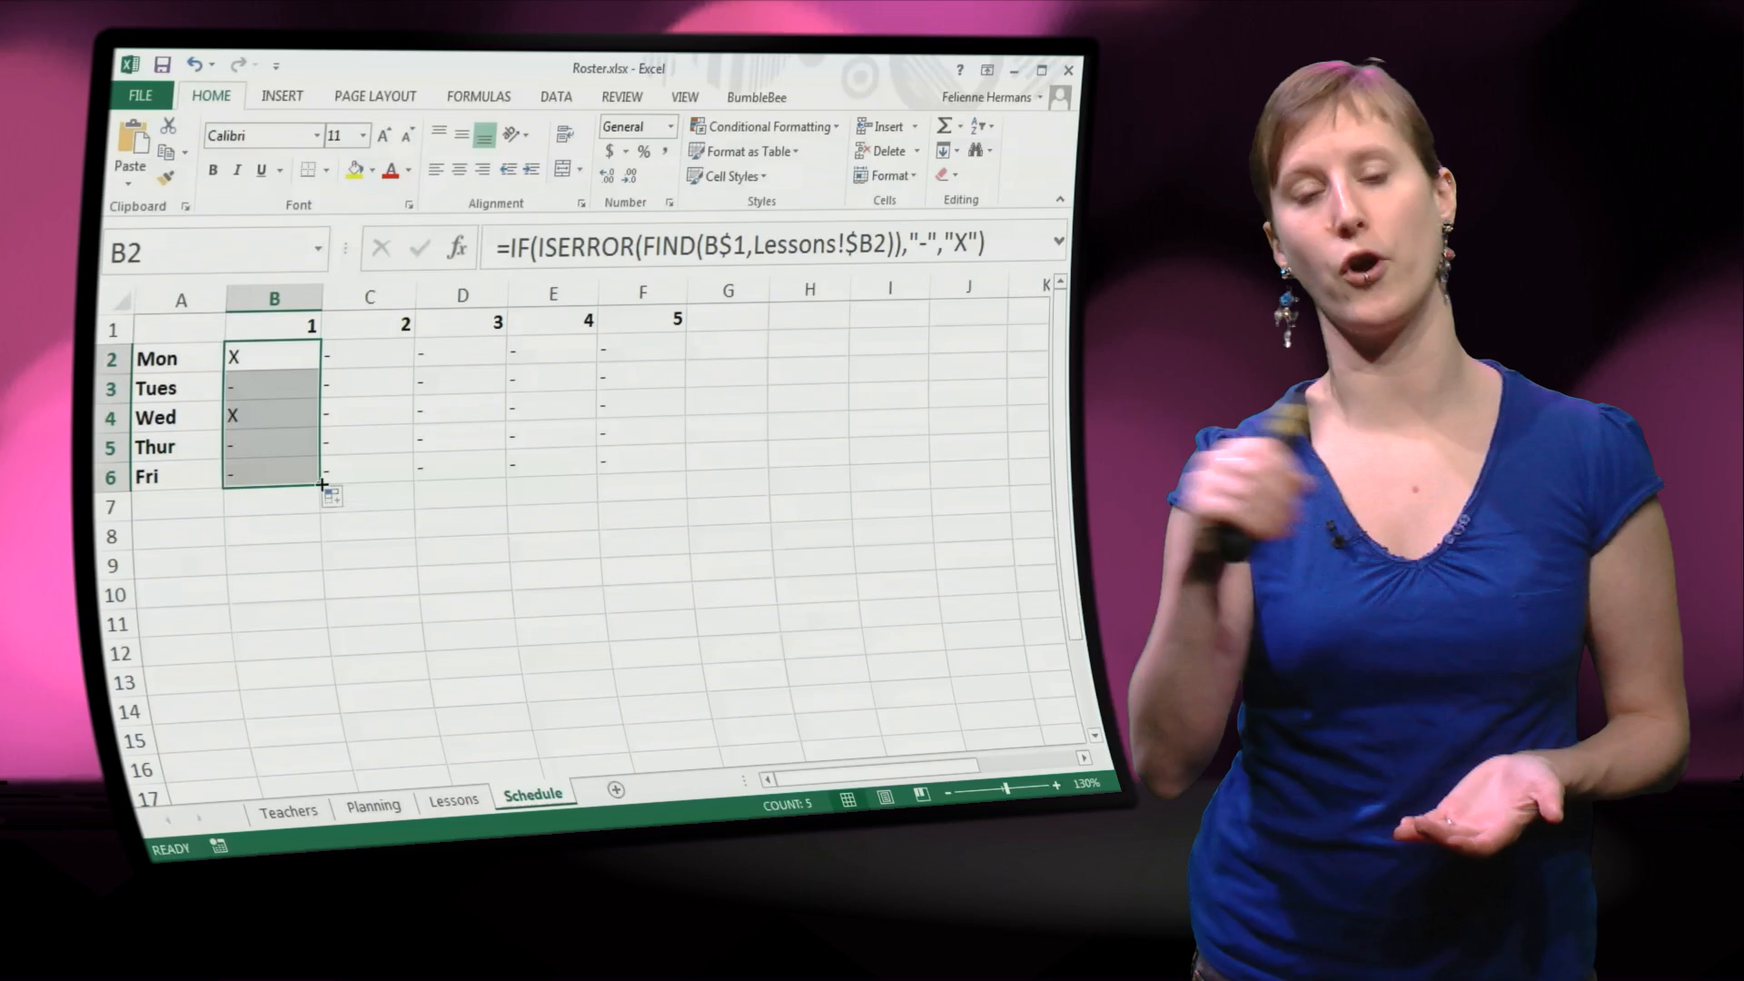
{"action": "left_click_drag", "start_coordinate": [320, 483], "coordinate": [685, 476]}
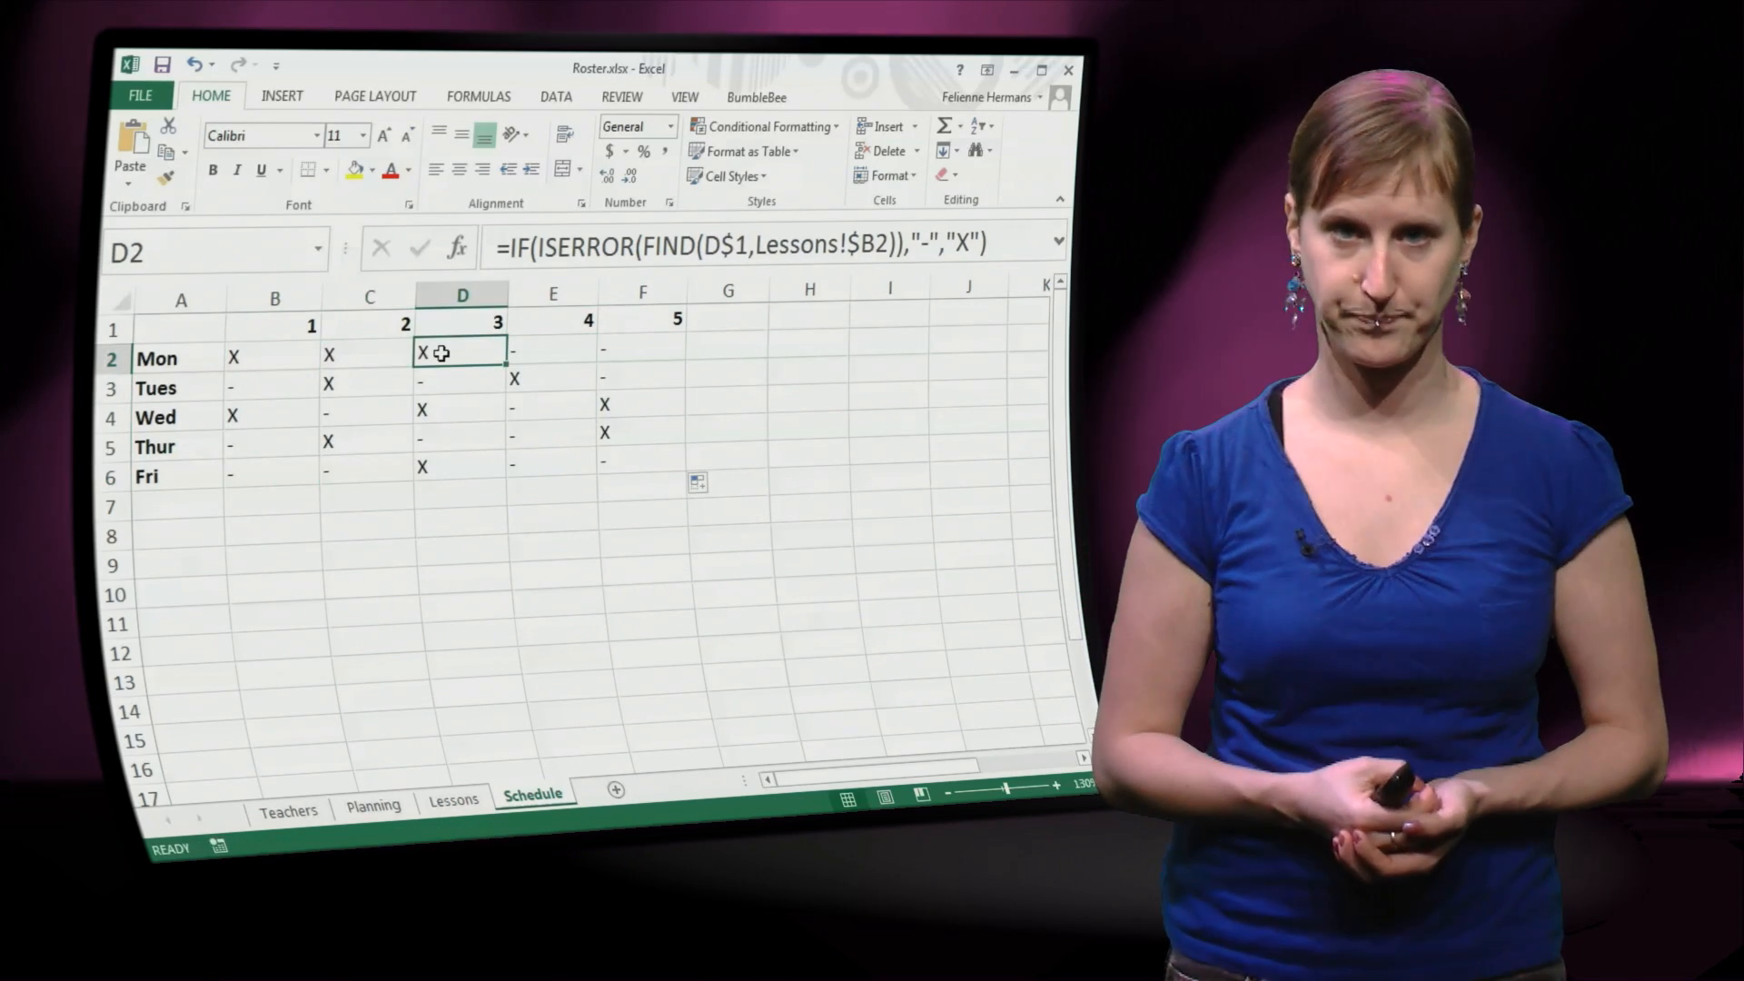
{"action": "left_click", "coordinate": [273, 356]}
{"action": "type", "text": "="}
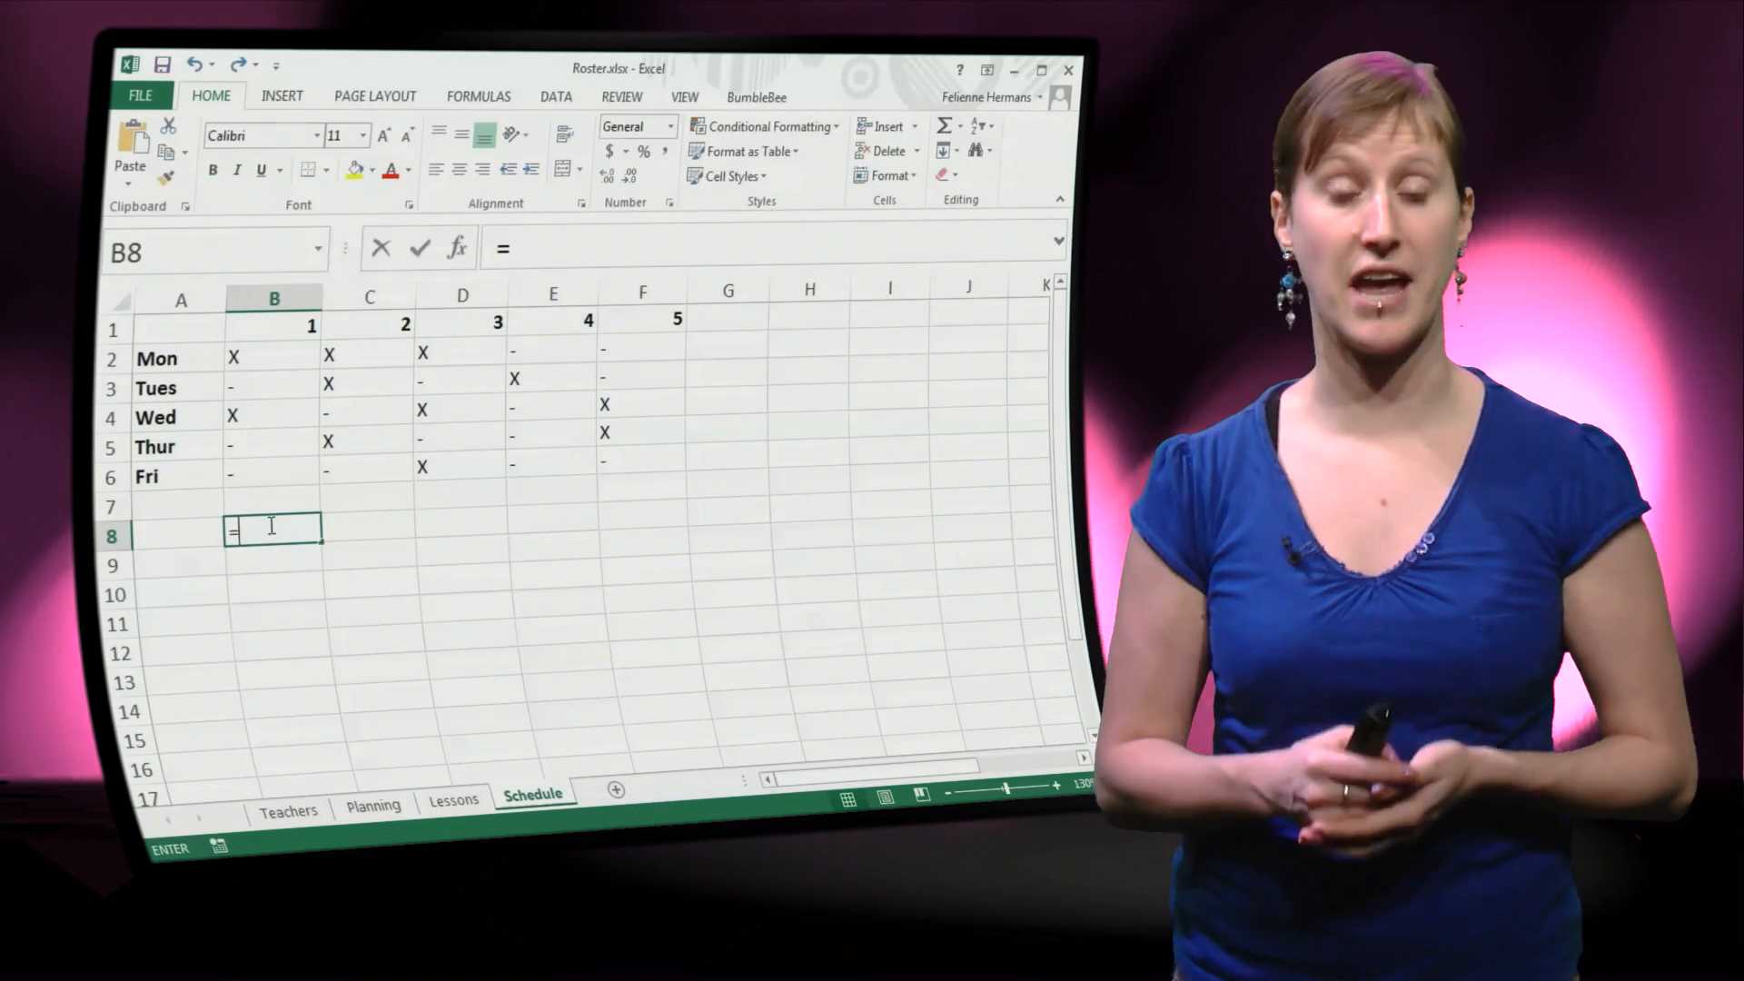
- Enter =HorzLevels in B8 and fill across to F8 to repeat levels 1 to 5
{"action": "key", "text": "Enter"}
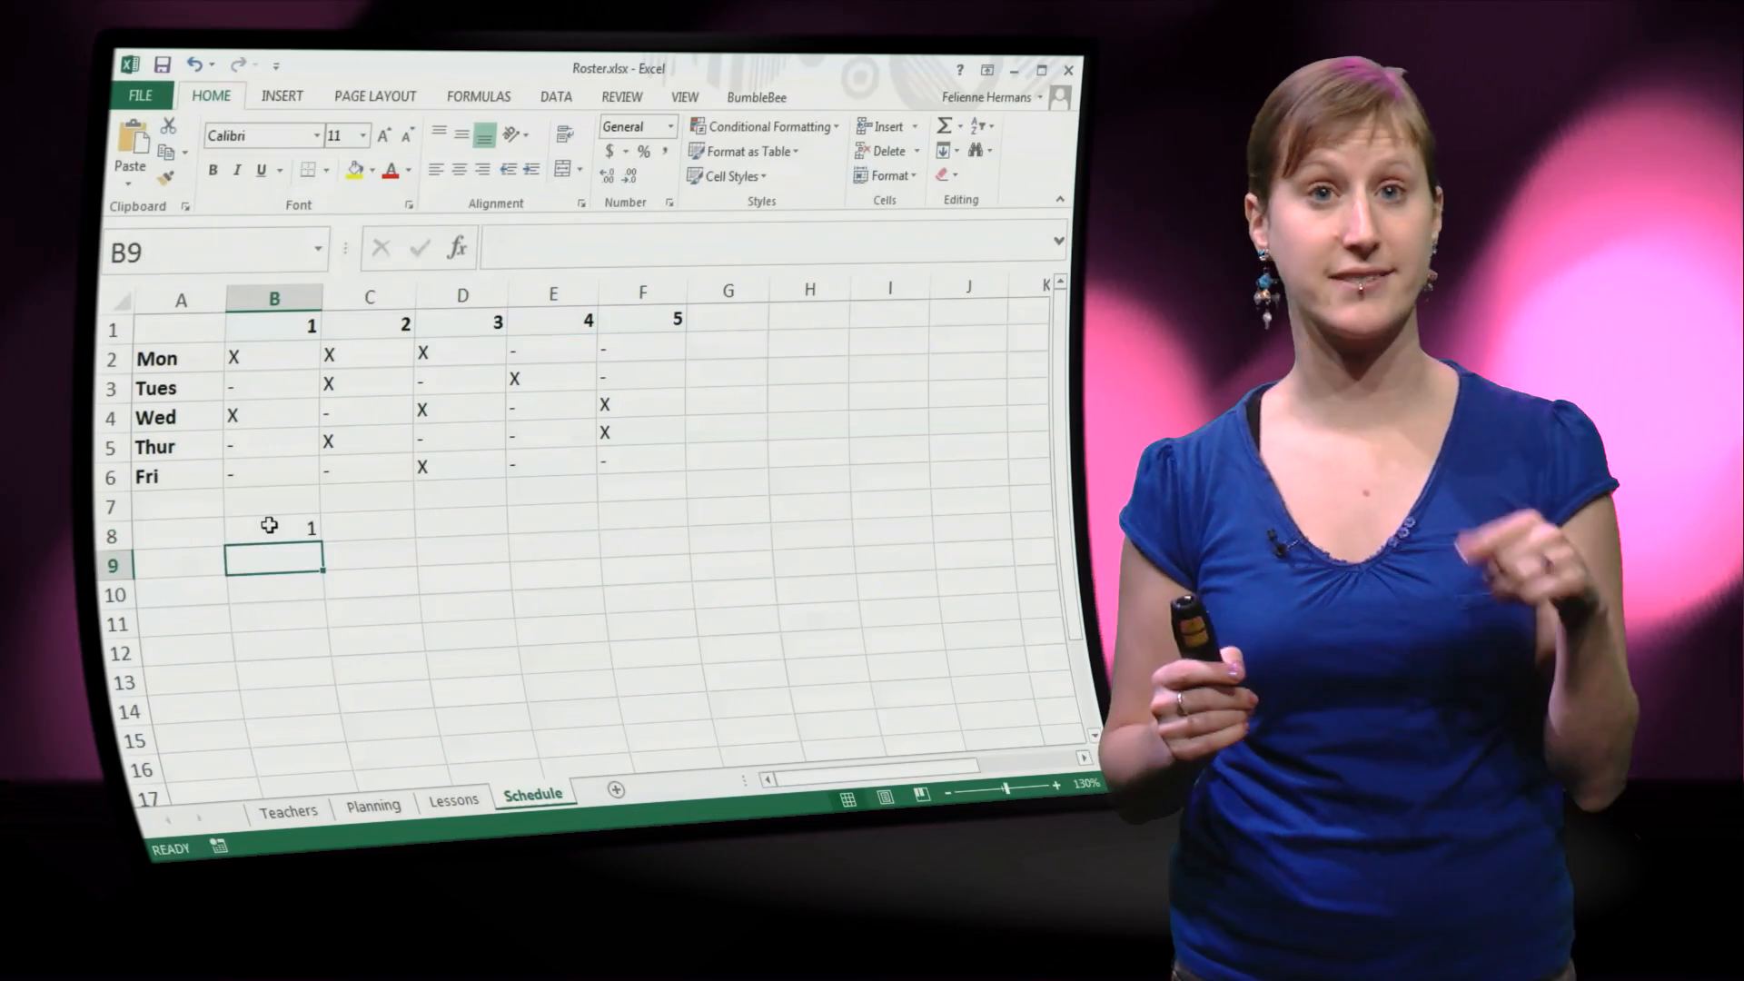
{"action": "type", "text": "=HorzLevels"}
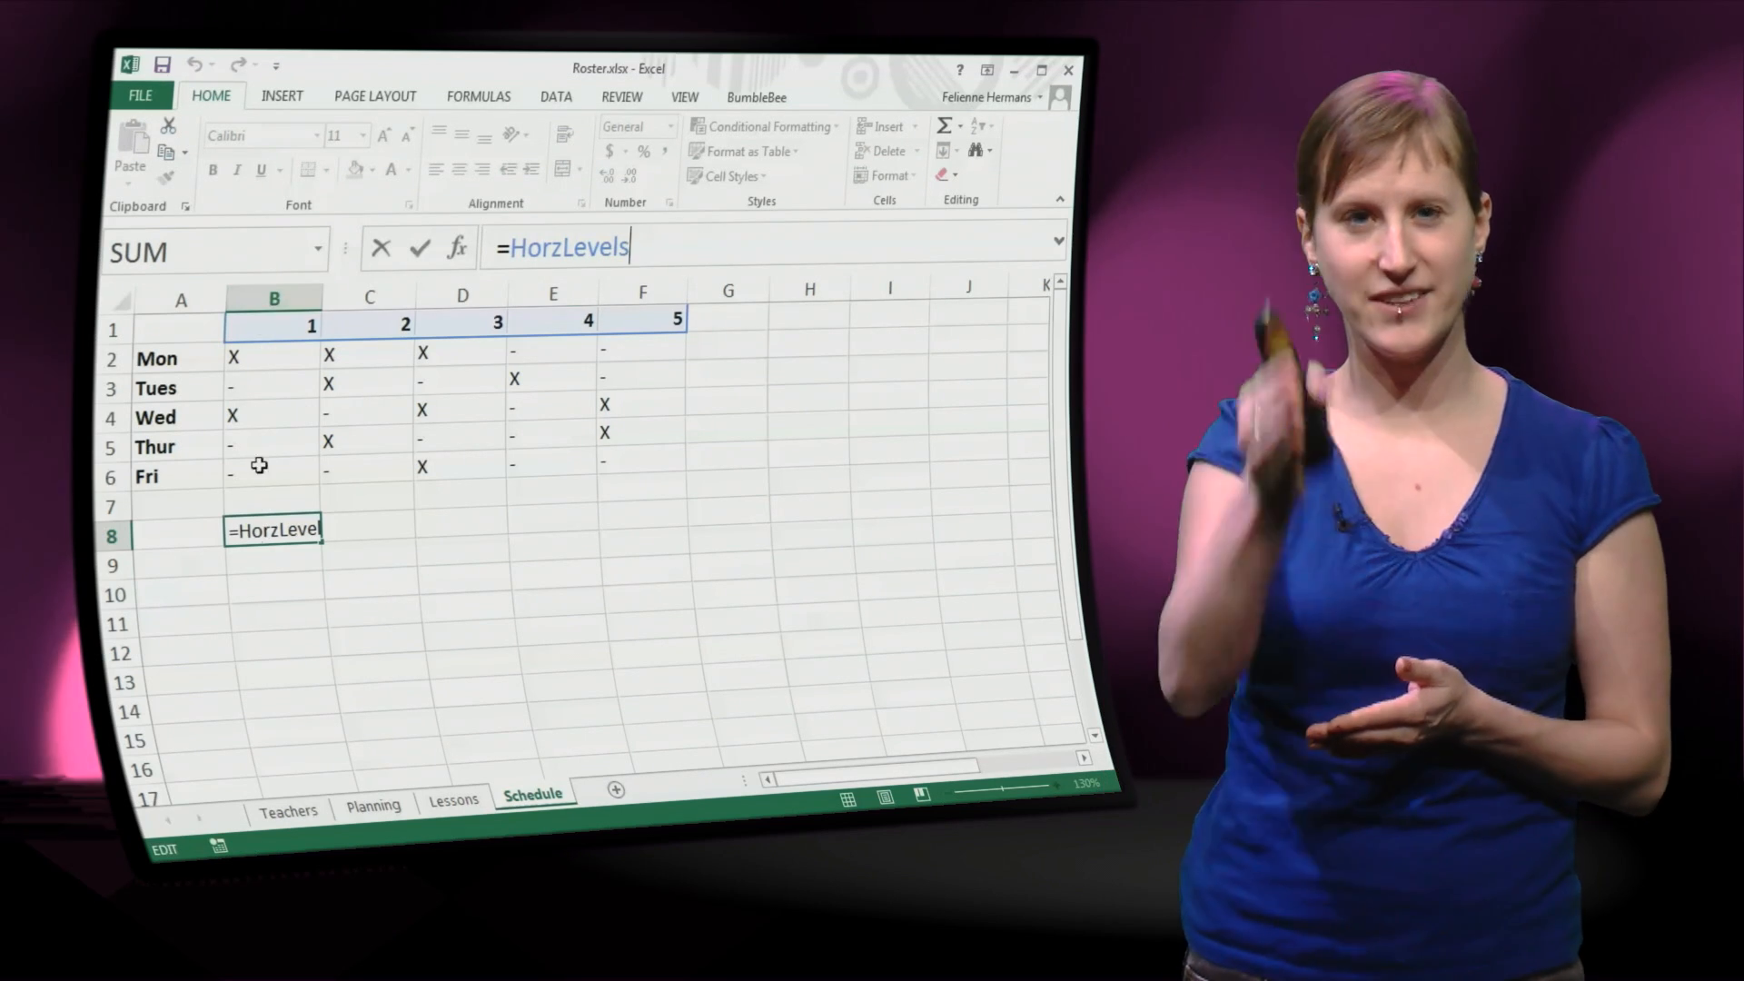
{"action": "mouse_move", "coordinate": [259, 313]}
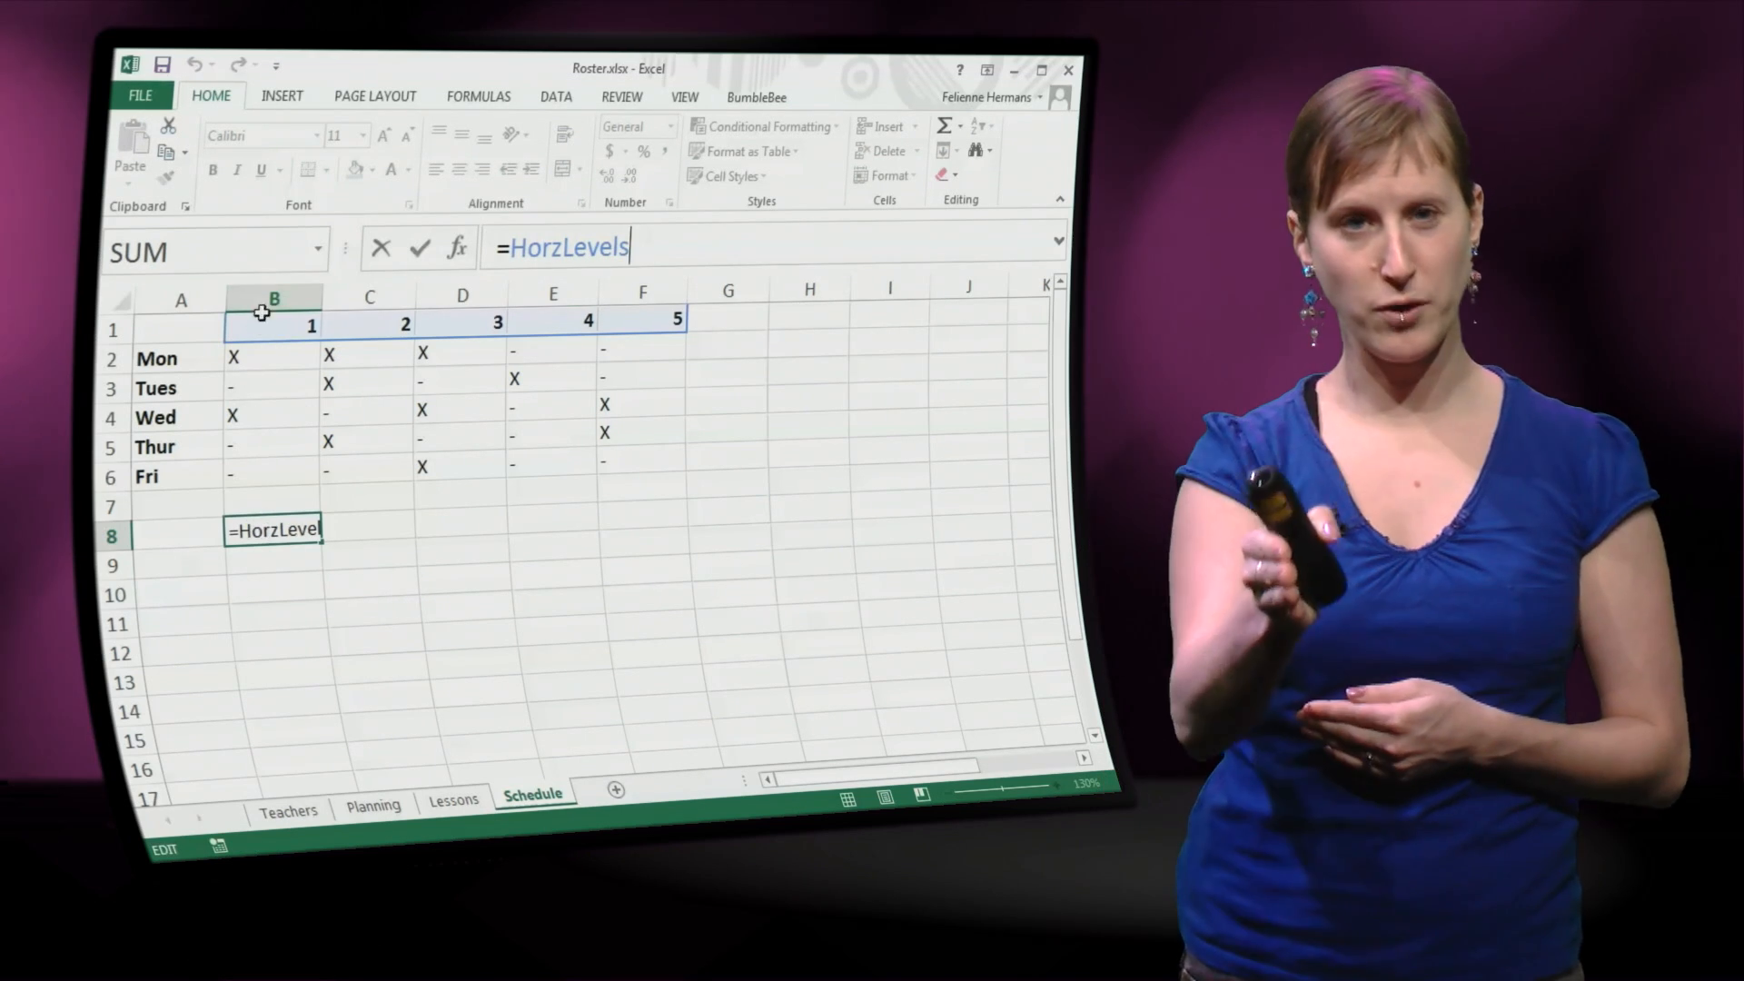
{"action": "key", "text": "Enter"}
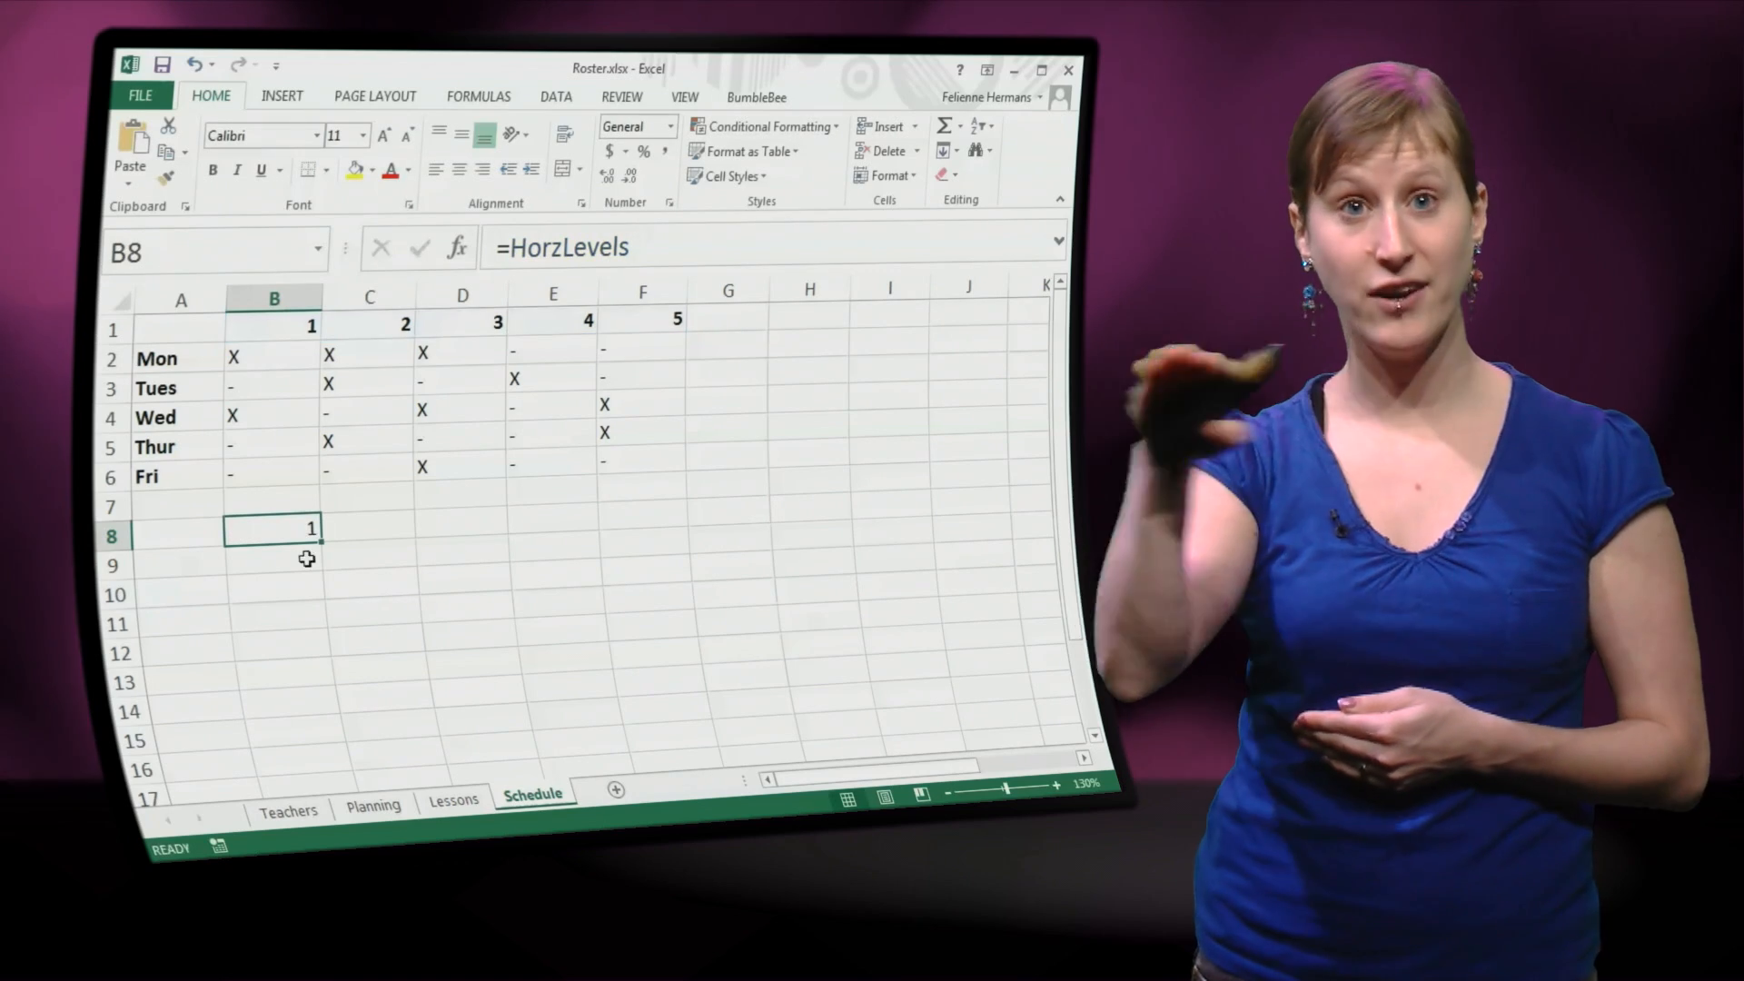
{"action": "left_click_drag", "start_coordinate": [314, 527], "coordinate": [666, 533]}
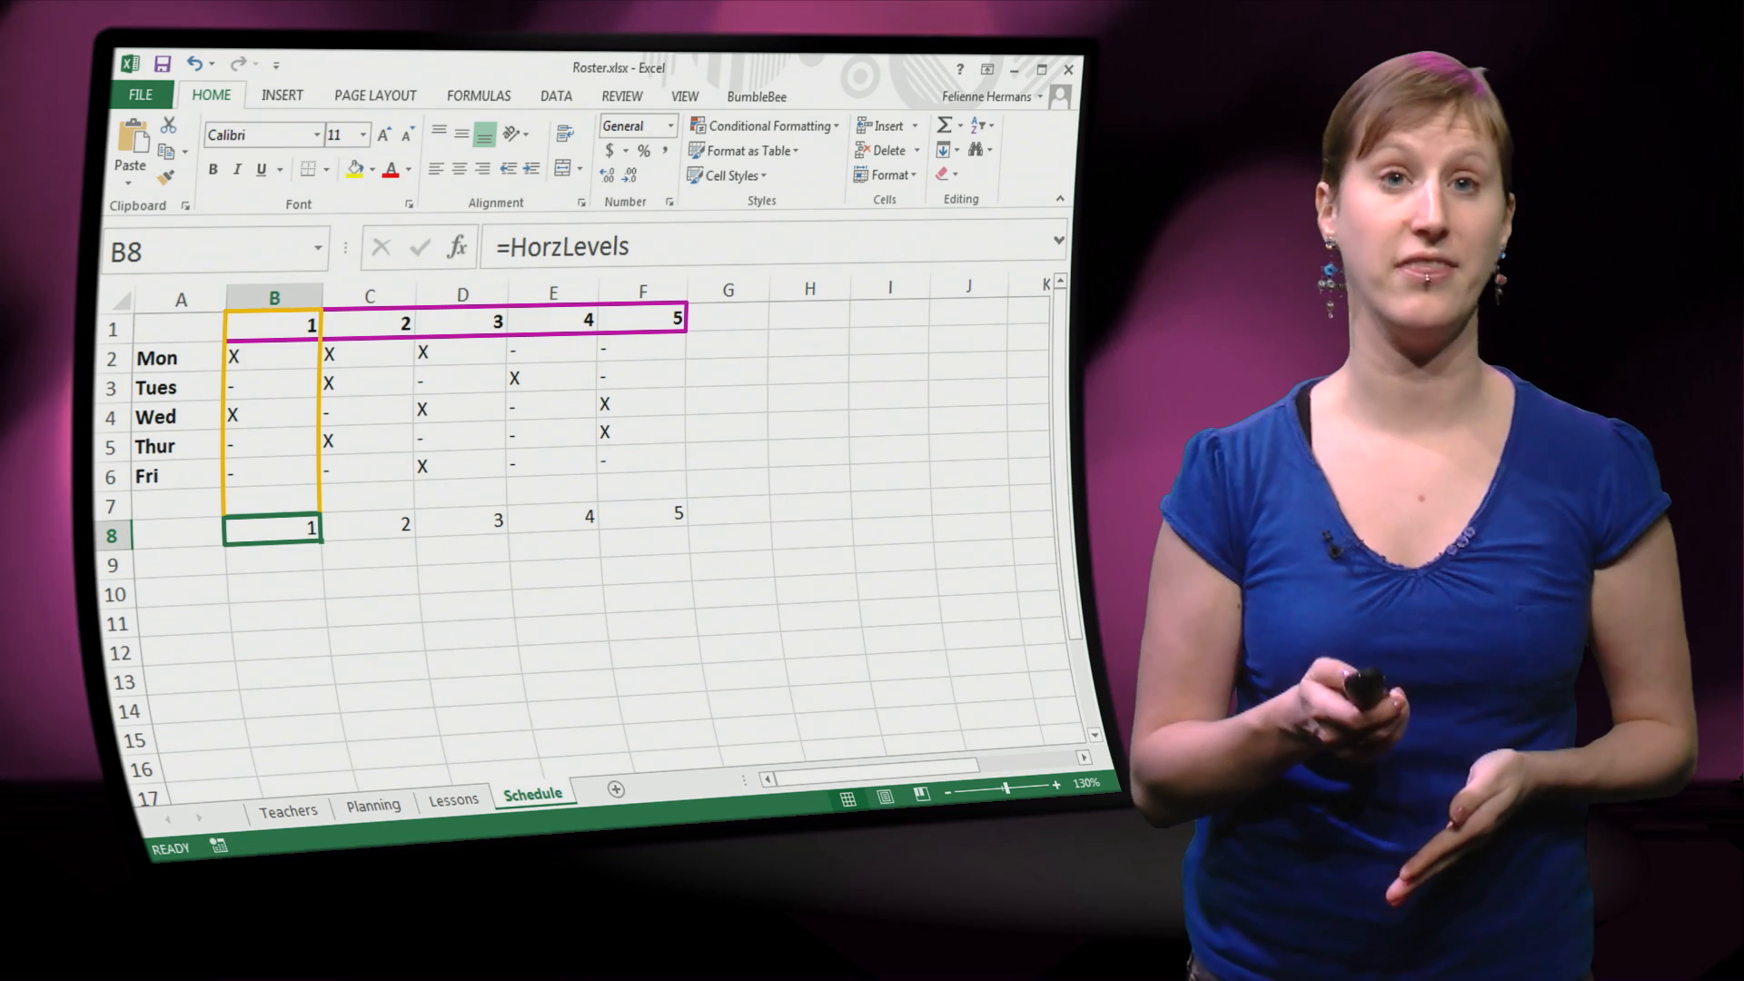
- Replace B$1 with HorzLevels in B2 and fill the formula down and across the whole grid
{"action": "left_click", "coordinate": [272, 356]}
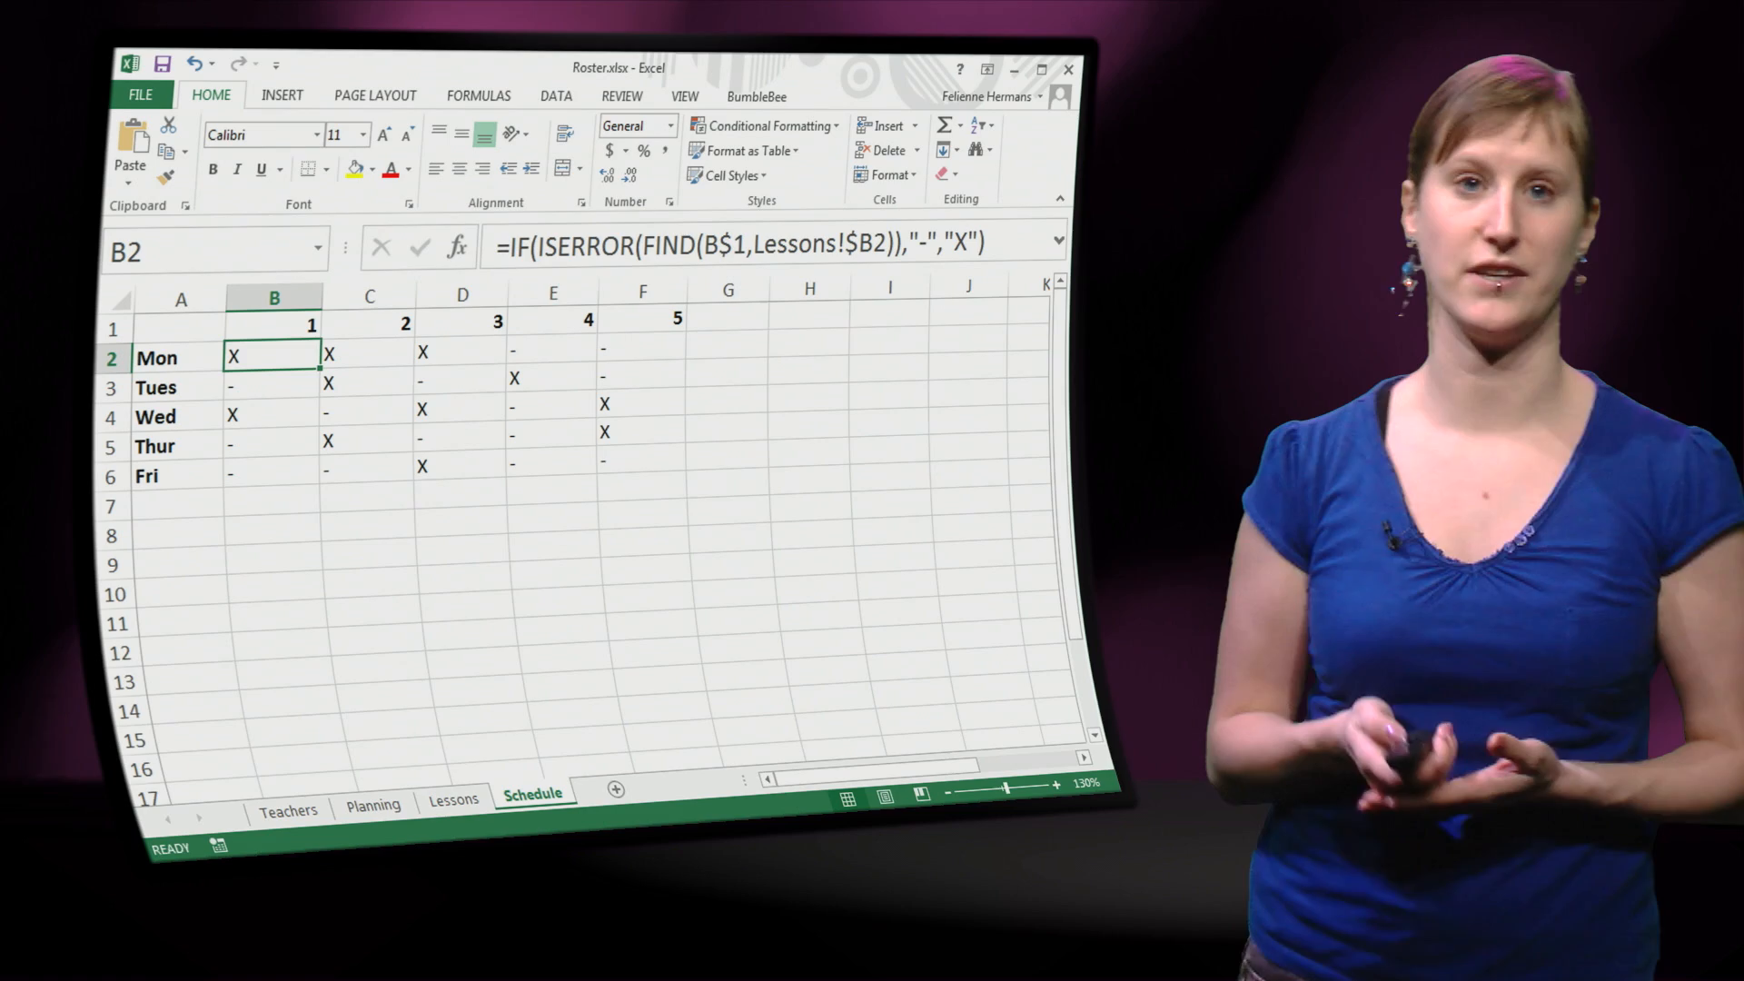
{"action": "double_click", "coordinate": [272, 357]}
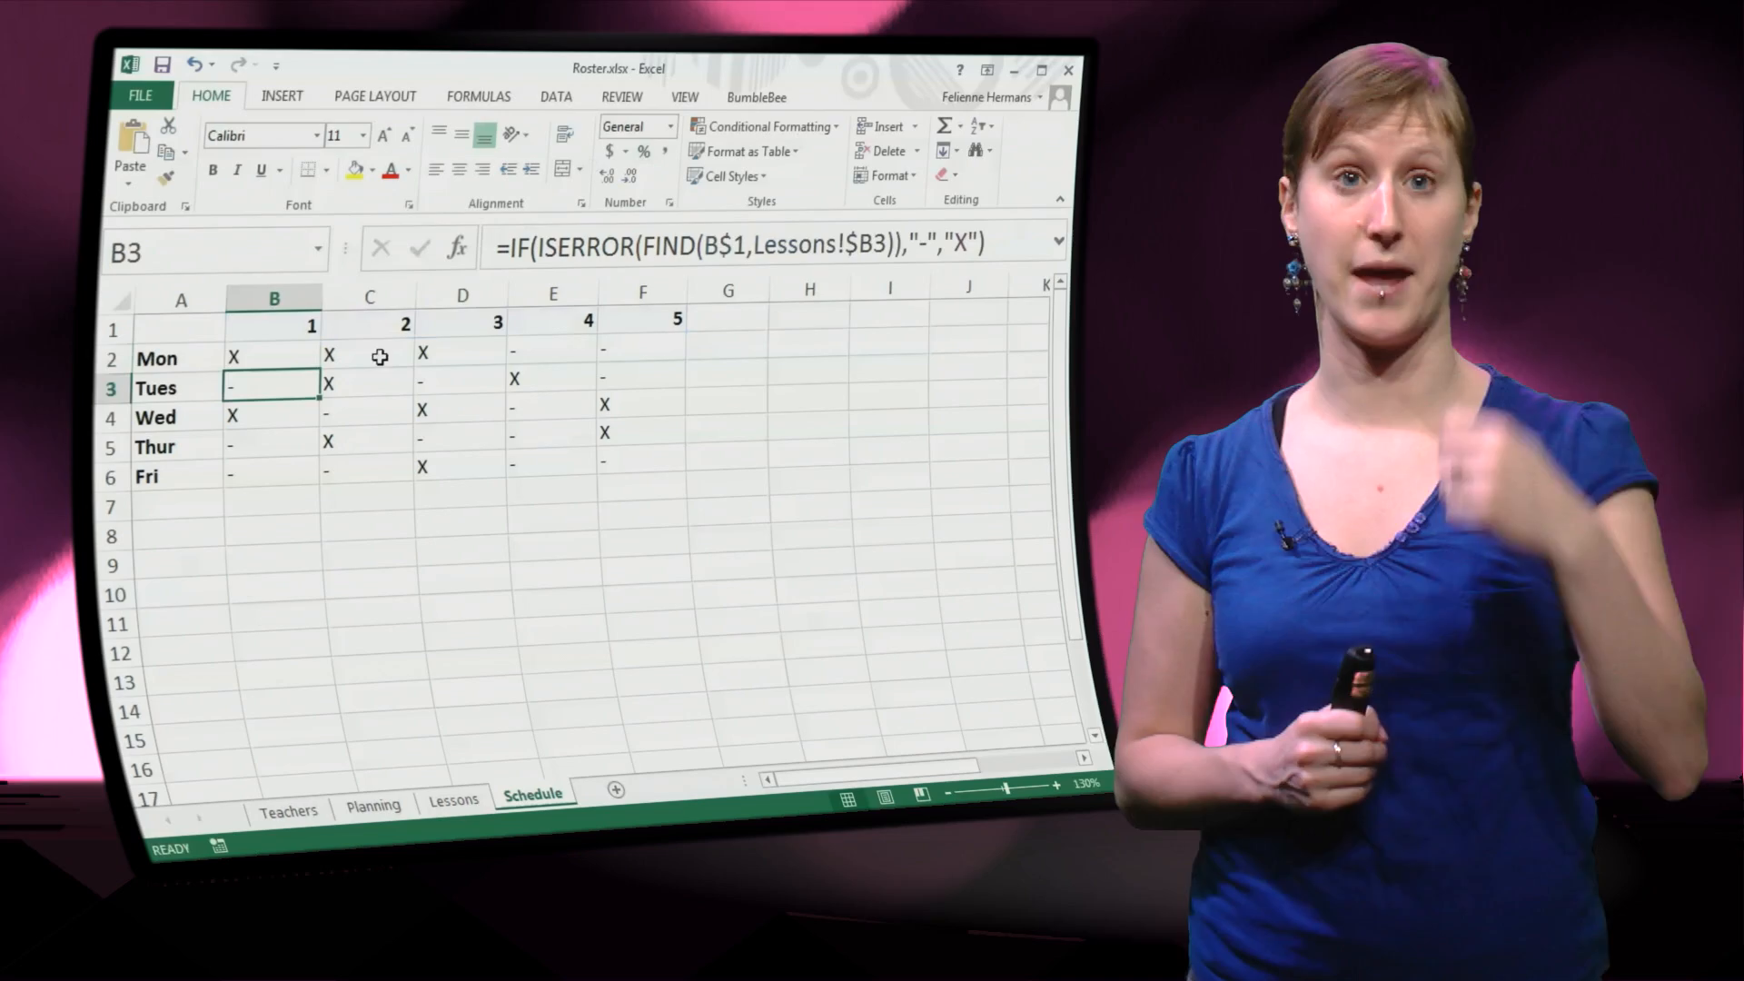
{"action": "left_click_drag", "start_coordinate": [275, 358], "coordinate": [274, 476]}
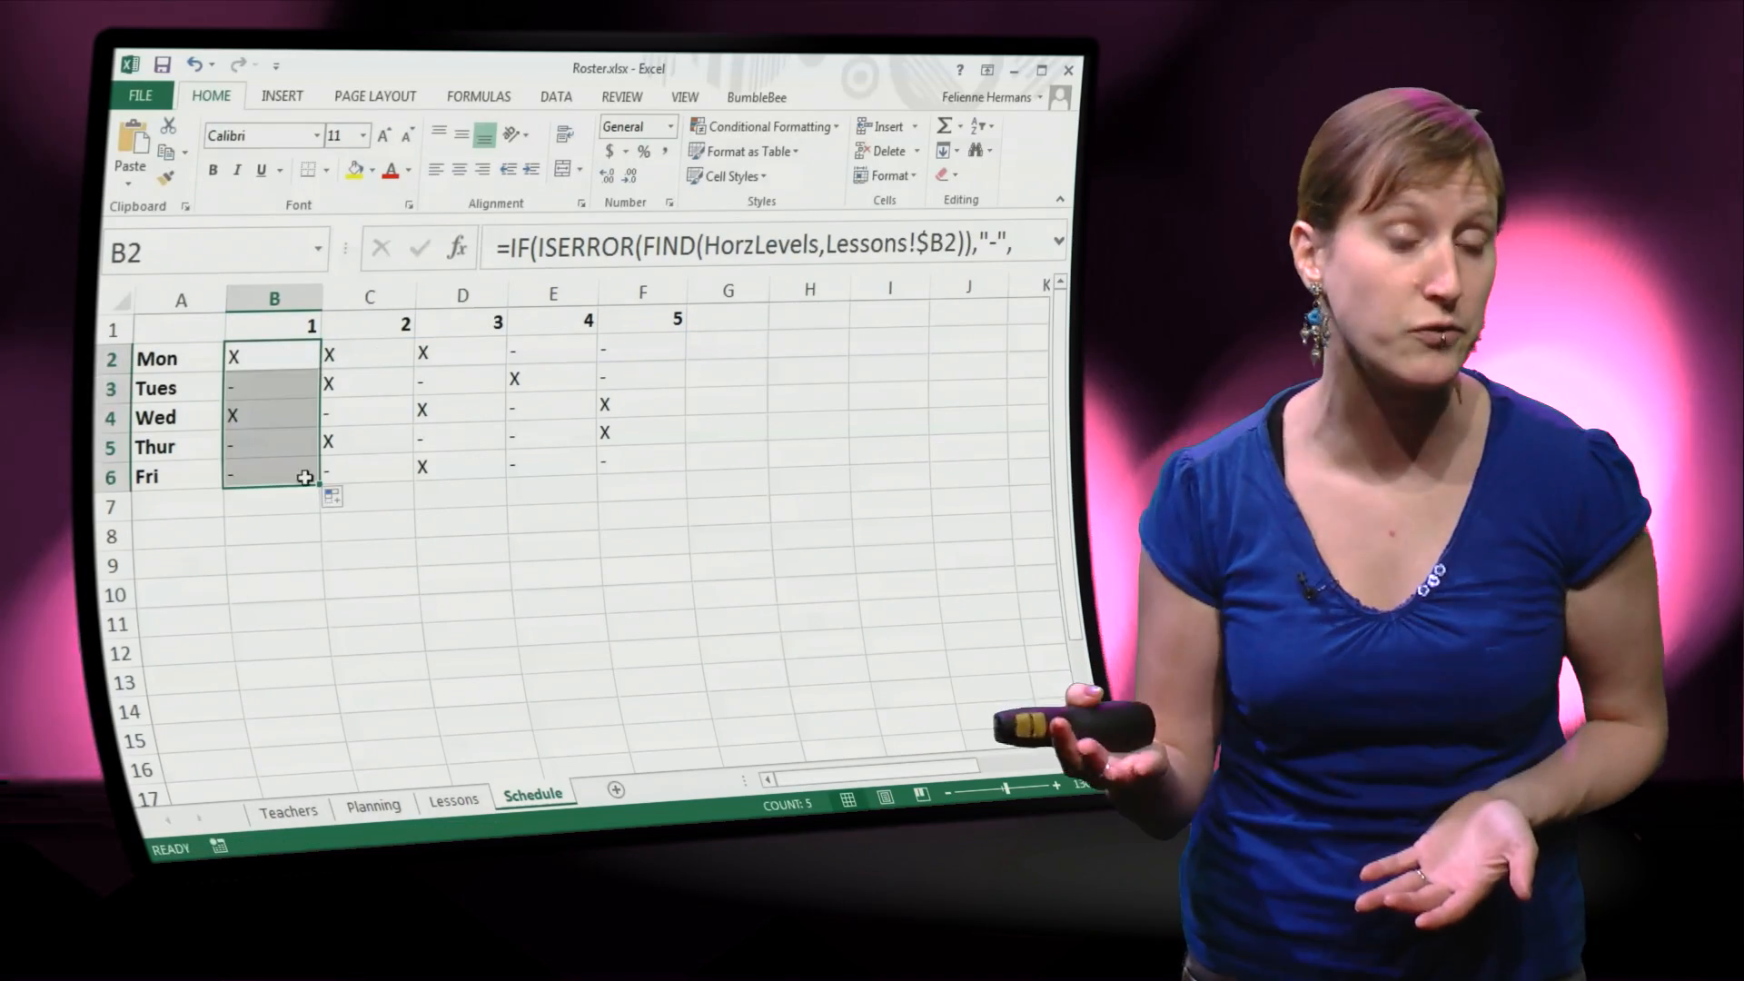
{"action": "left_click_drag", "start_coordinate": [274, 358], "coordinate": [641, 476]}
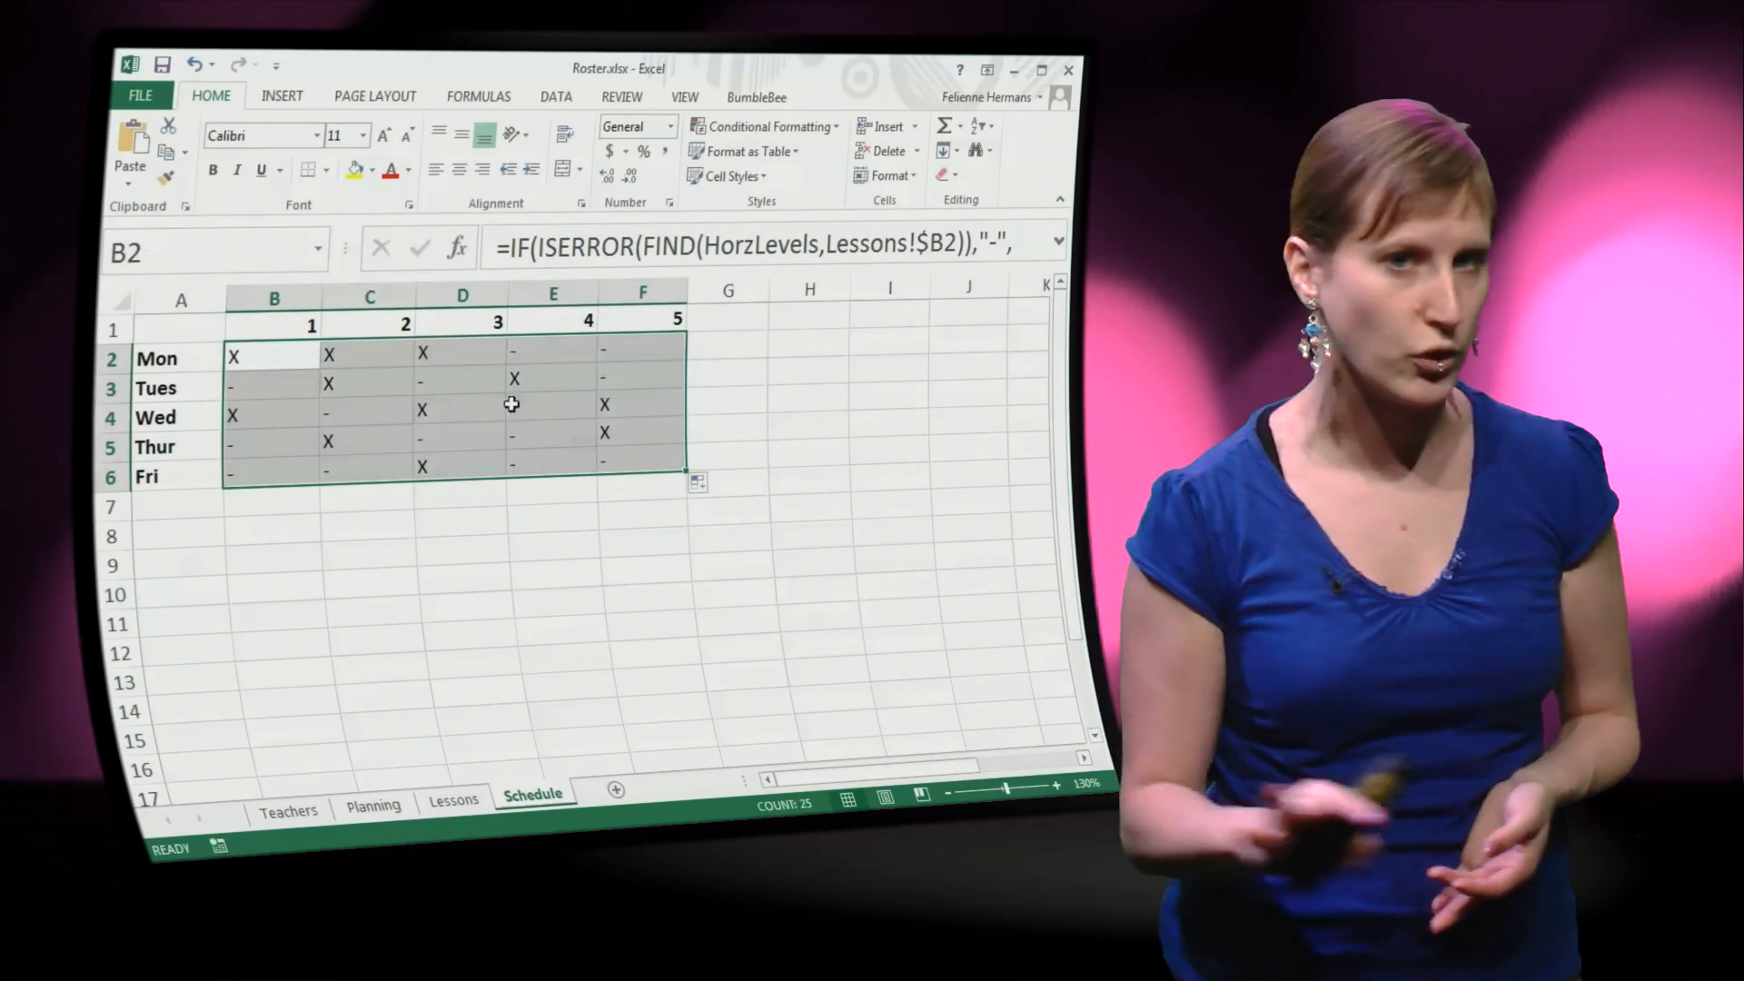
- Check the D3 formula unchanged, then show the Levels range on the Lessons sheet
{"action": "double_click", "coordinate": [463, 378]}
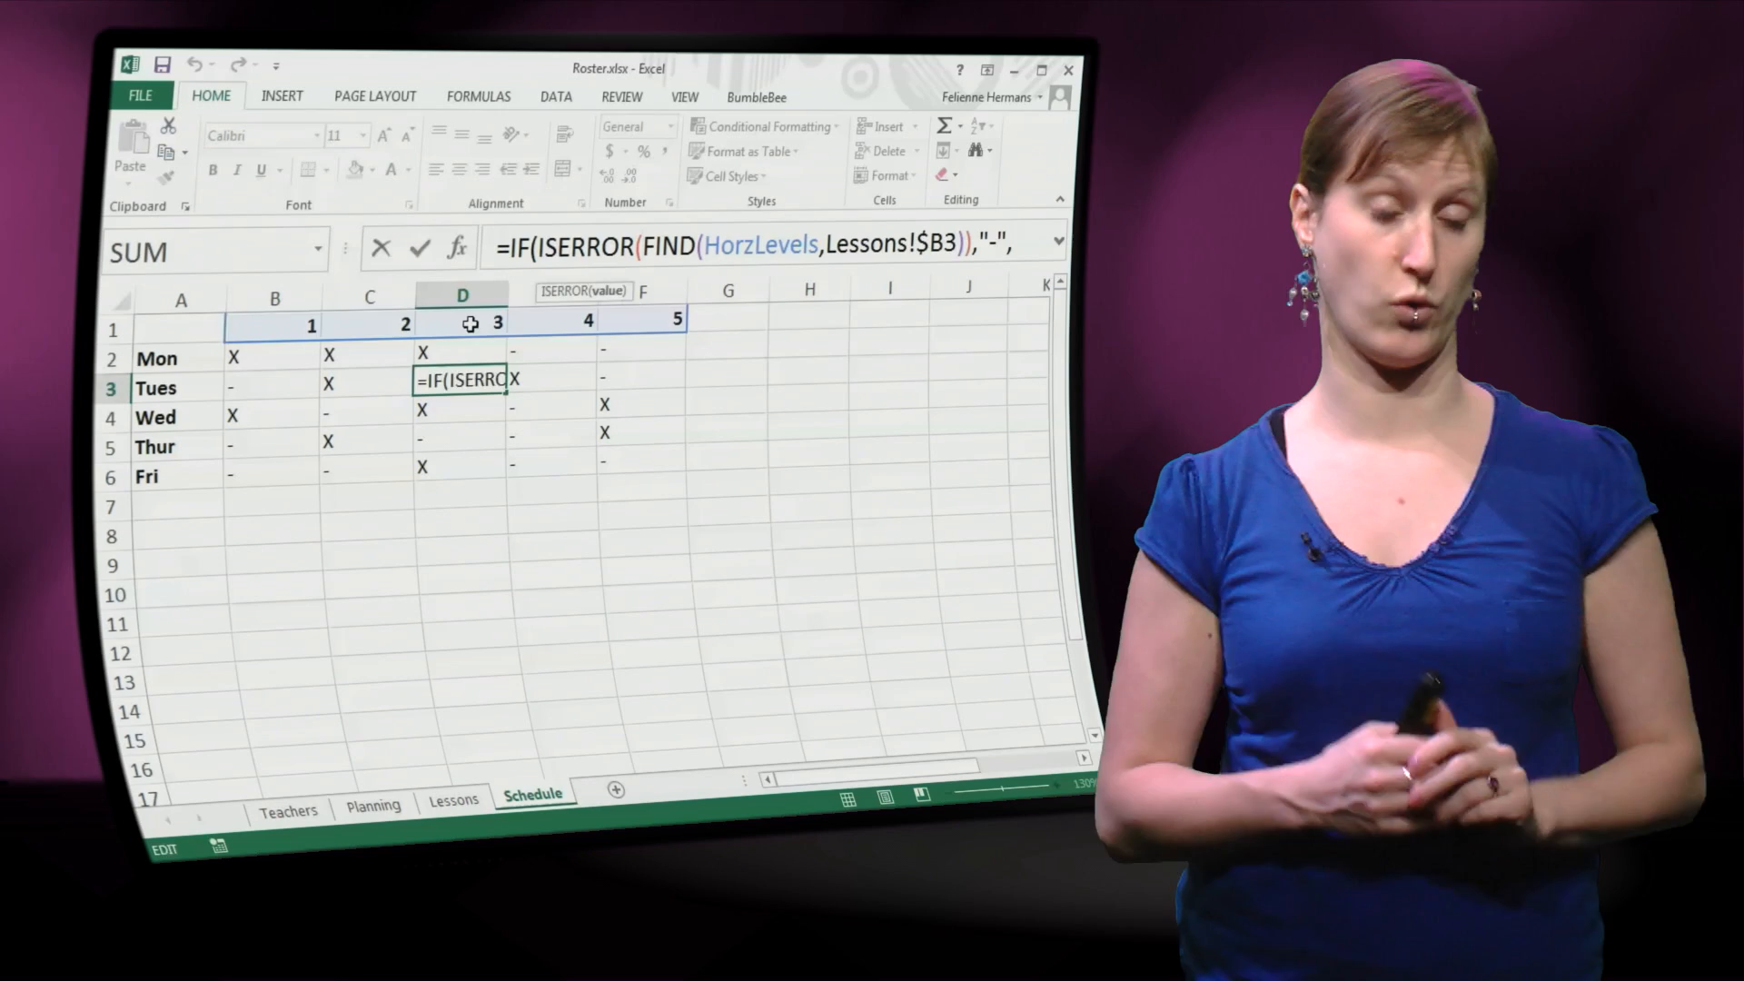
{"action": "key", "text": "Enter"}
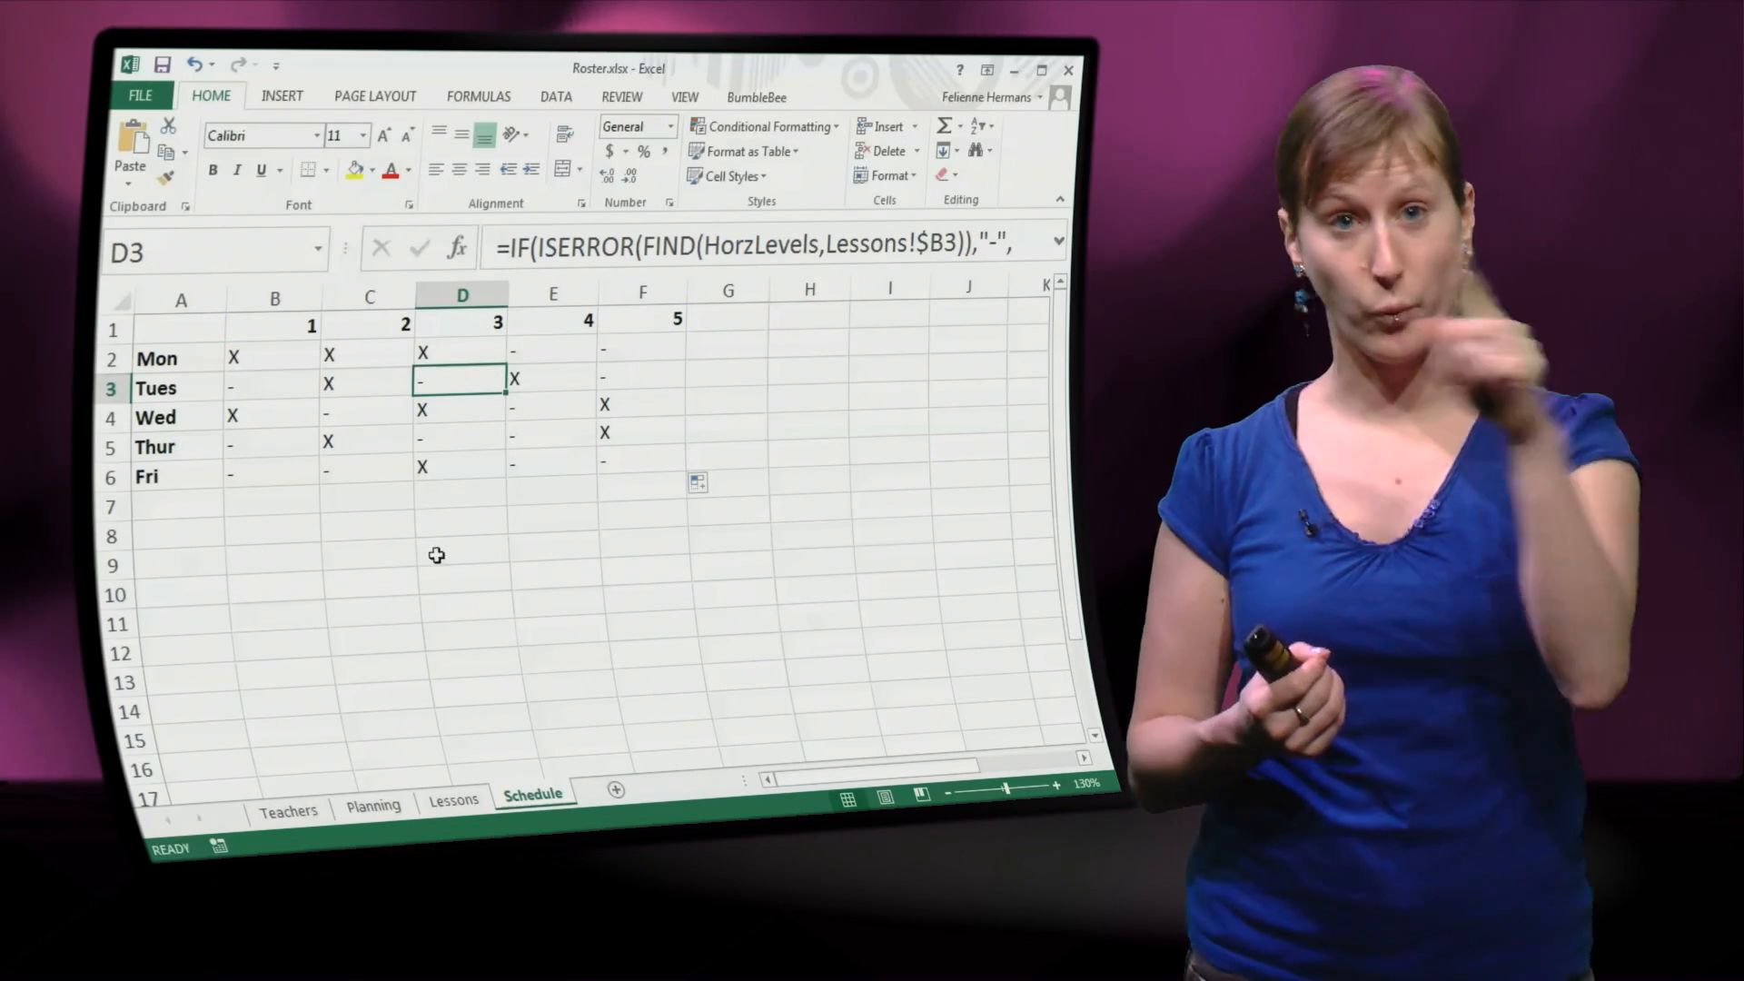
{"action": "left_click", "coordinate": [454, 799]}
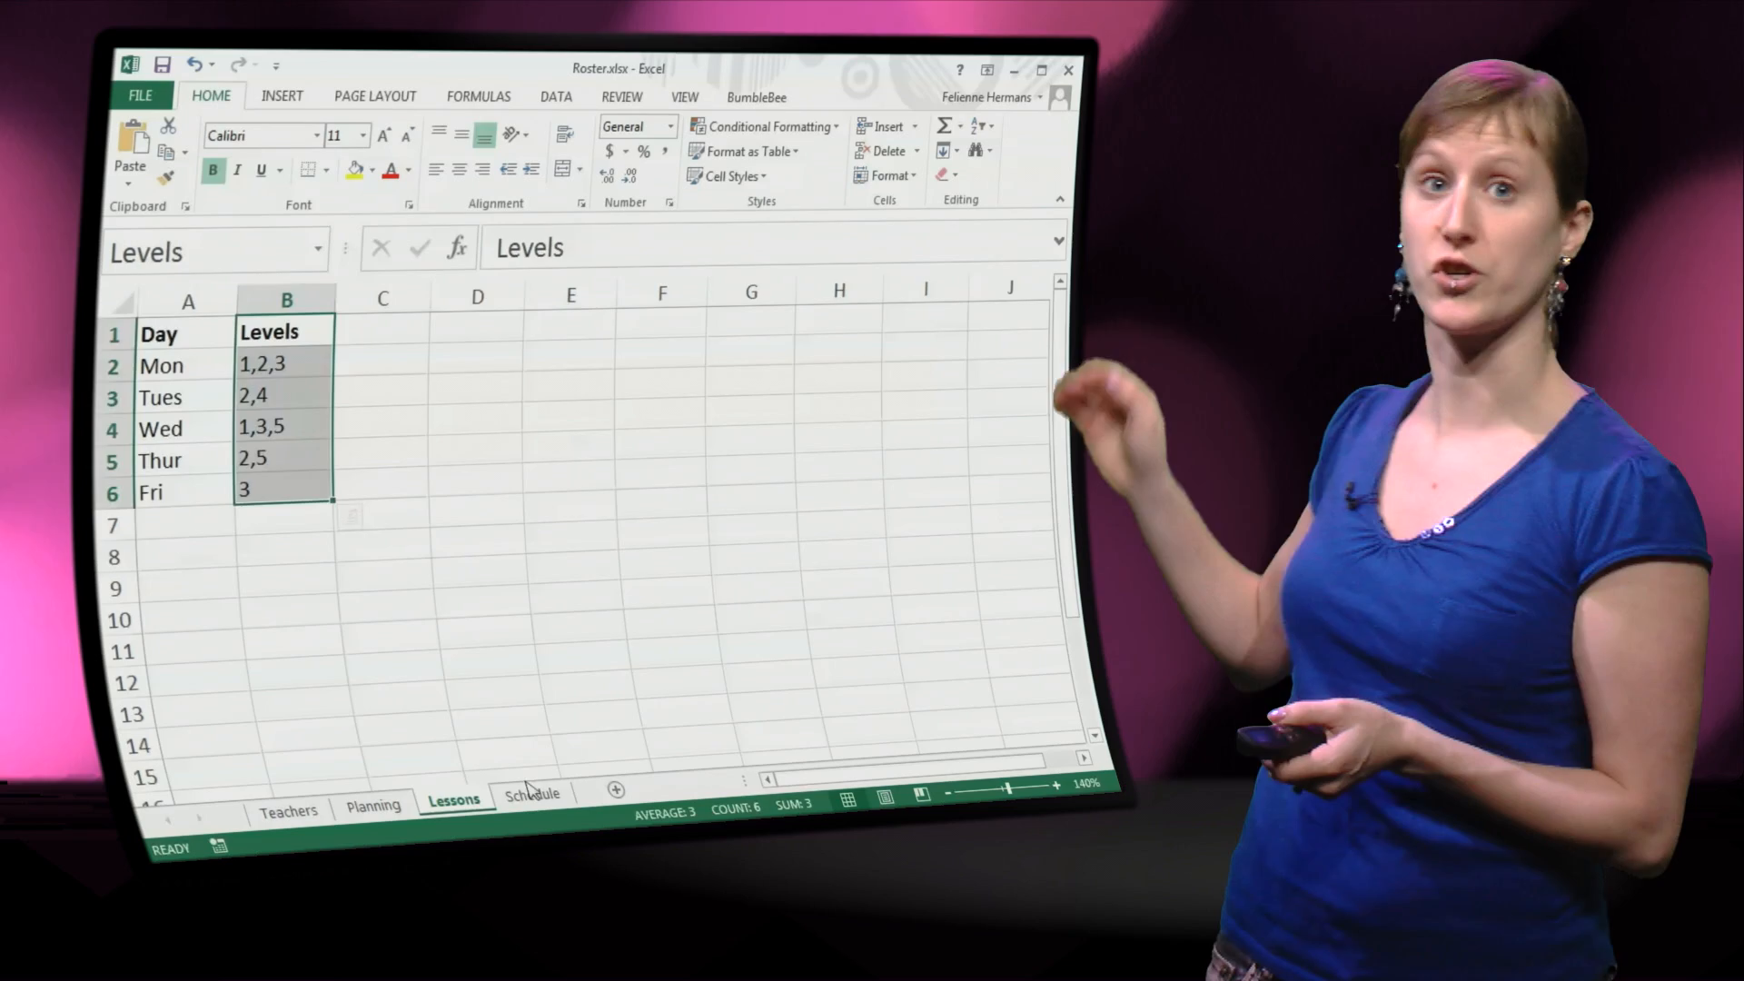
- List each day's Levels values in column H beside the grid, compare with Lessons, then clear them
{"action": "left_click", "coordinate": [533, 796]}
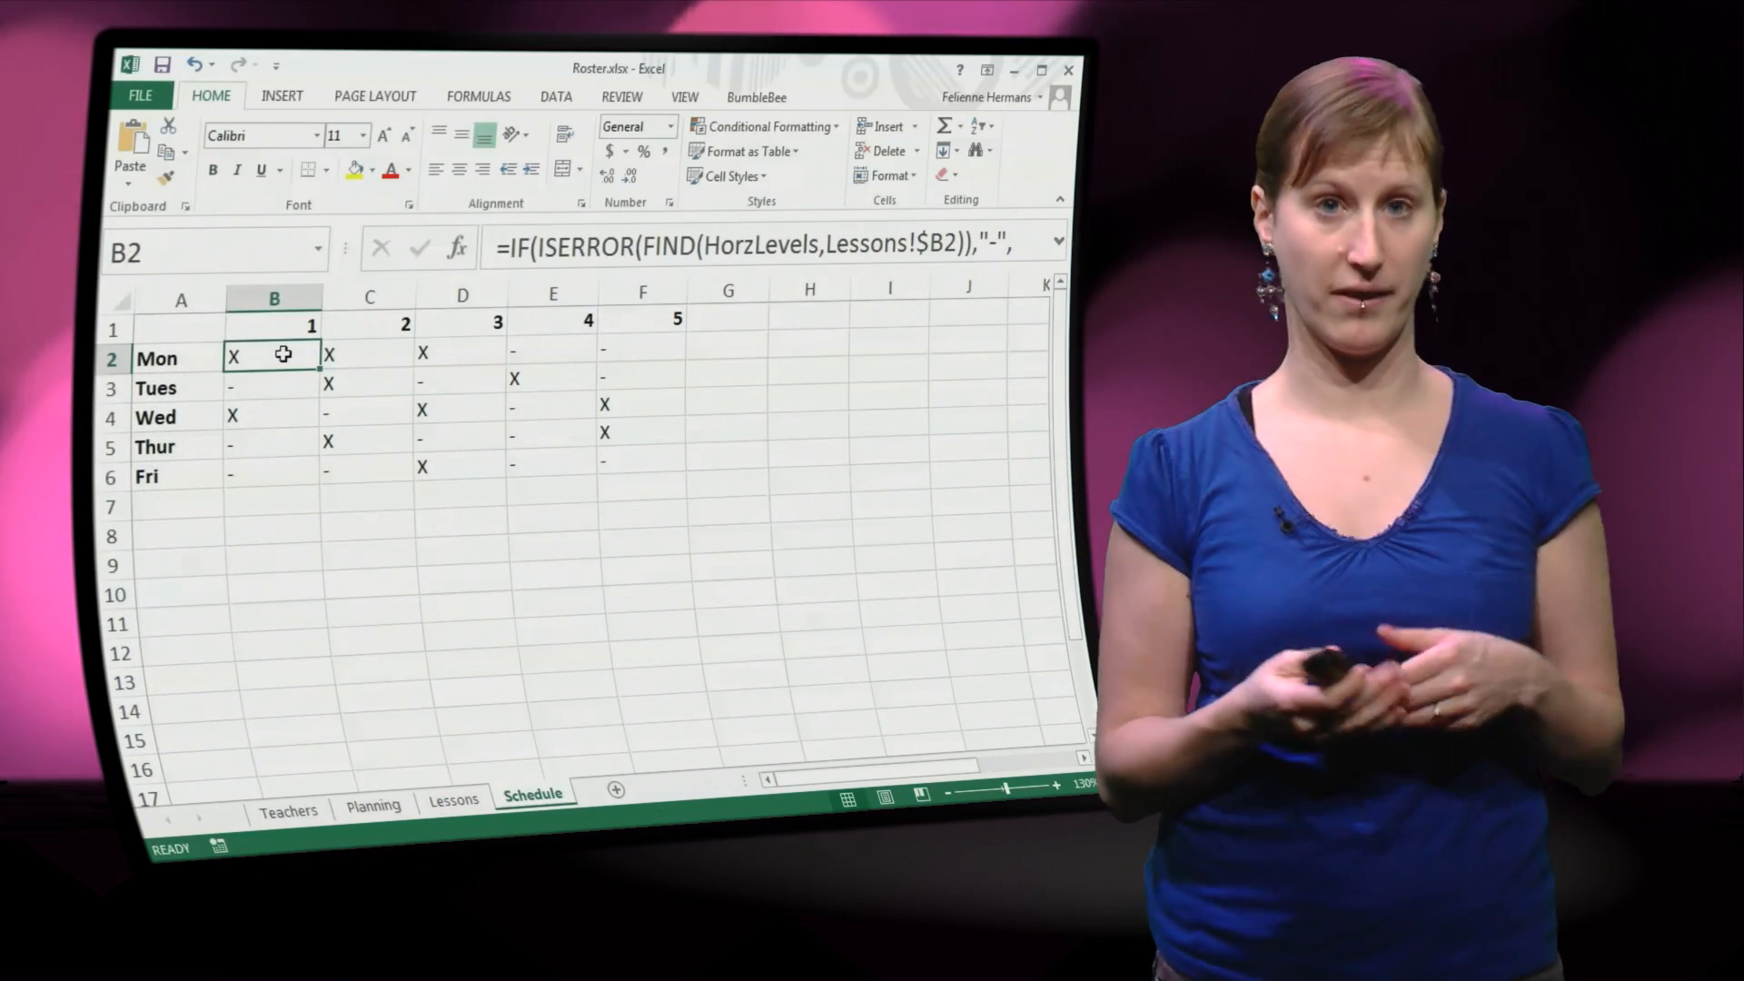
{"action": "left_click", "coordinate": [811, 345]}
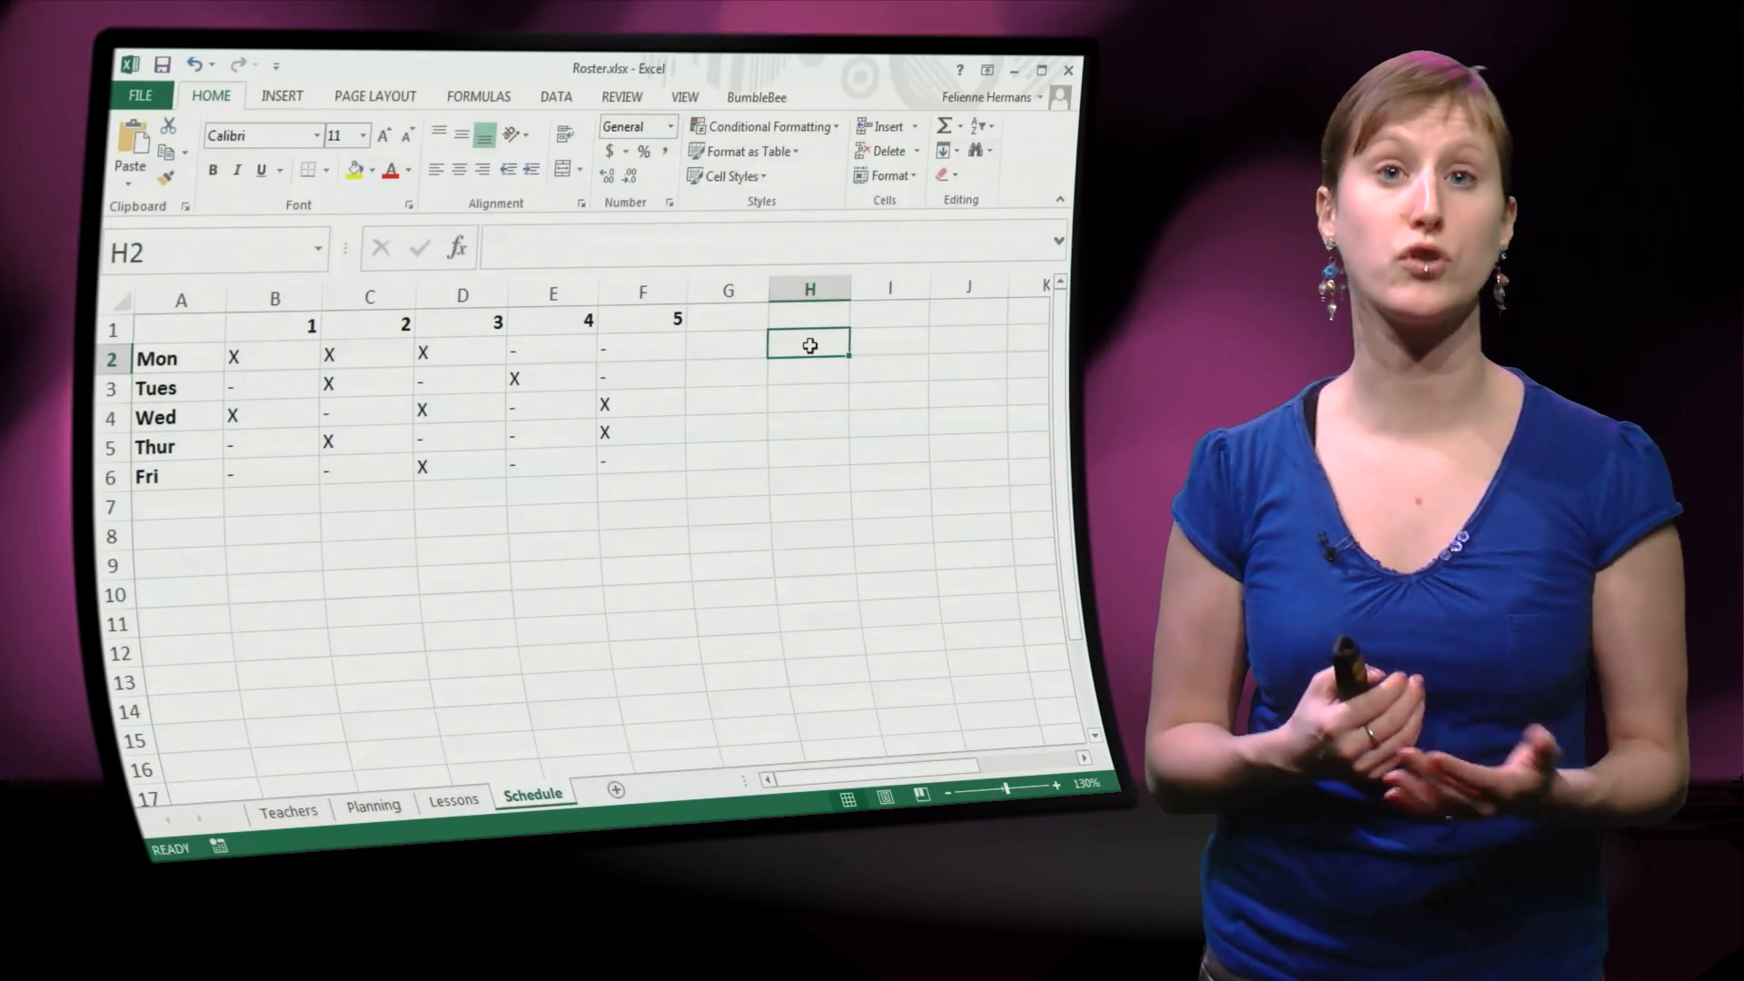
{"action": "type", "text": "1,2,3"}
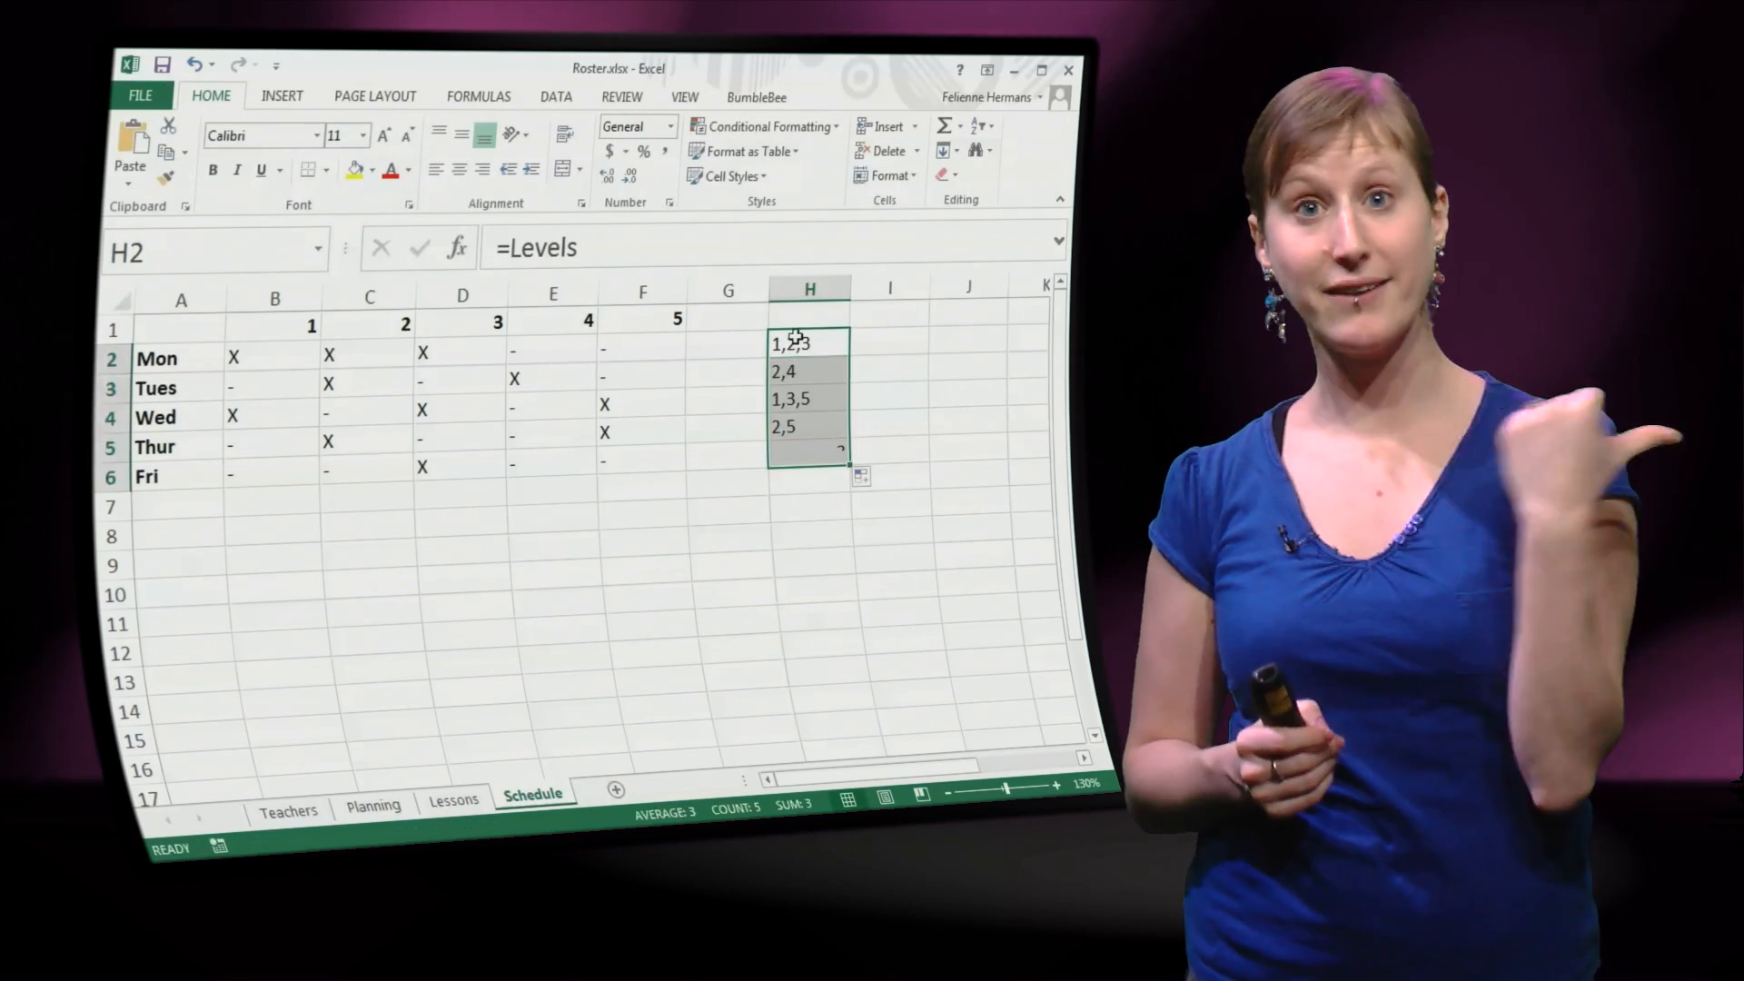
{"action": "left_click", "coordinate": [454, 800]}
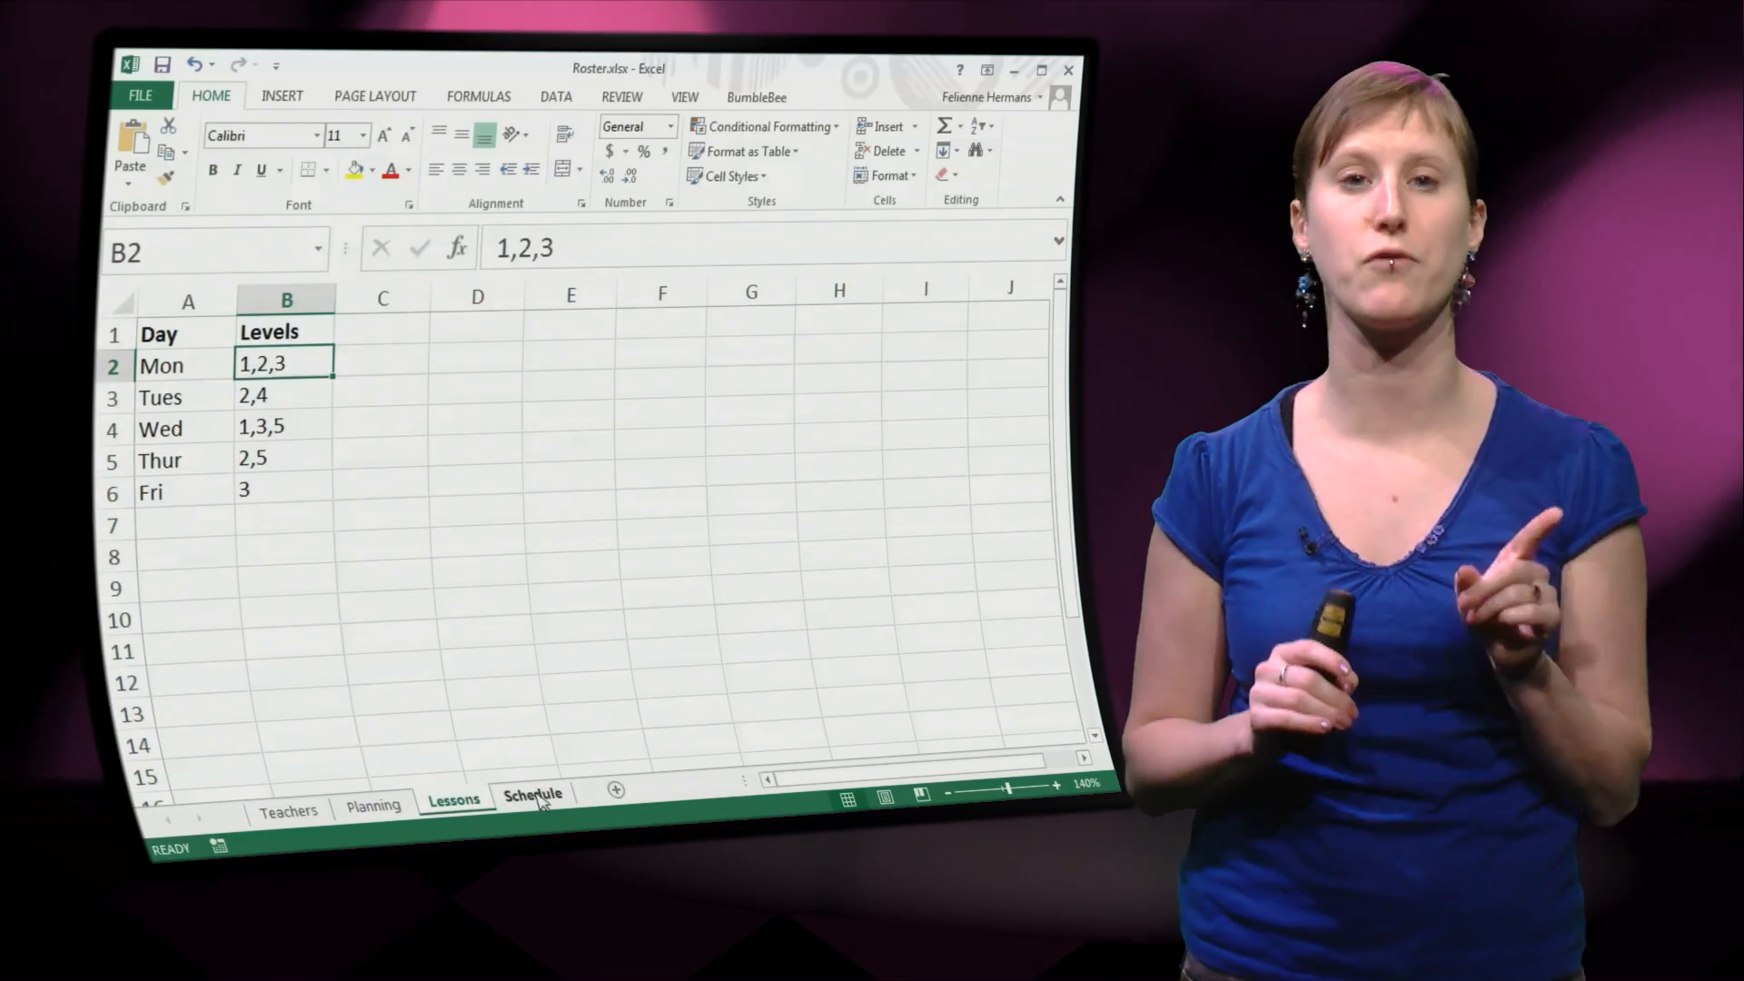
{"action": "left_click", "coordinate": [534, 796]}
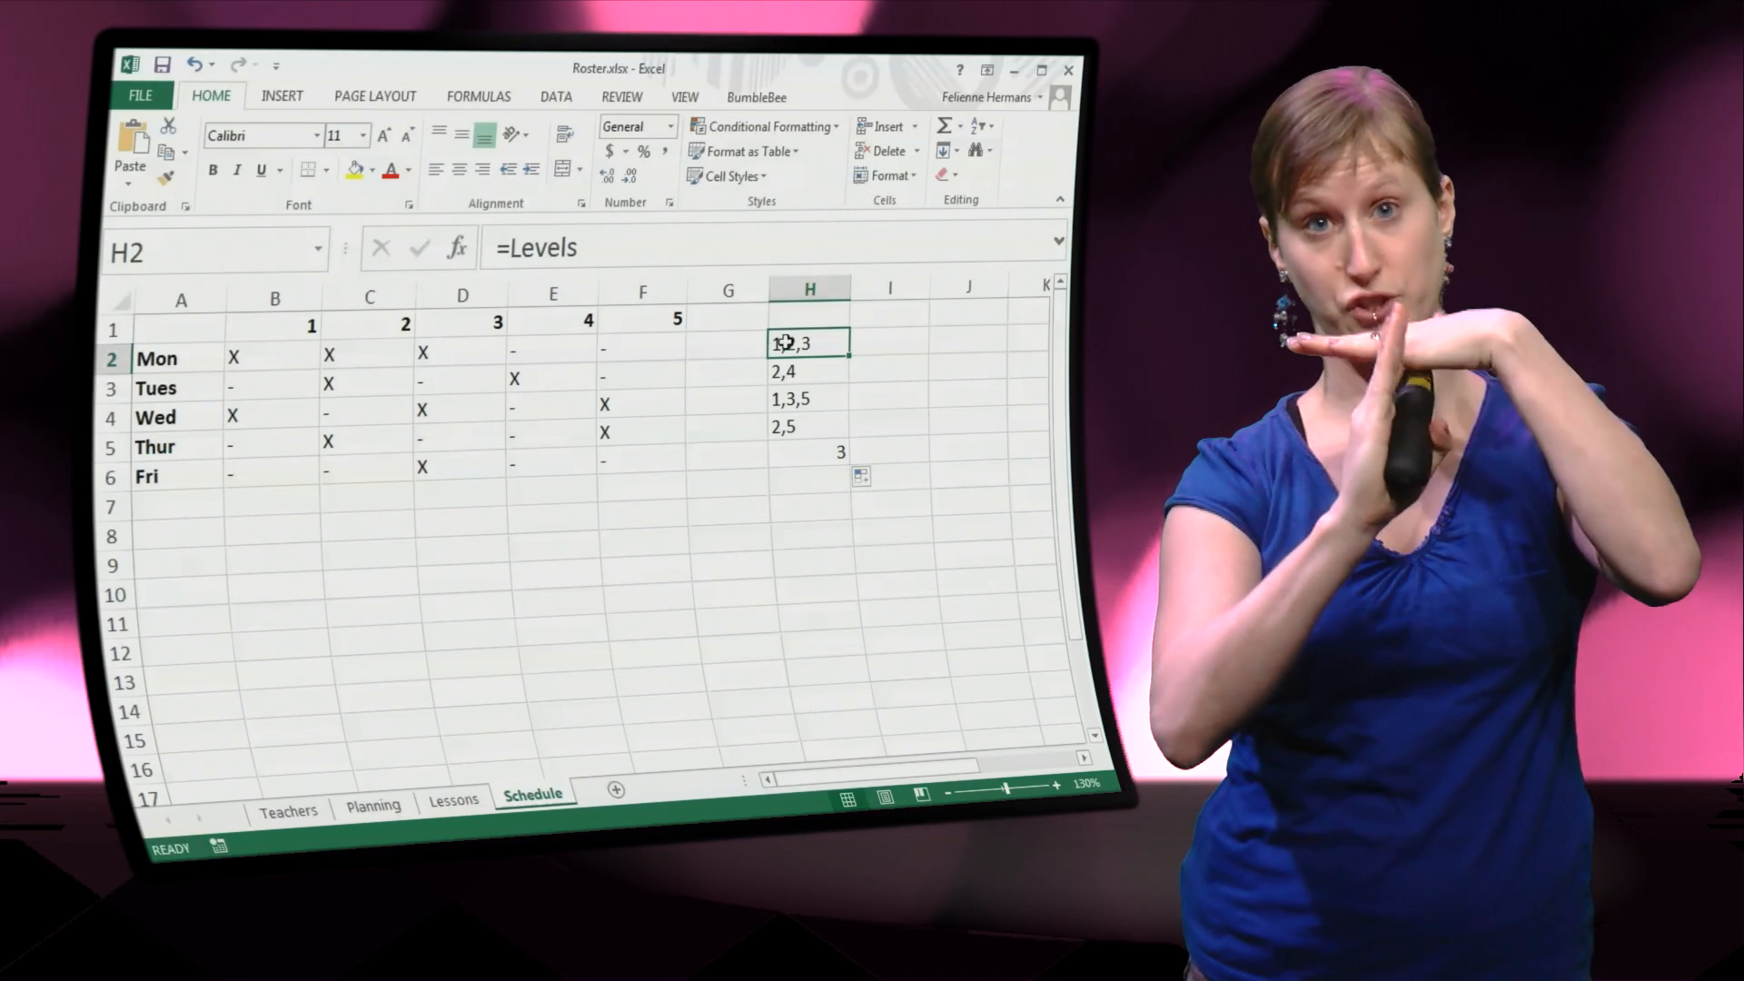
{"action": "right_click", "coordinate": [803, 342]}
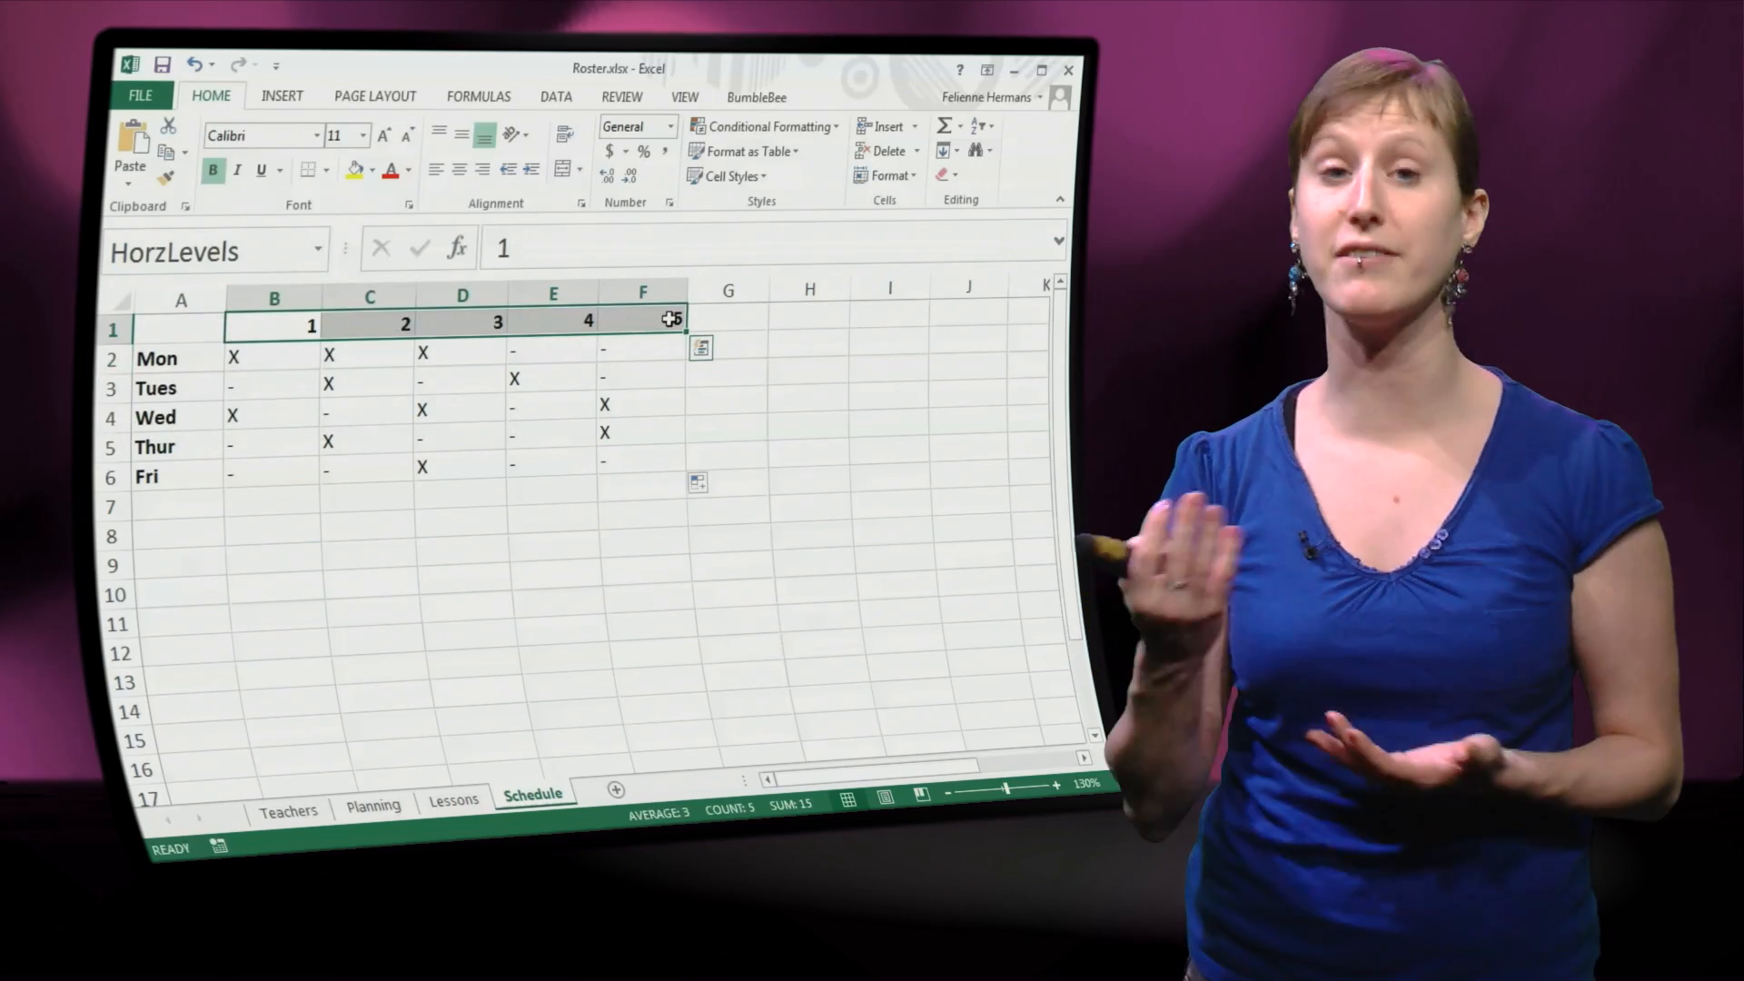
- View the Levels range on Lessons, then return to the Schedule grid's named-range formulas
{"action": "left_click", "coordinate": [454, 804]}
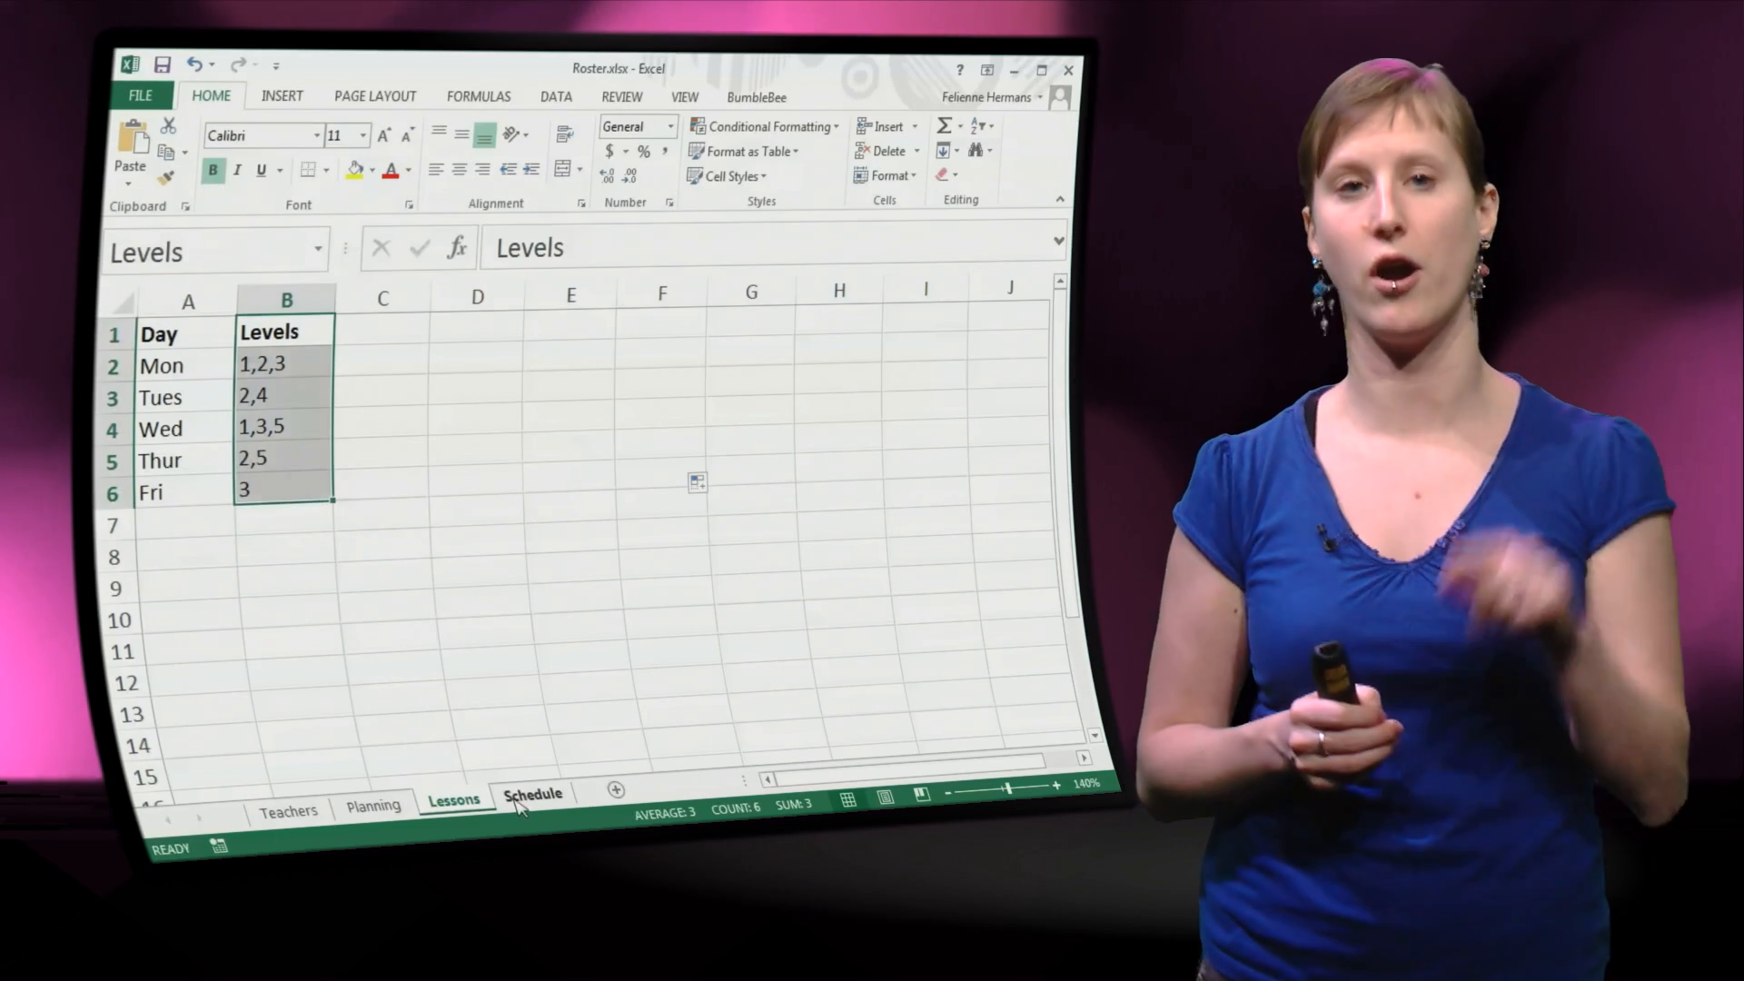
{"action": "left_click", "coordinate": [534, 799]}
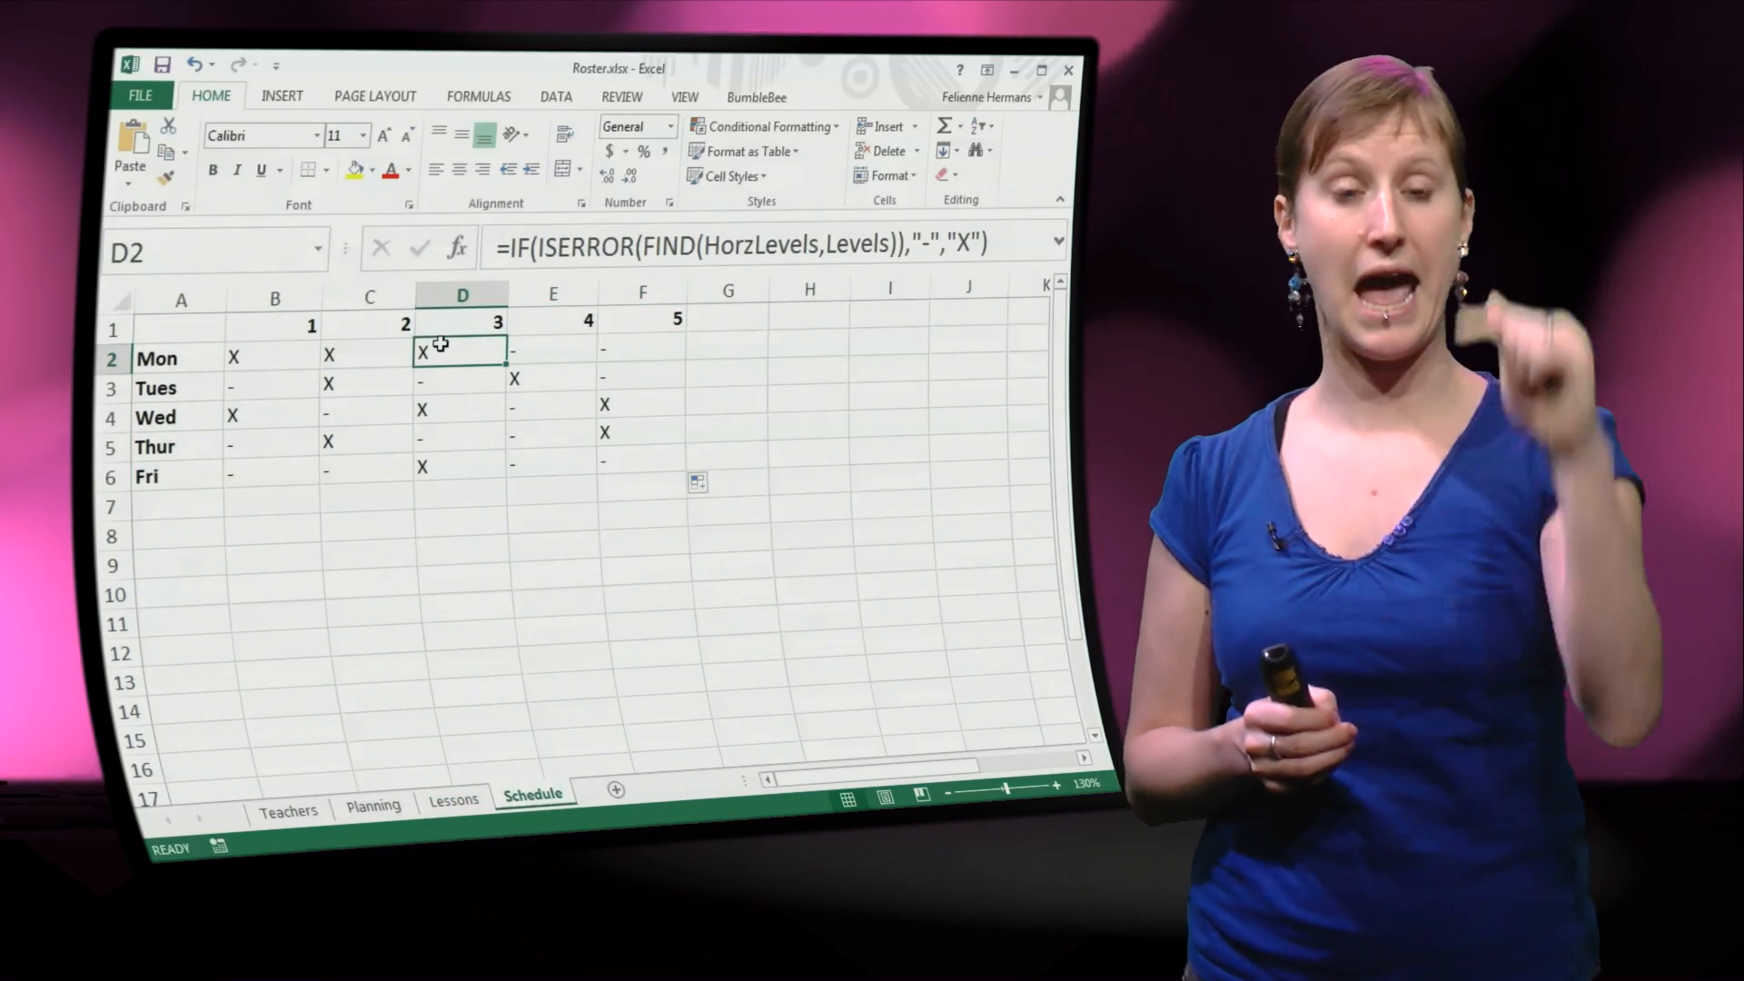